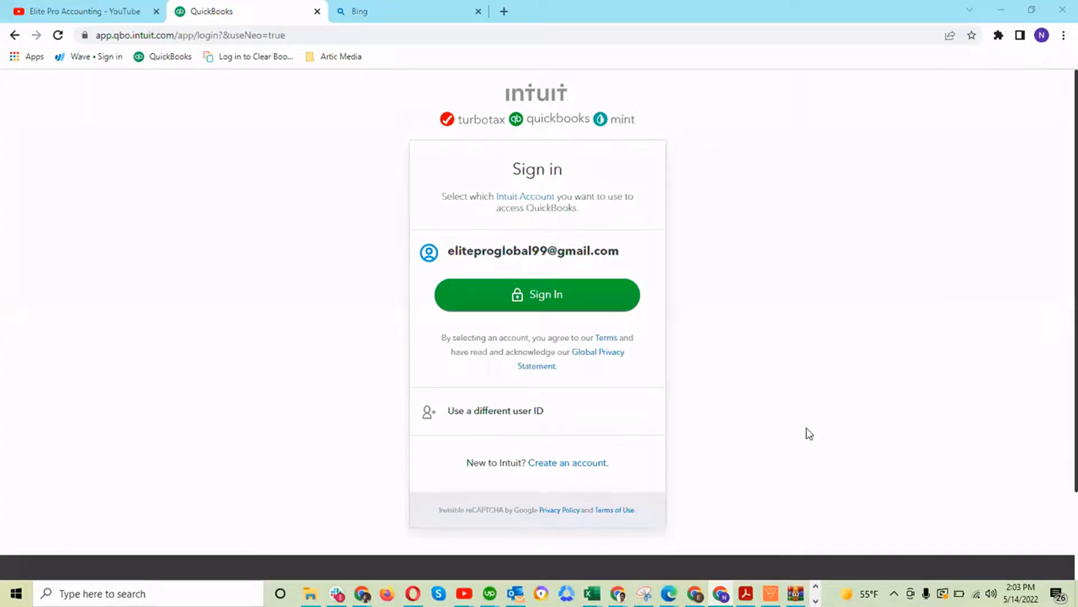
mouse_move(665, 389)
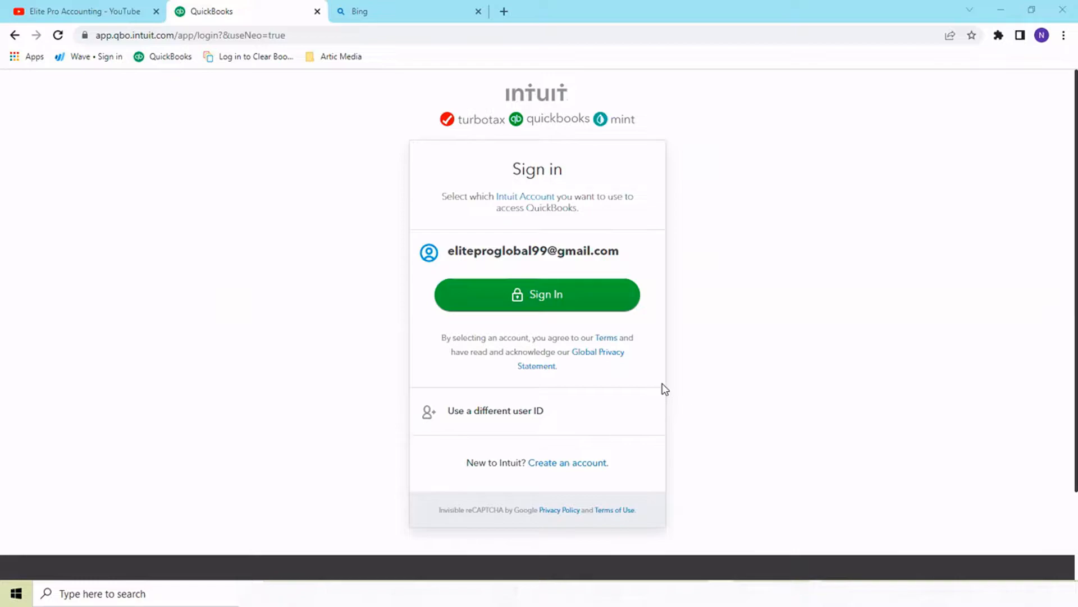
mouse_move(634, 390)
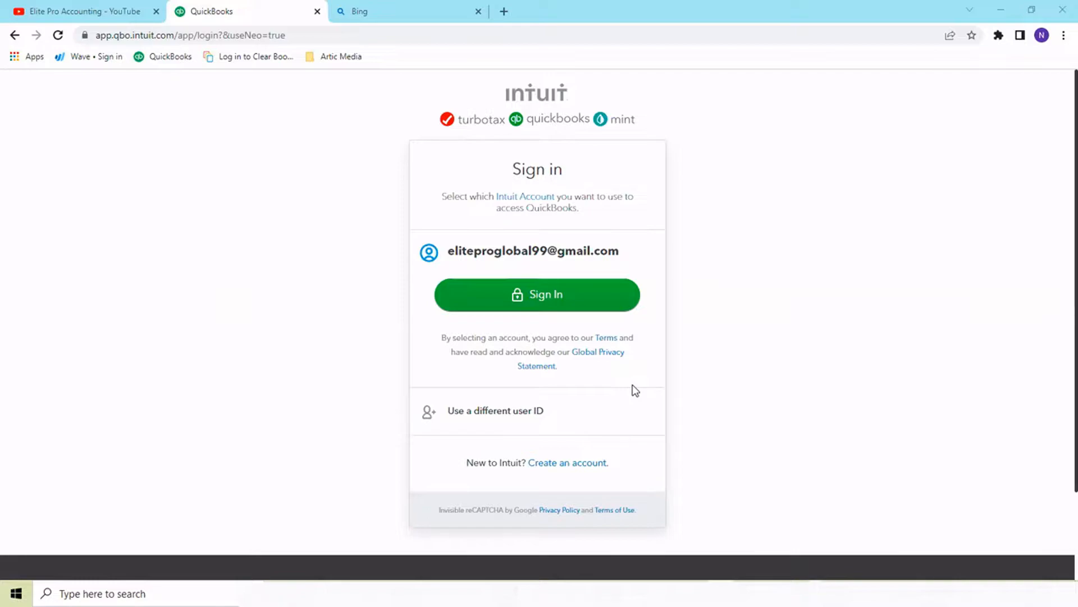
mouse_move(617, 281)
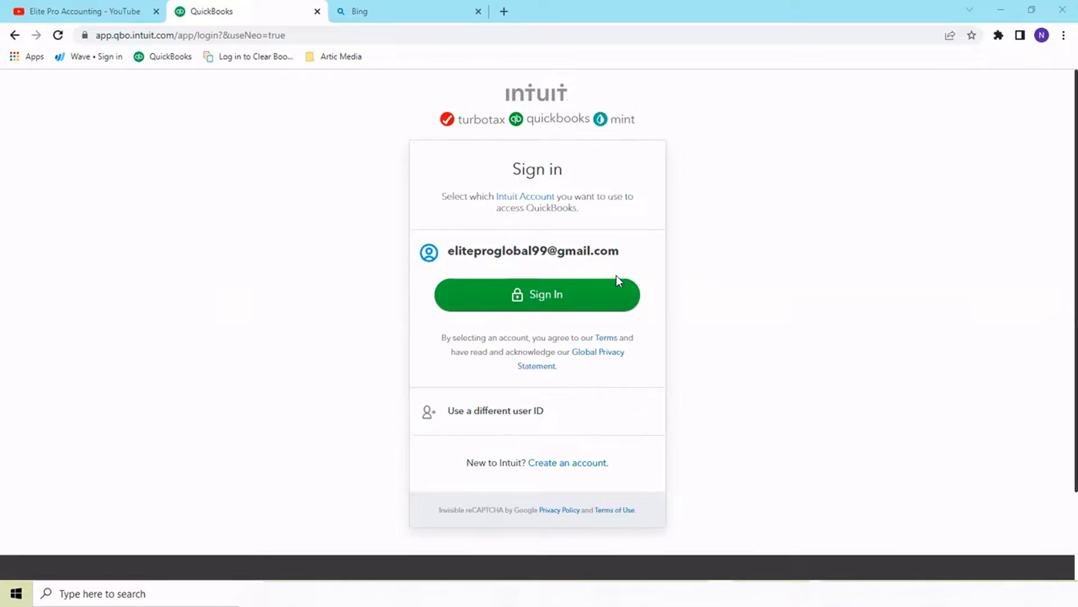
mouse_move(622, 299)
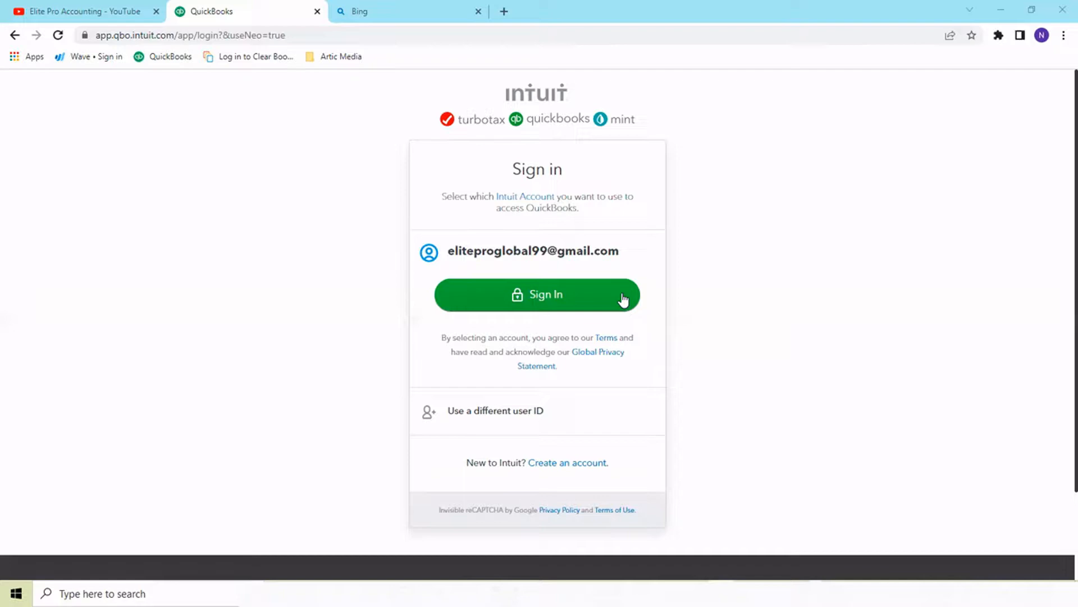
mouse_move(651, 252)
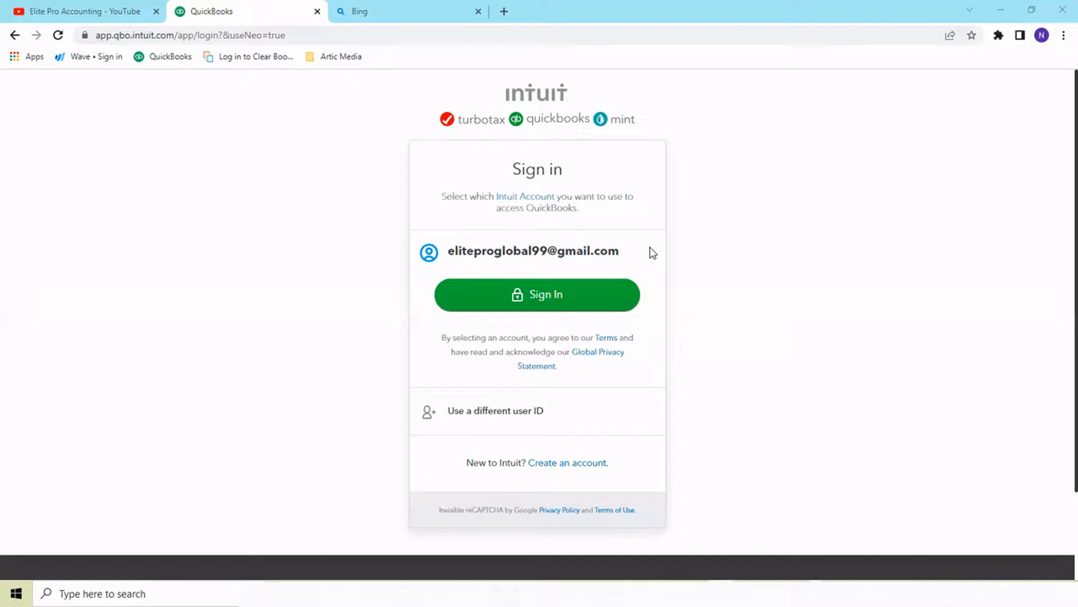
mouse_move(625, 298)
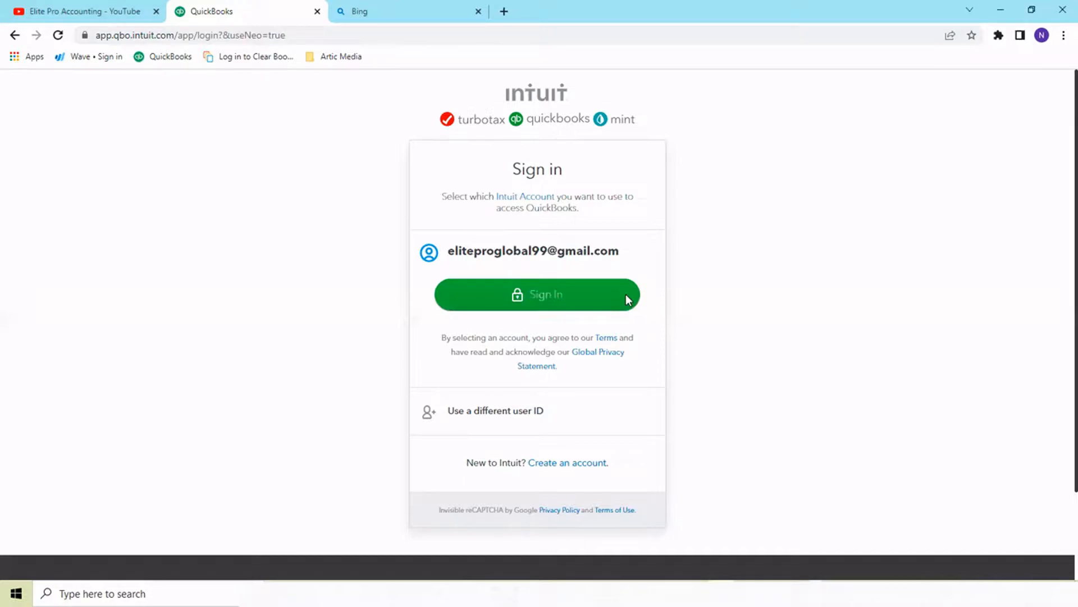
Sign in with the saved Intuit account and password, reaching the Elite Pro Accounting Clients page
click(537, 294)
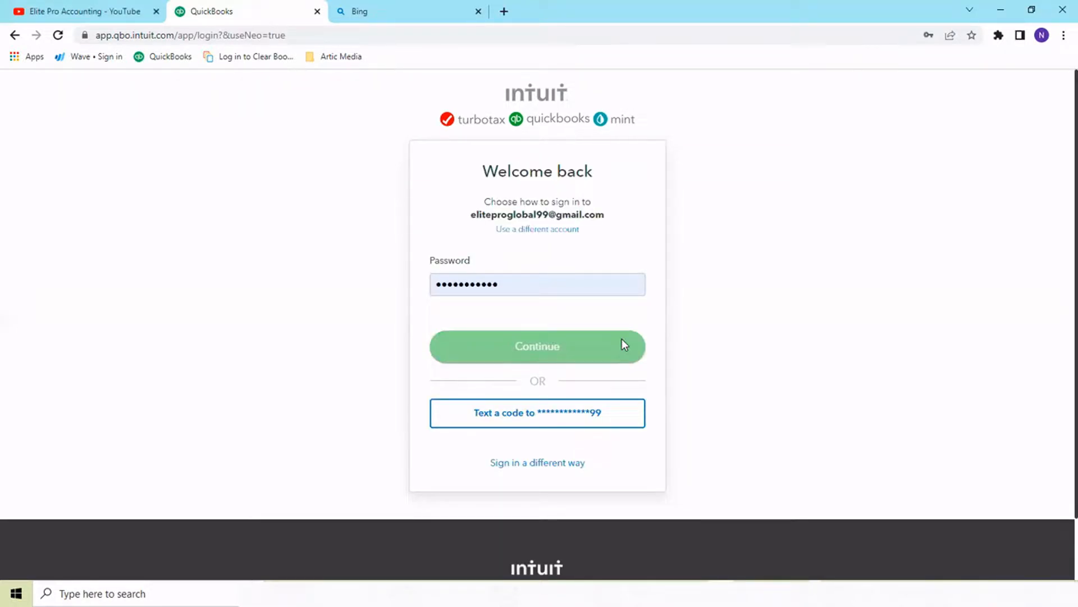
click(537, 346)
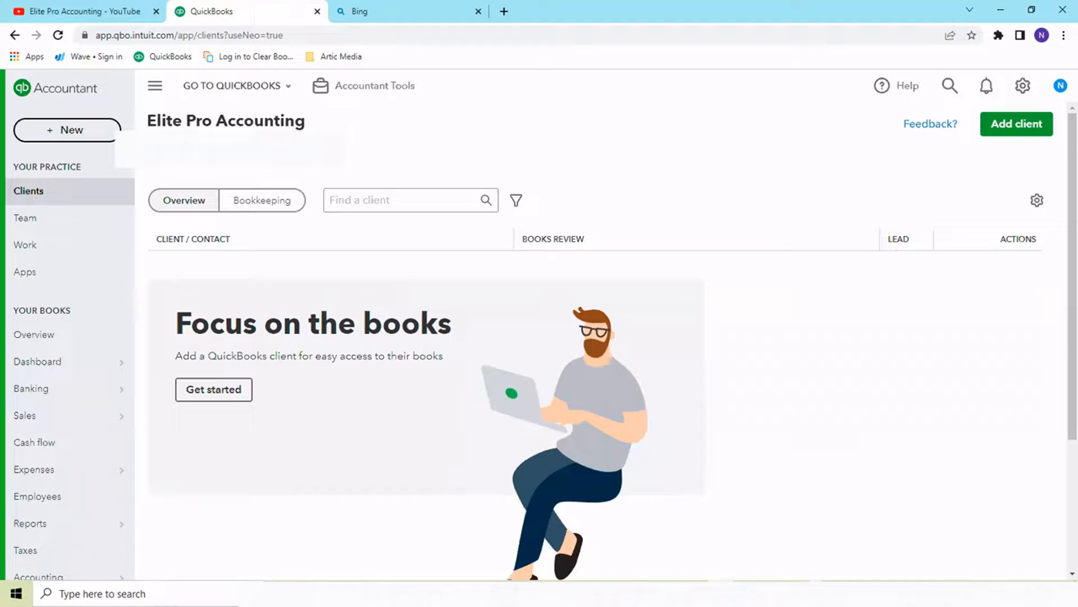
mouse_move(351, 295)
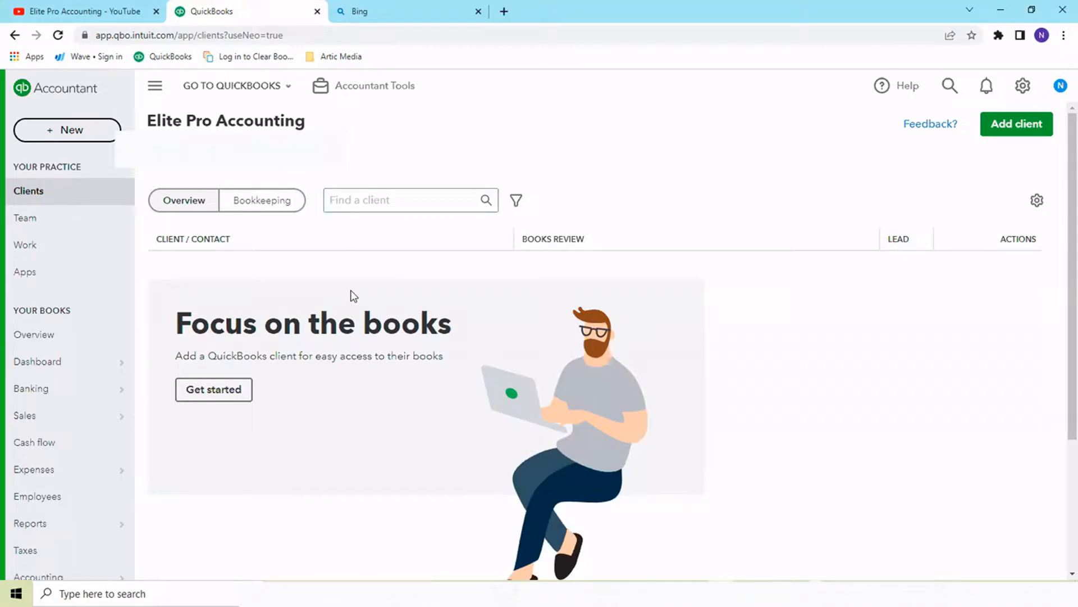
mouse_move(277, 291)
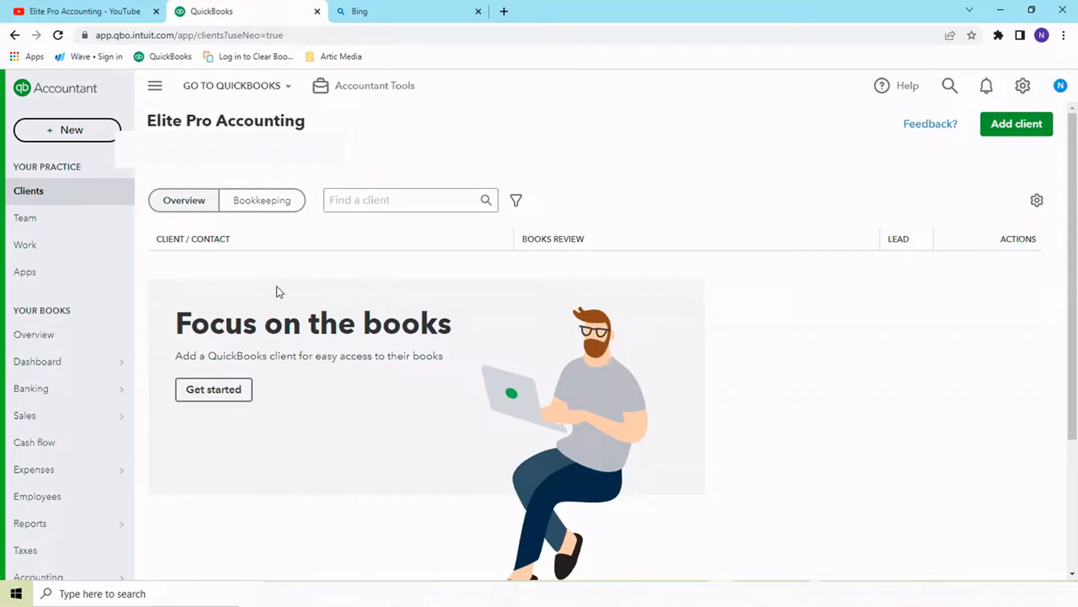
mouse_move(1016, 124)
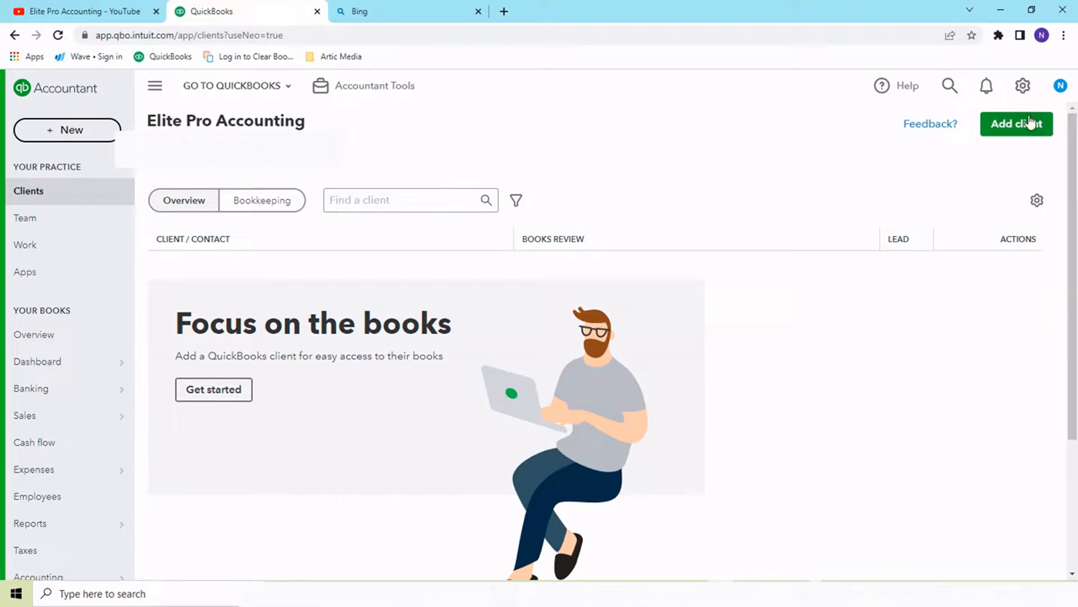
mouse_move(575, 202)
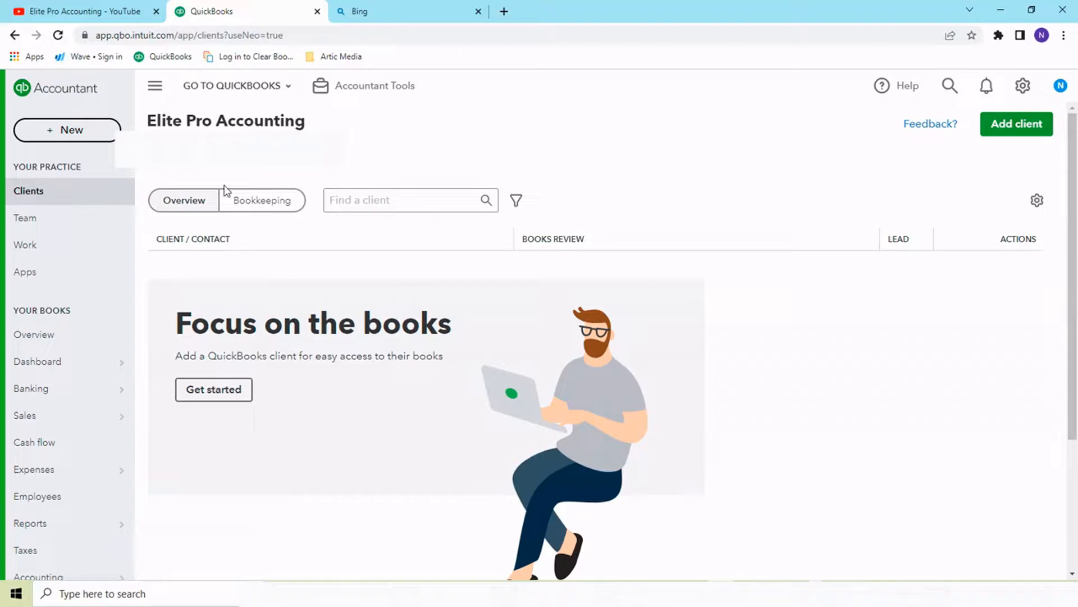
click(235, 85)
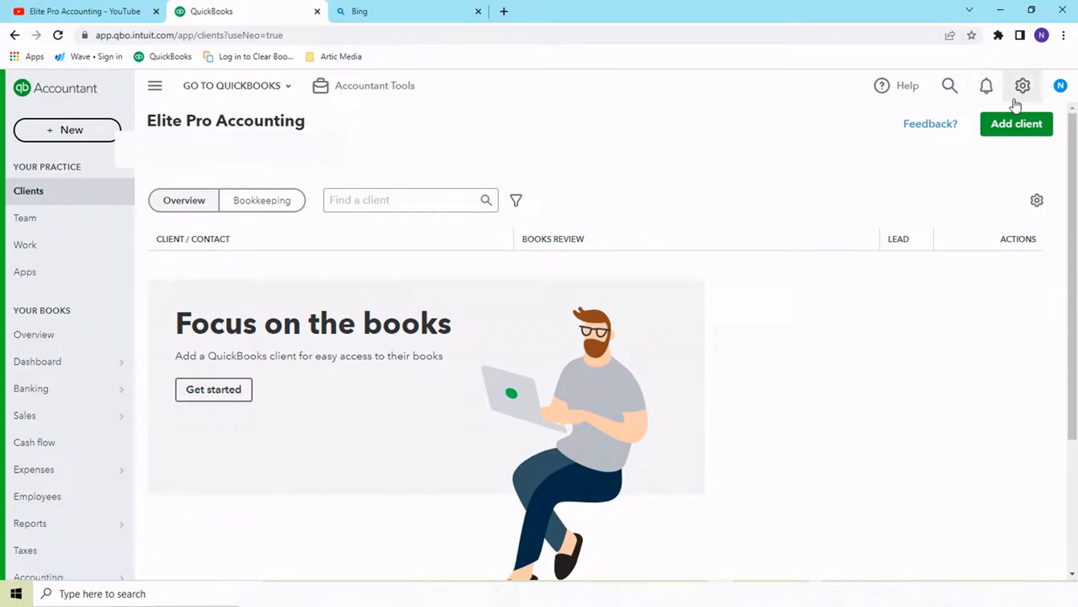
Open Account and settings from the gear menu and review the Company tab fields
click(1022, 85)
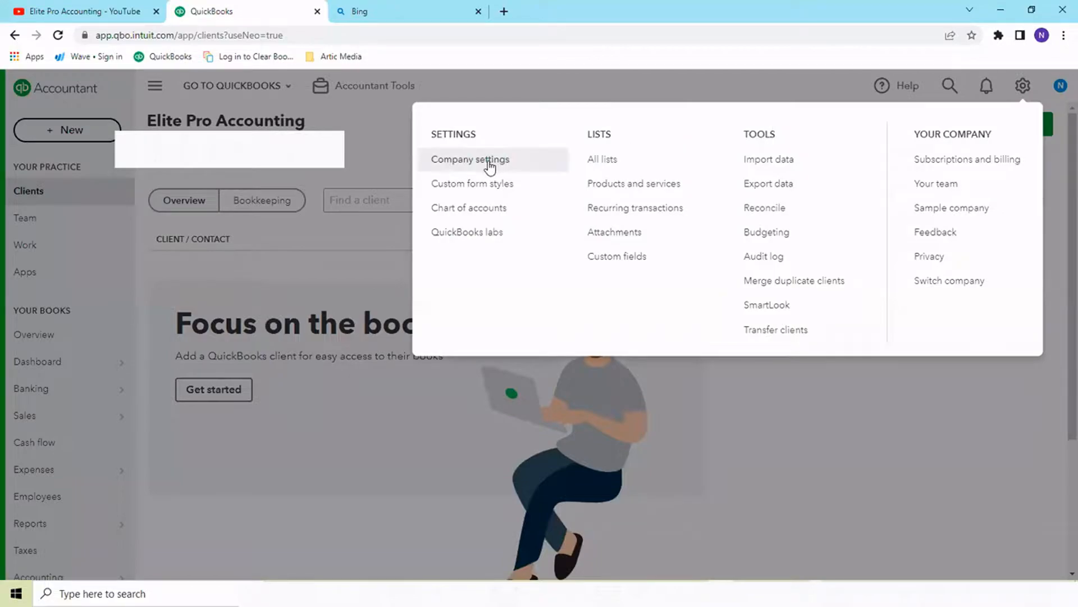
mouse_move(471, 159)
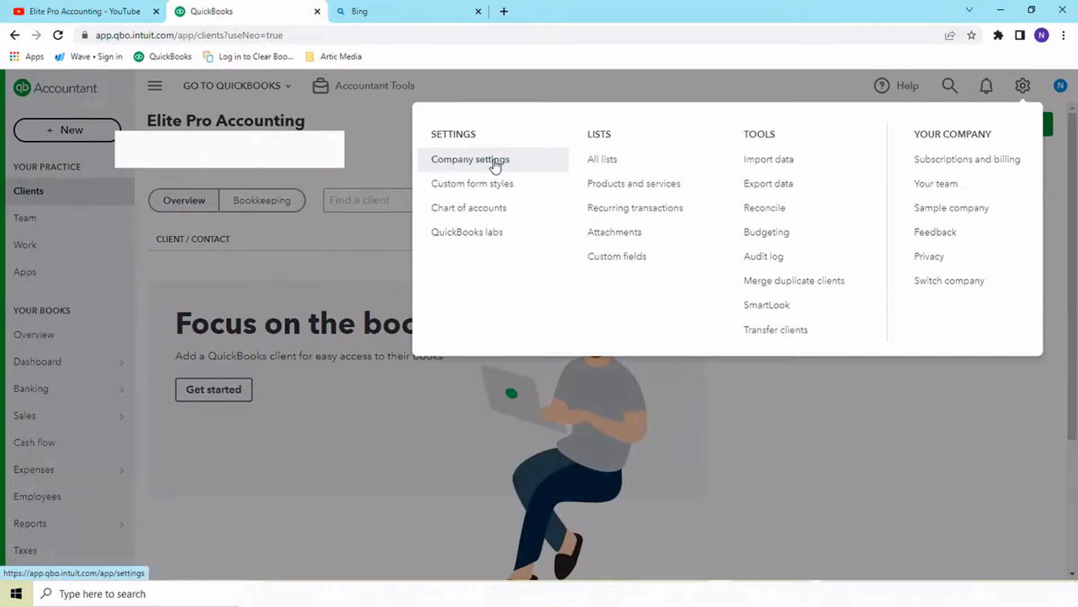
click(469, 159)
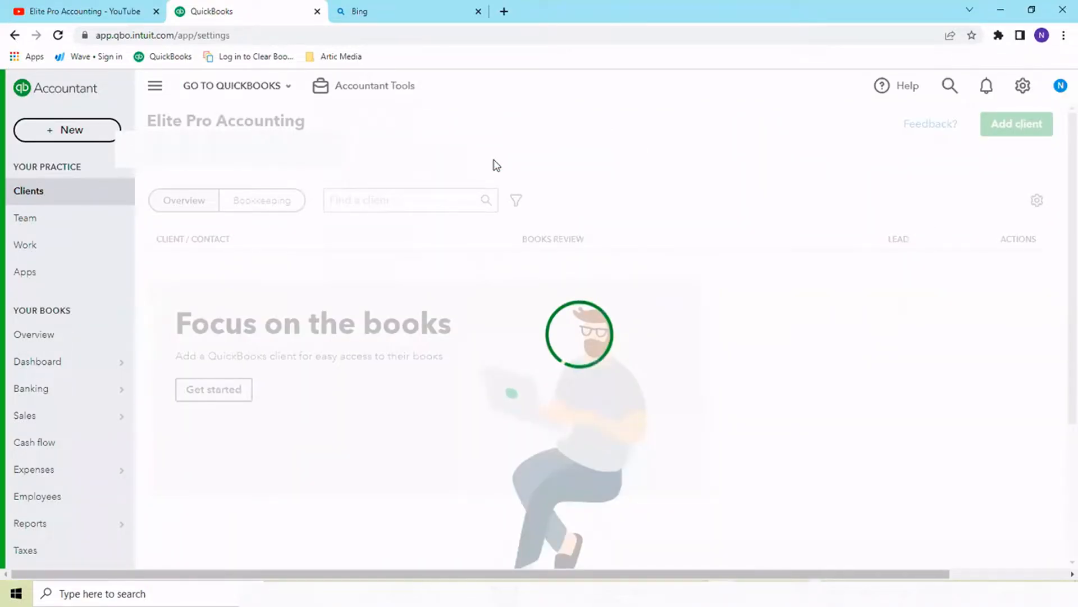
click(1022, 86)
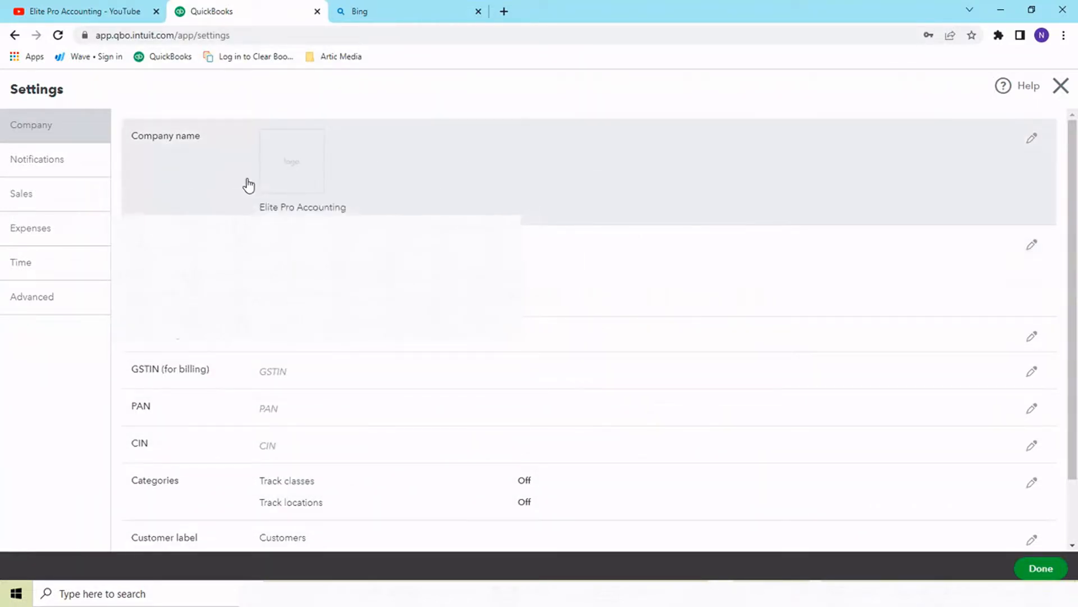
scroll(down, 3)
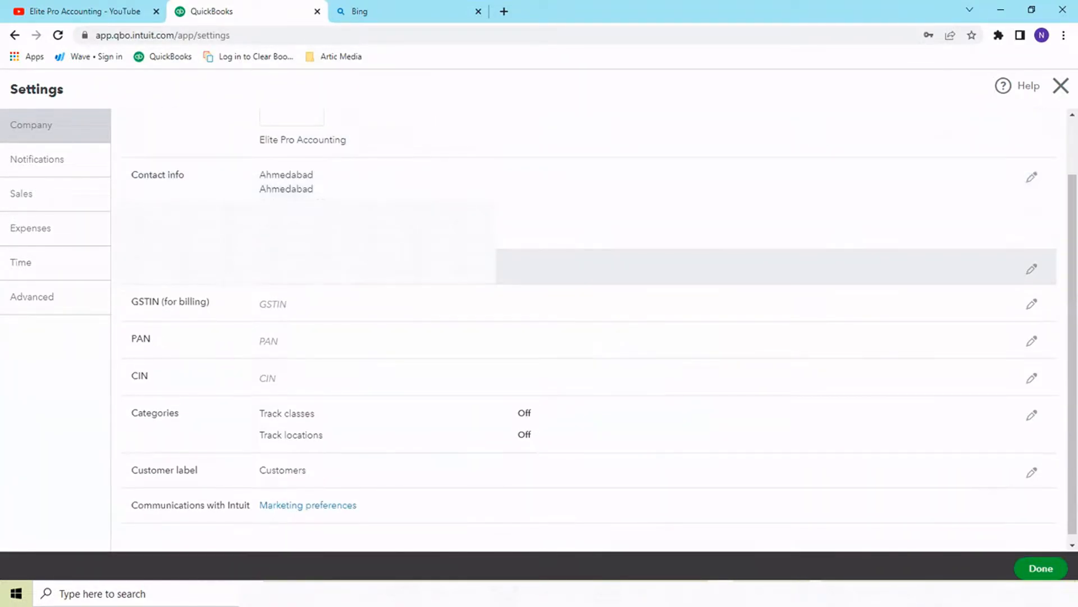
mouse_move(275, 271)
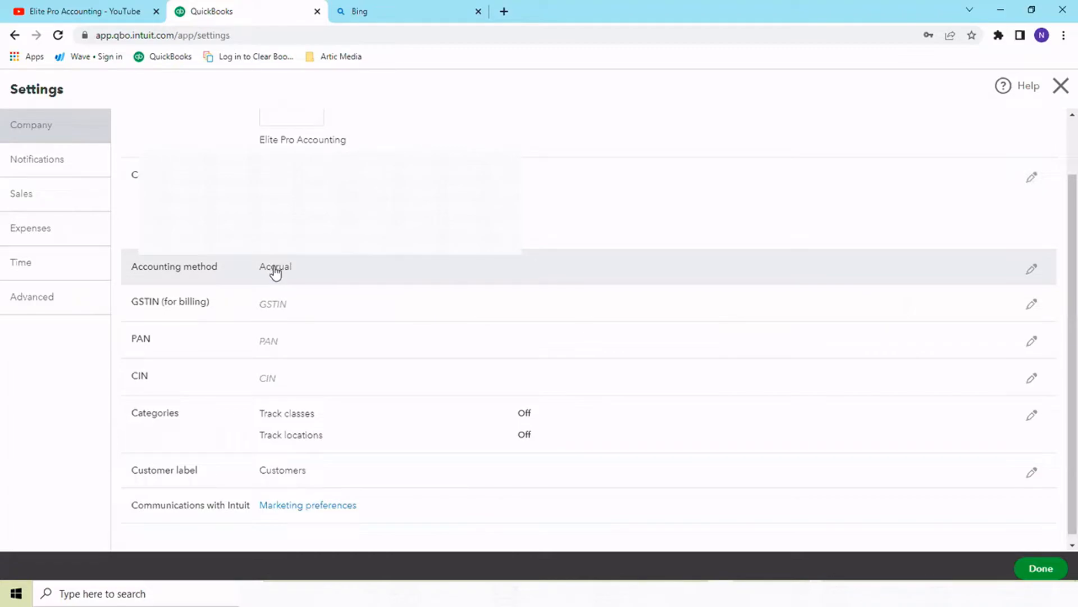
mouse_move(321, 278)
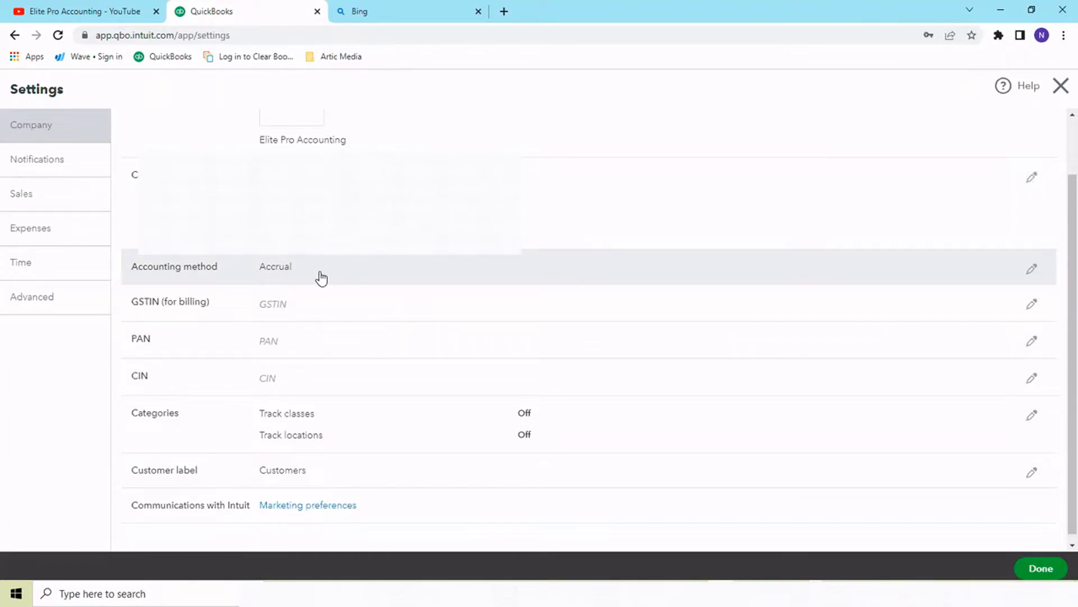
mouse_move(299, 283)
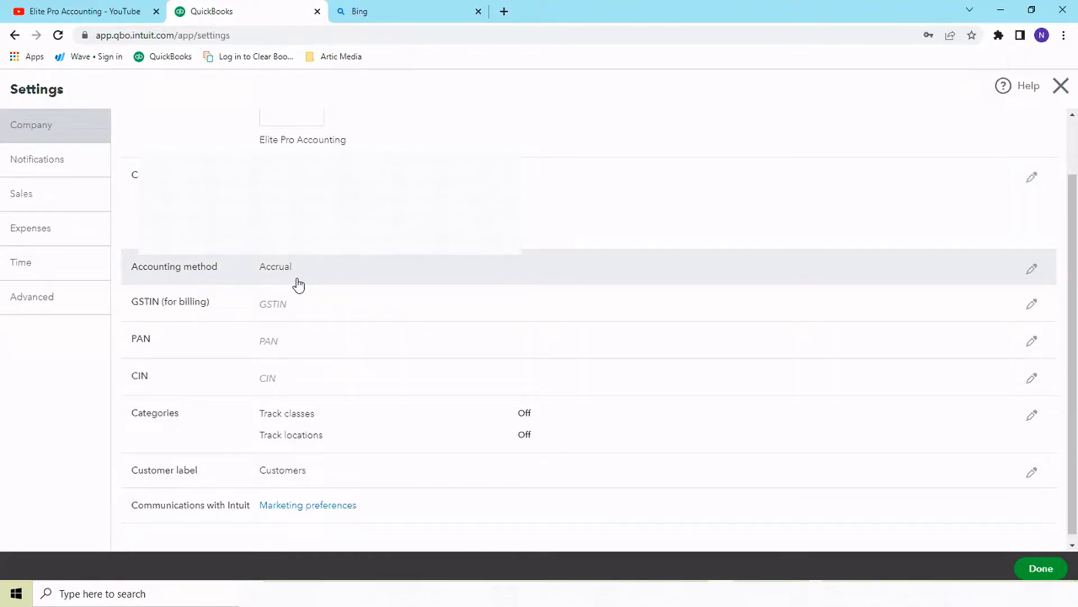
mouse_move(299, 270)
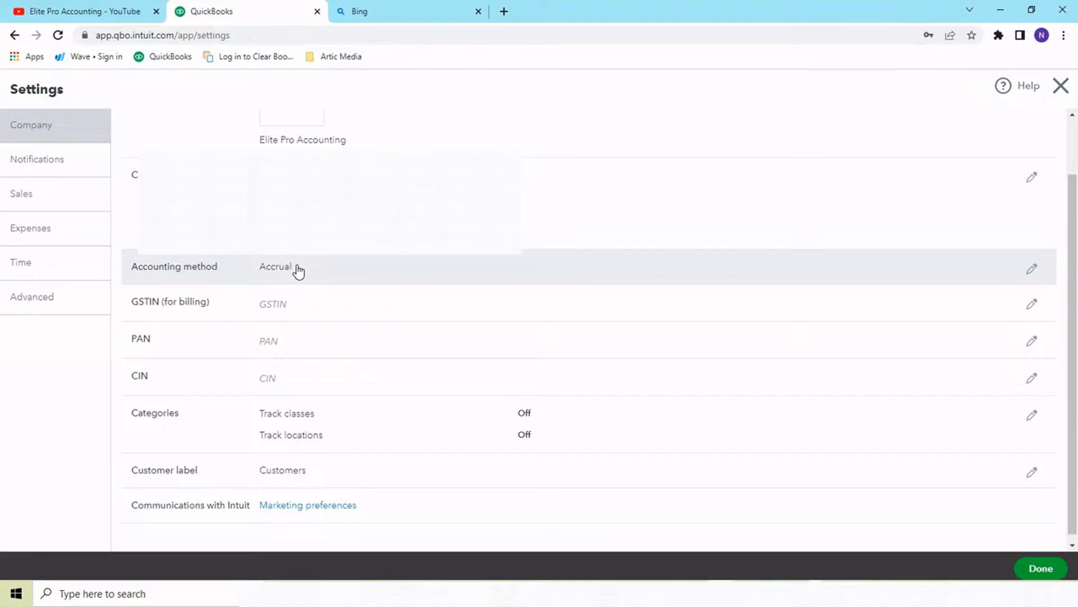
mouse_move(317, 304)
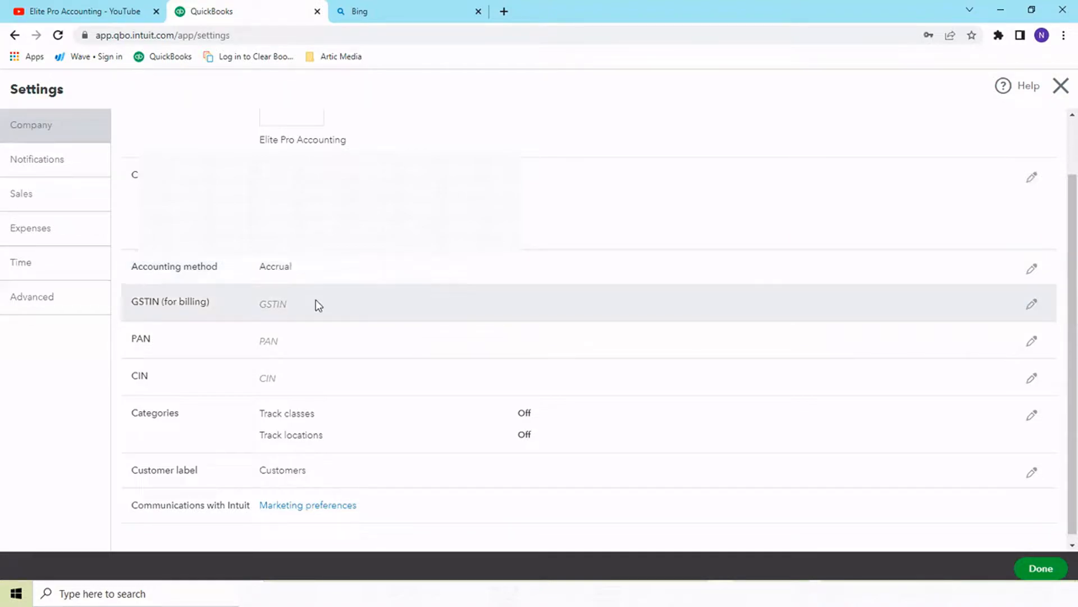
mouse_move(338, 413)
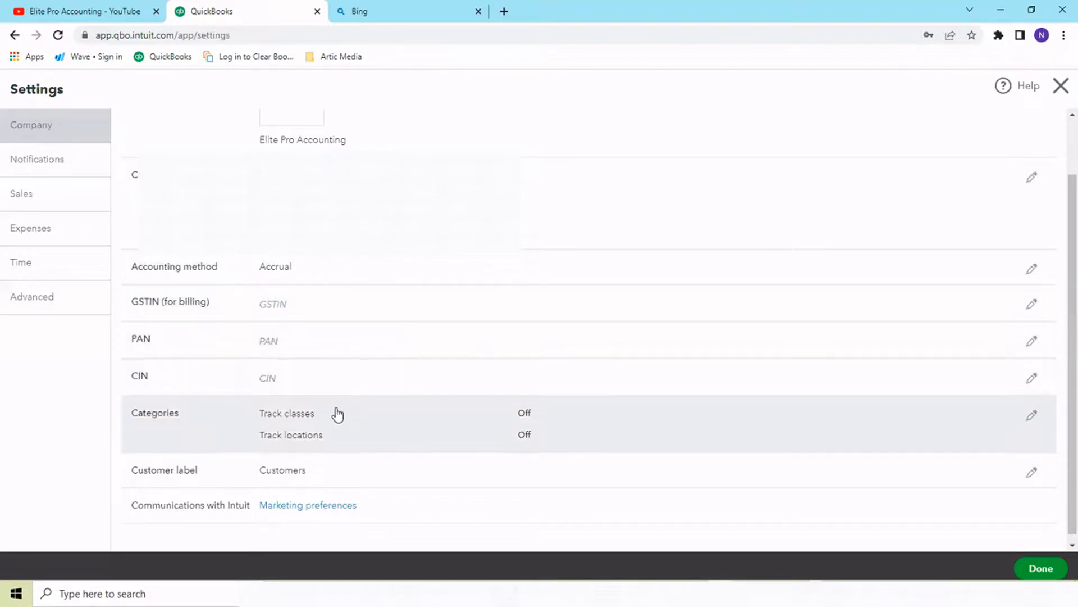
mouse_move(428, 428)
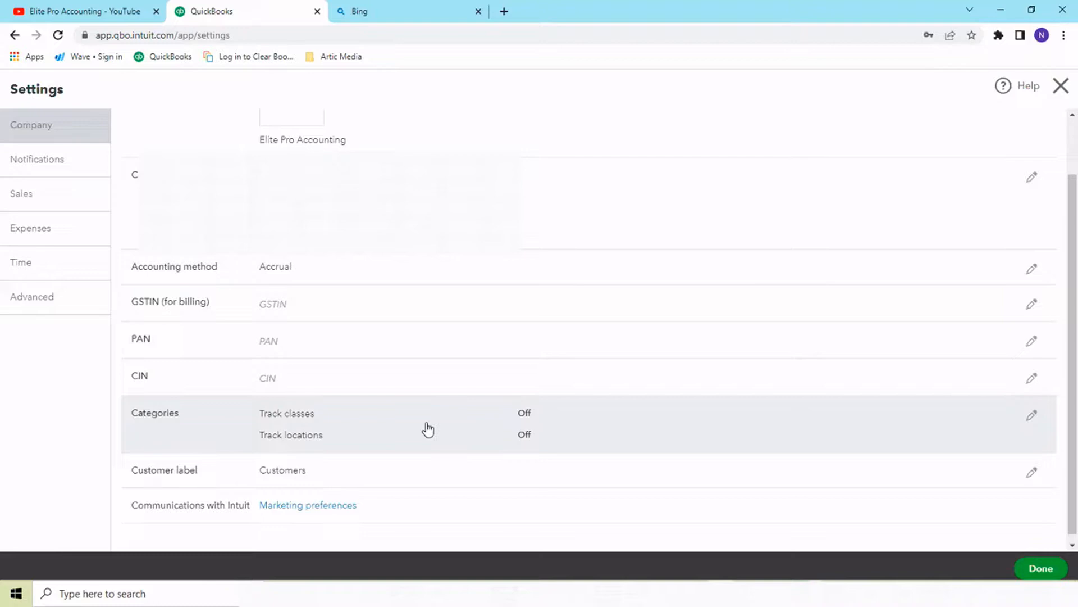
mouse_move(516, 424)
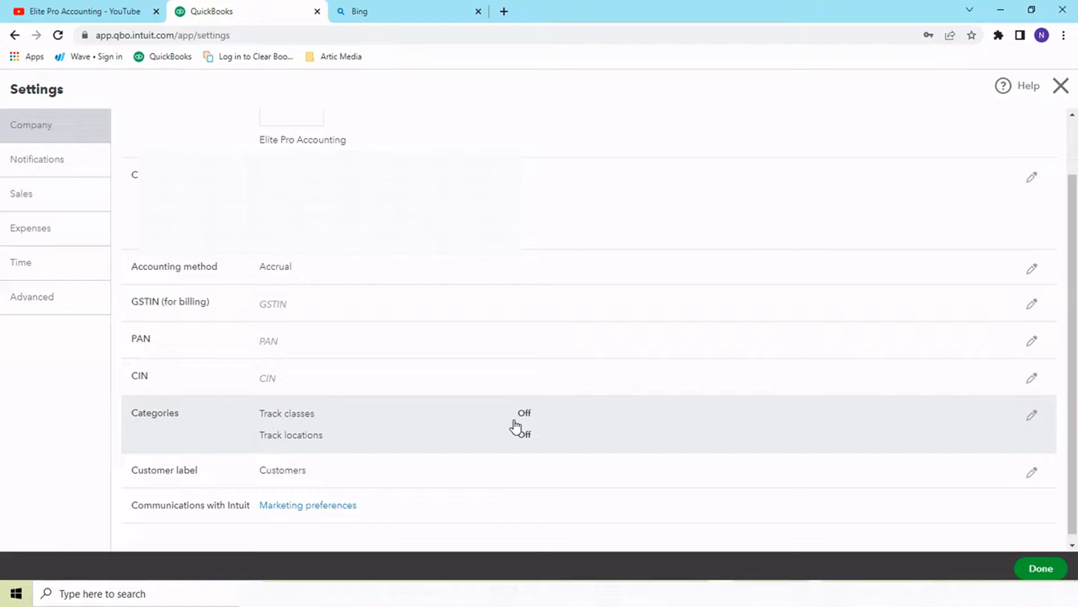
mouse_move(356, 414)
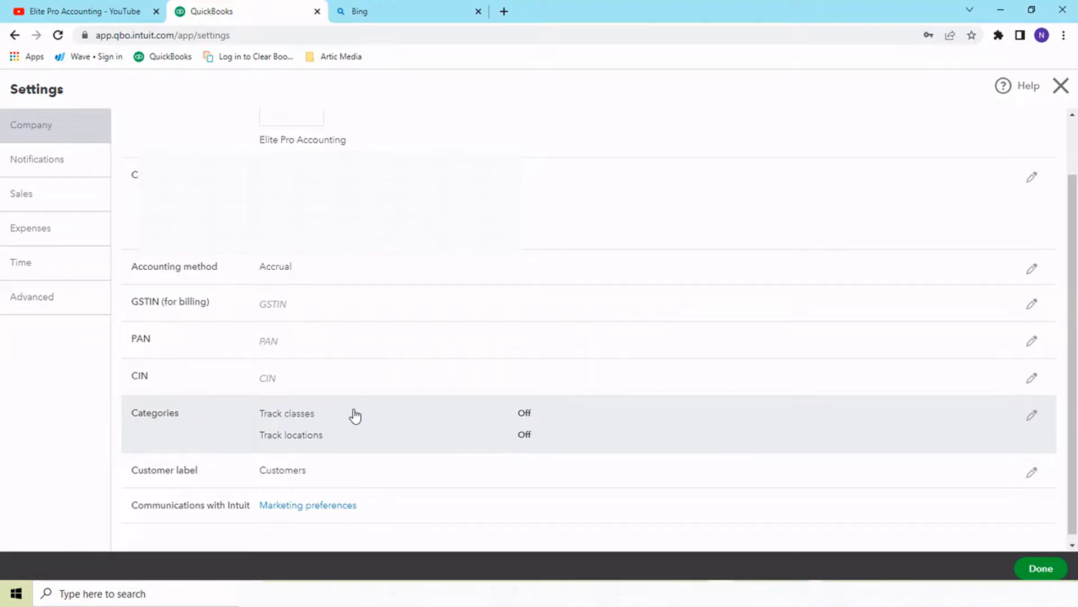
mouse_move(574, 411)
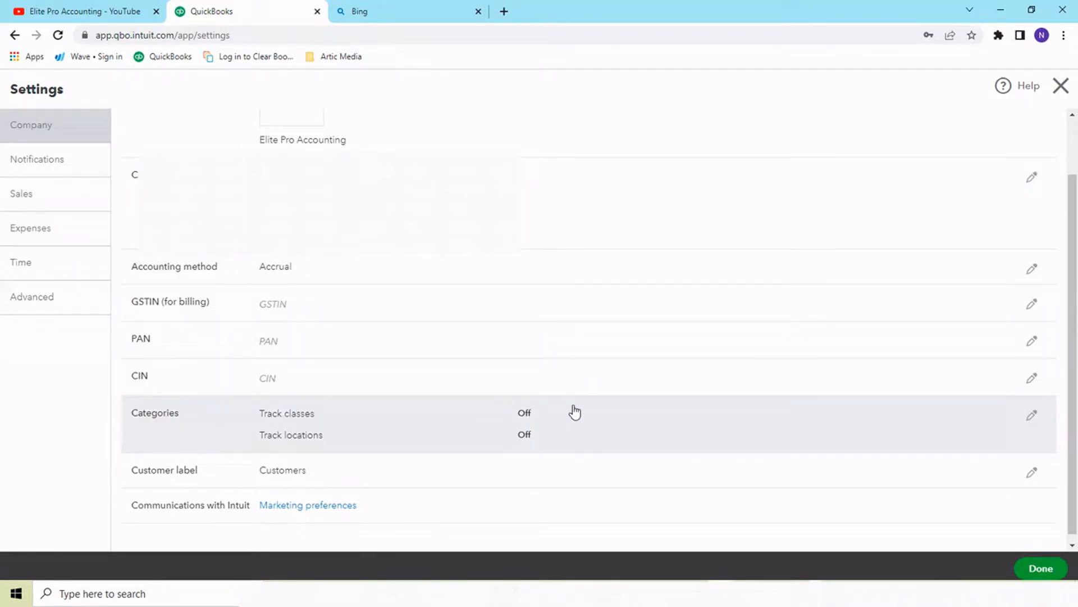
mouse_move(528, 428)
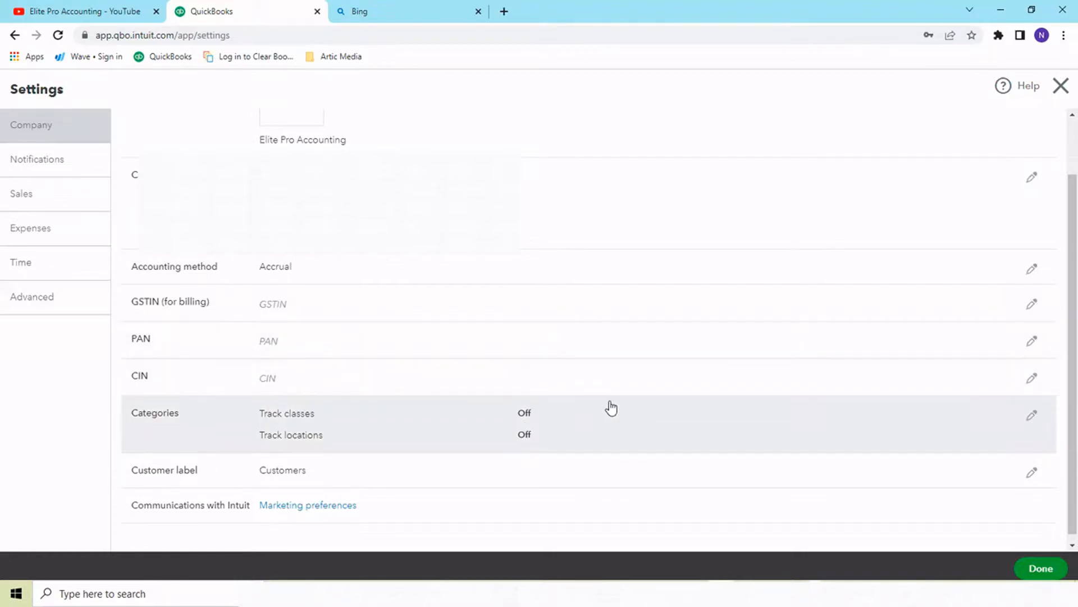
mouse_move(675, 341)
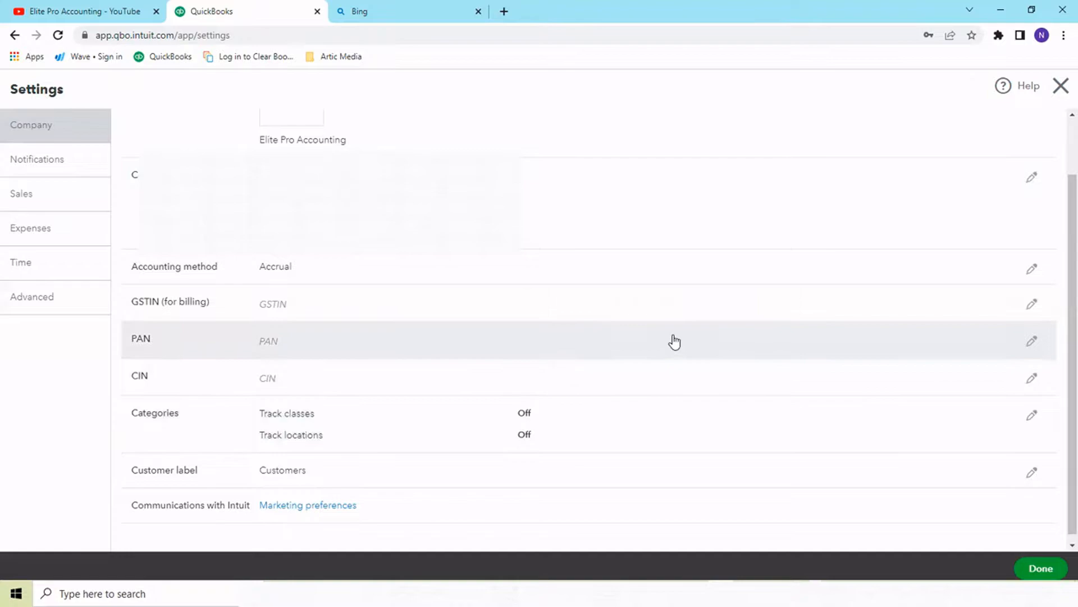
mouse_move(790, 403)
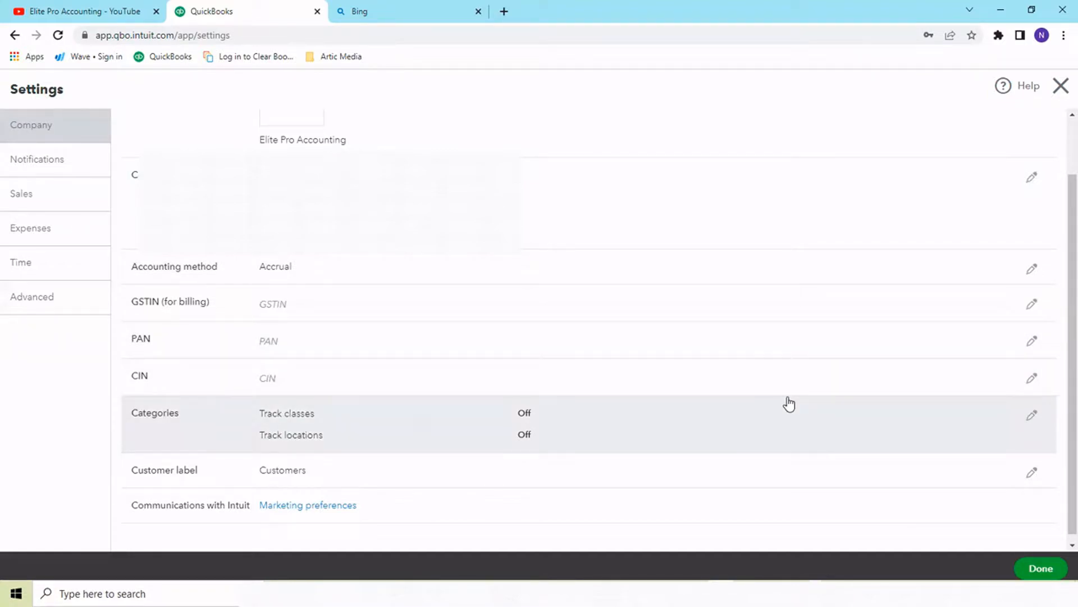
mouse_move(735, 411)
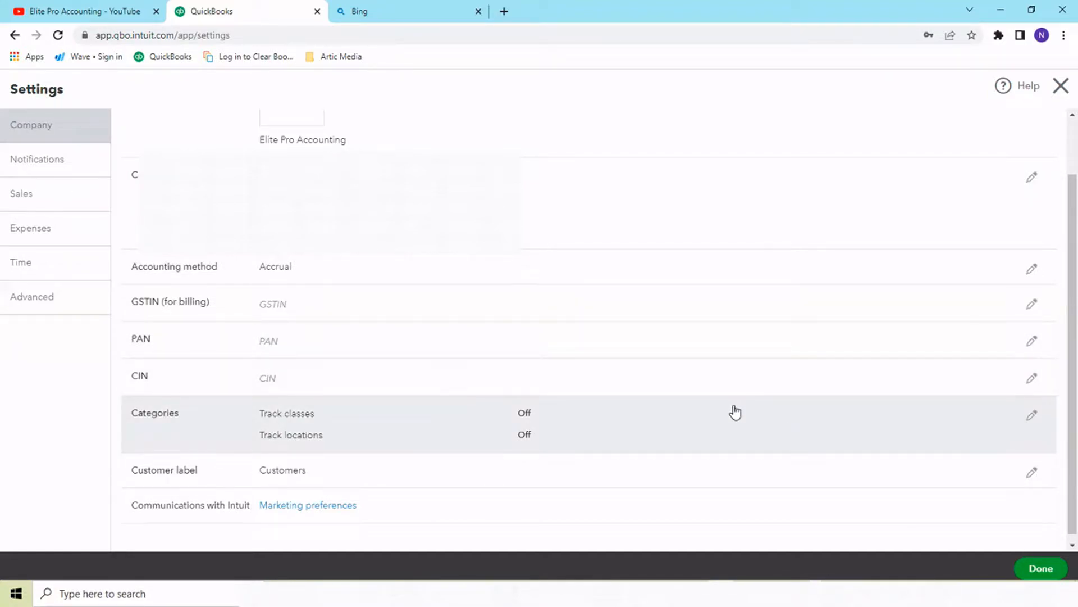
mouse_move(68, 193)
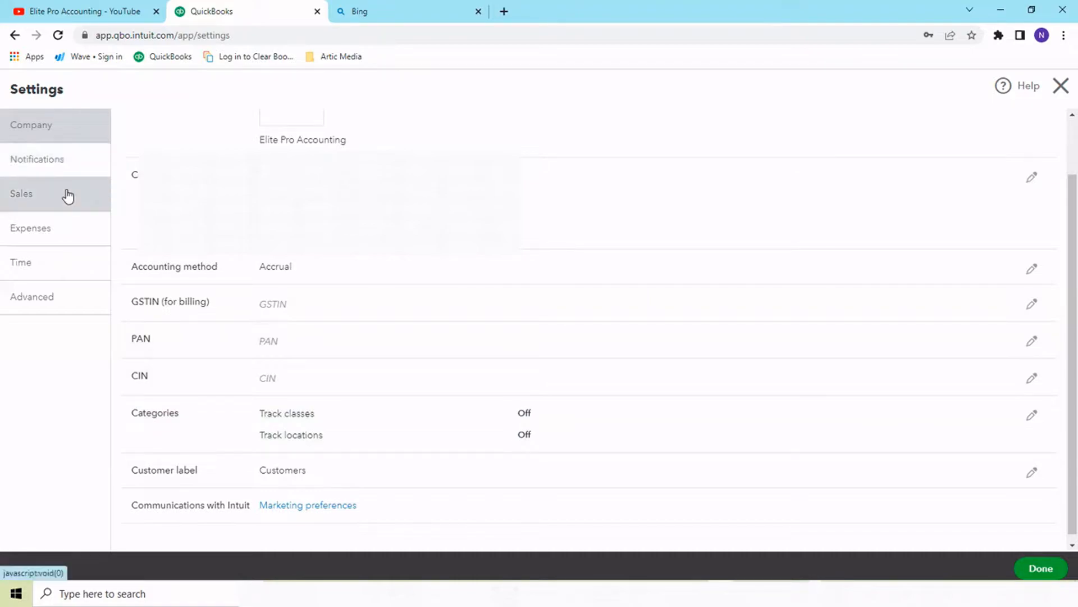
Review the Advanced settings: financial year, automation, multicurrency and date format
click(32, 297)
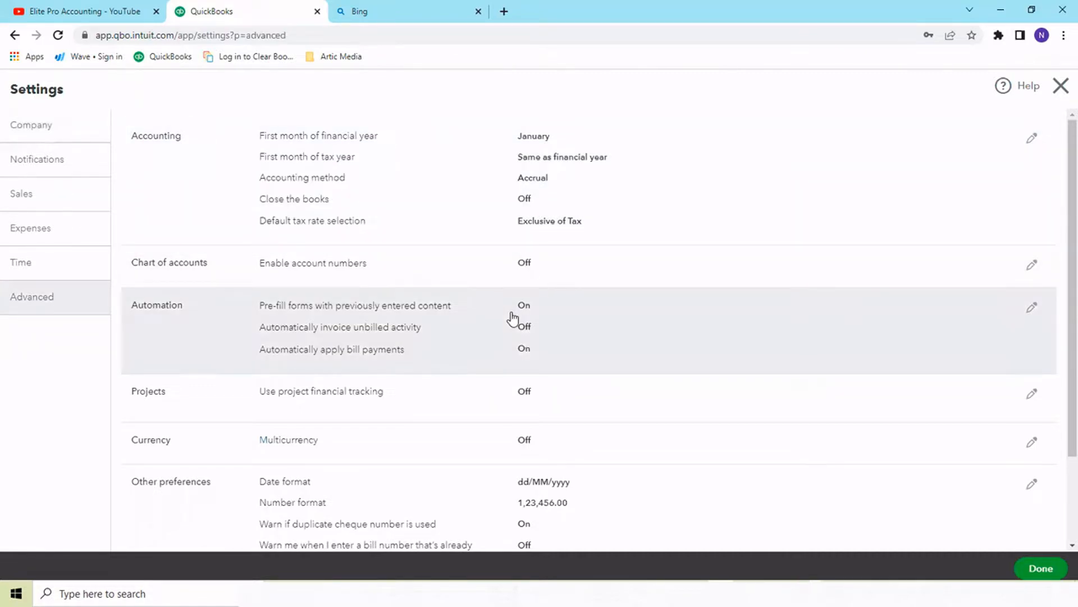
scroll(down, 3)
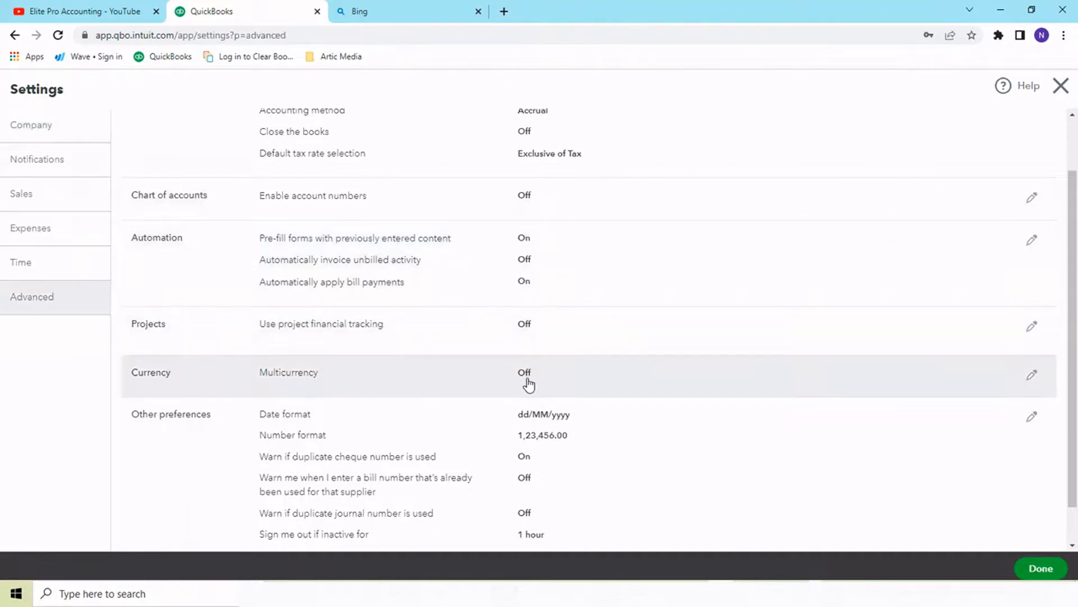
mouse_move(538, 379)
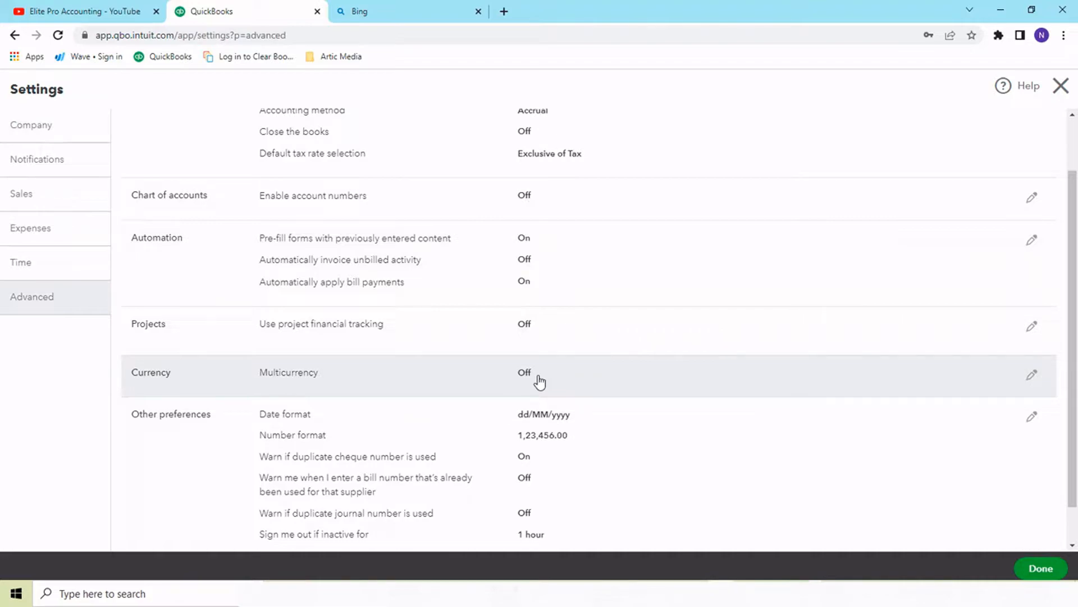
mouse_move(528, 301)
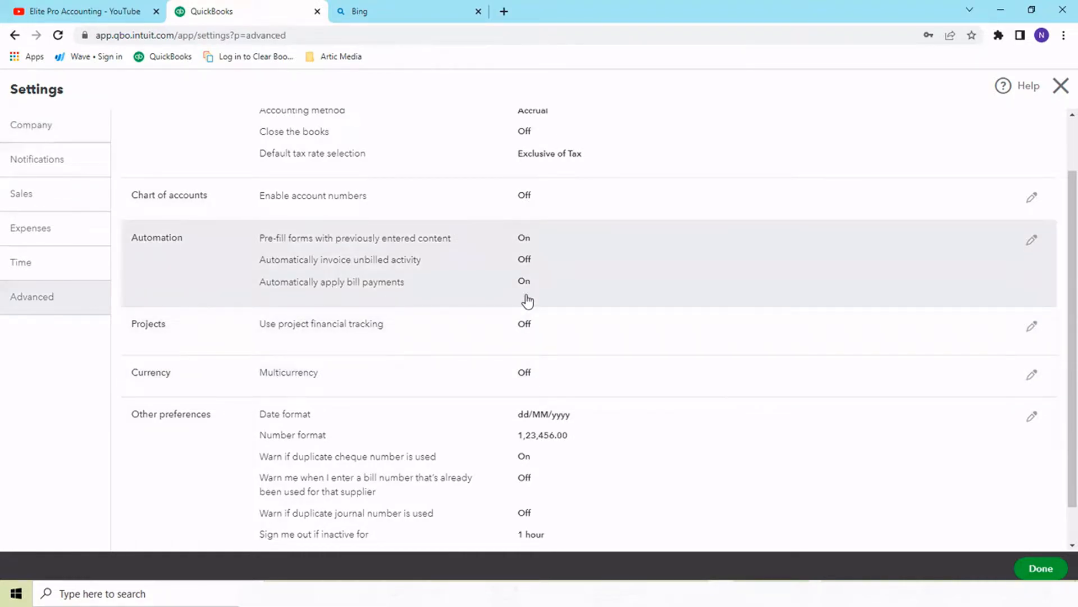
scroll(down, 3)
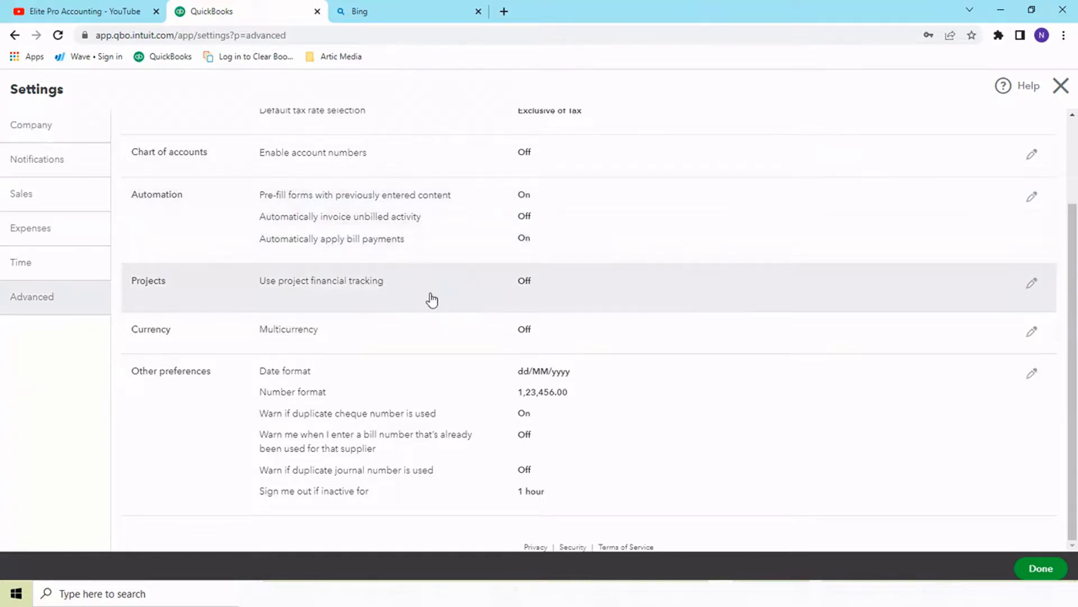
mouse_move(533, 290)
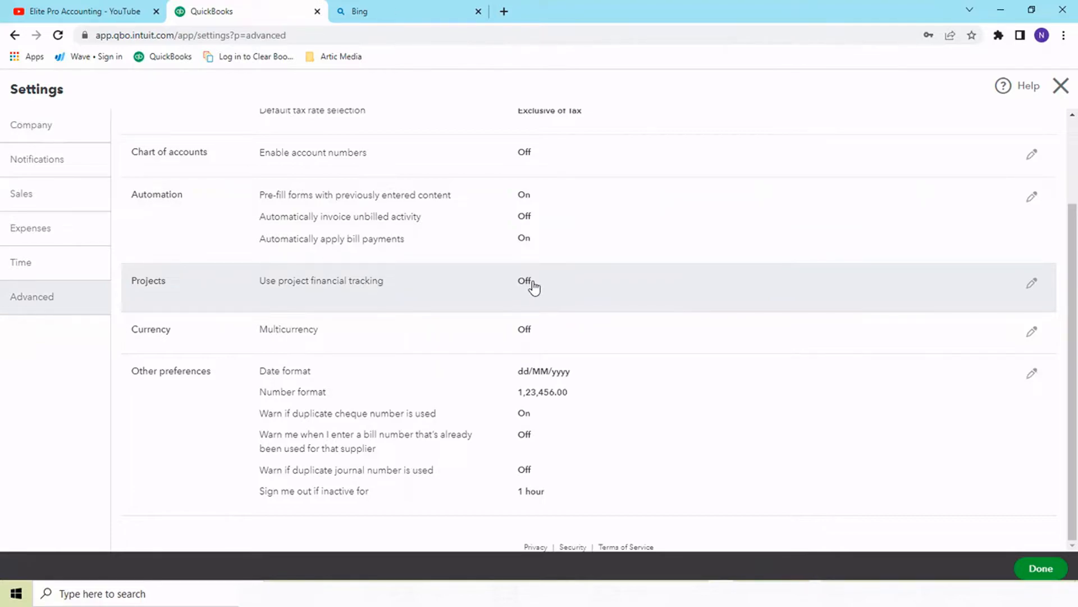
mouse_move(544, 329)
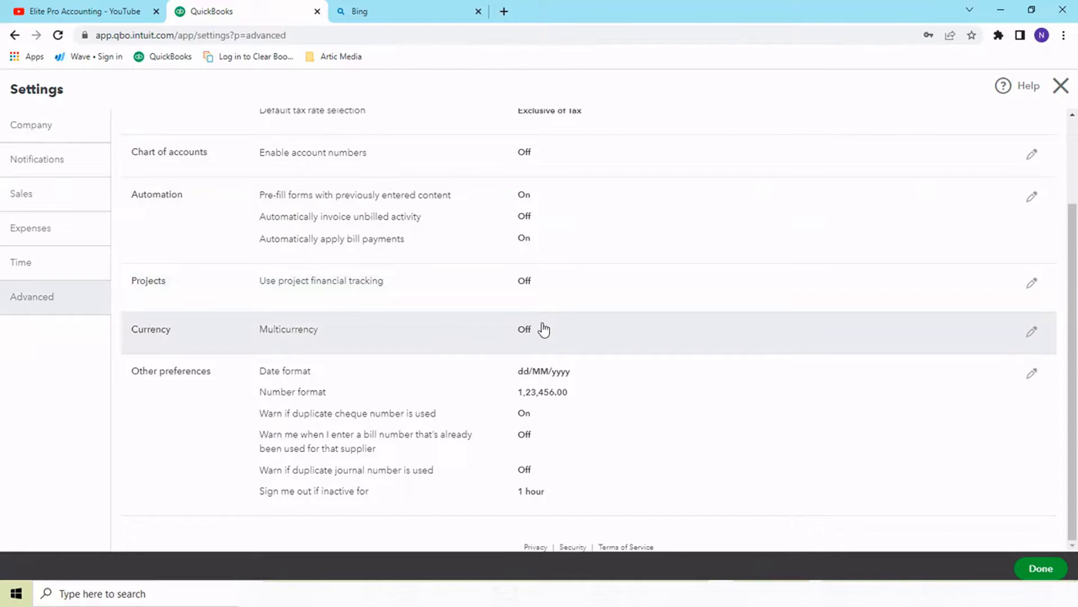
mouse_move(460, 379)
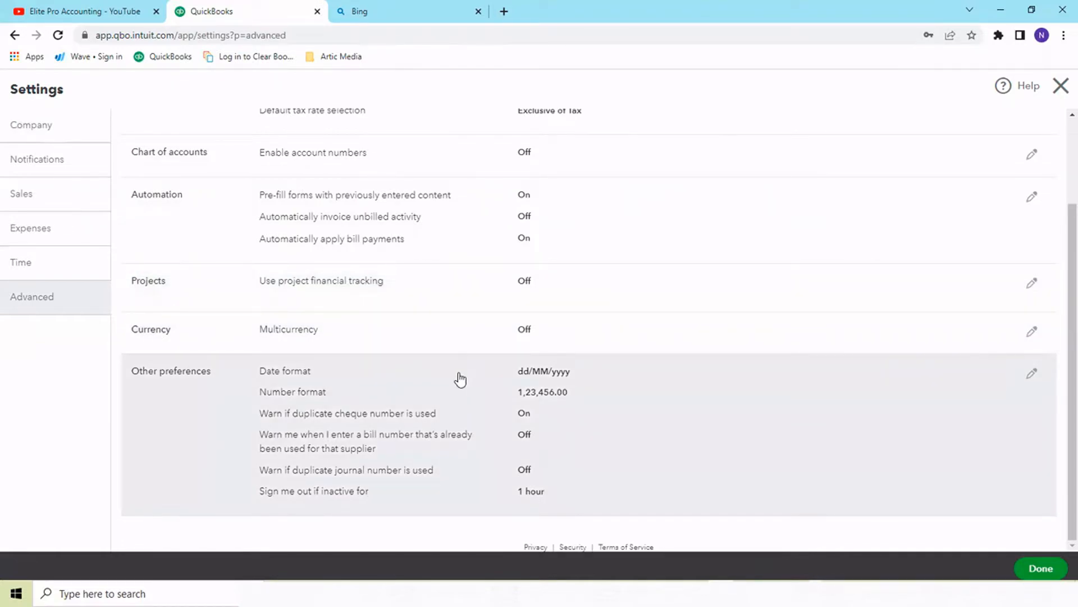
scroll(up, 3)
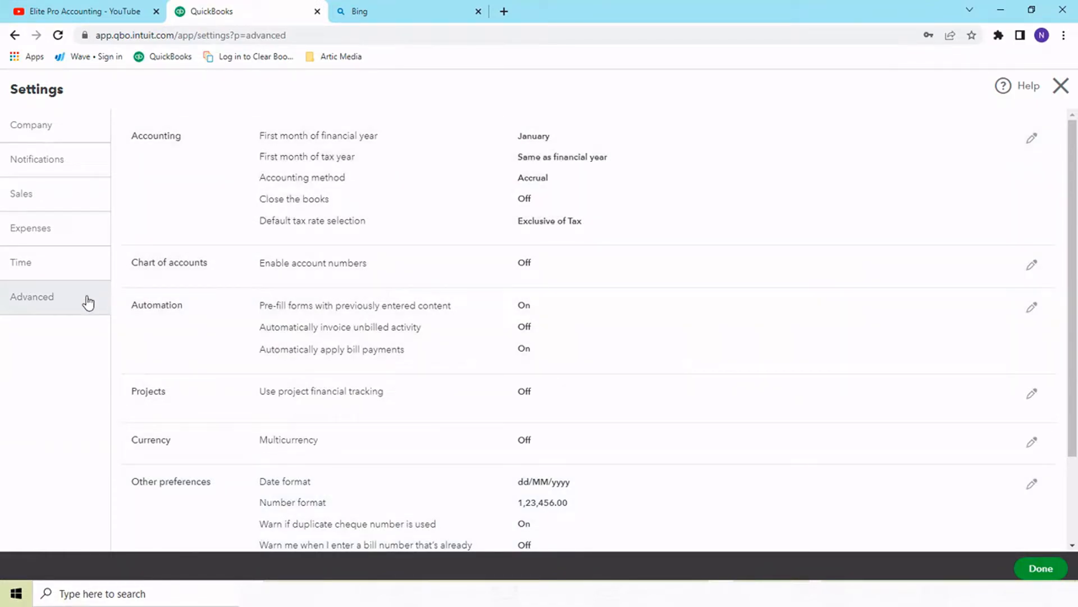
mouse_move(92, 268)
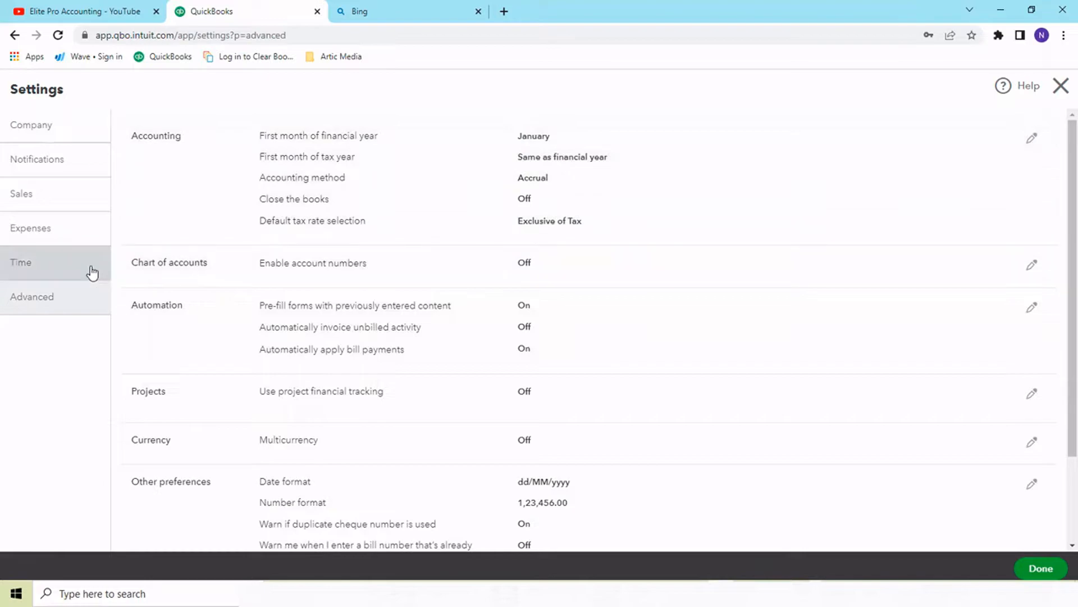
mouse_move(571, 349)
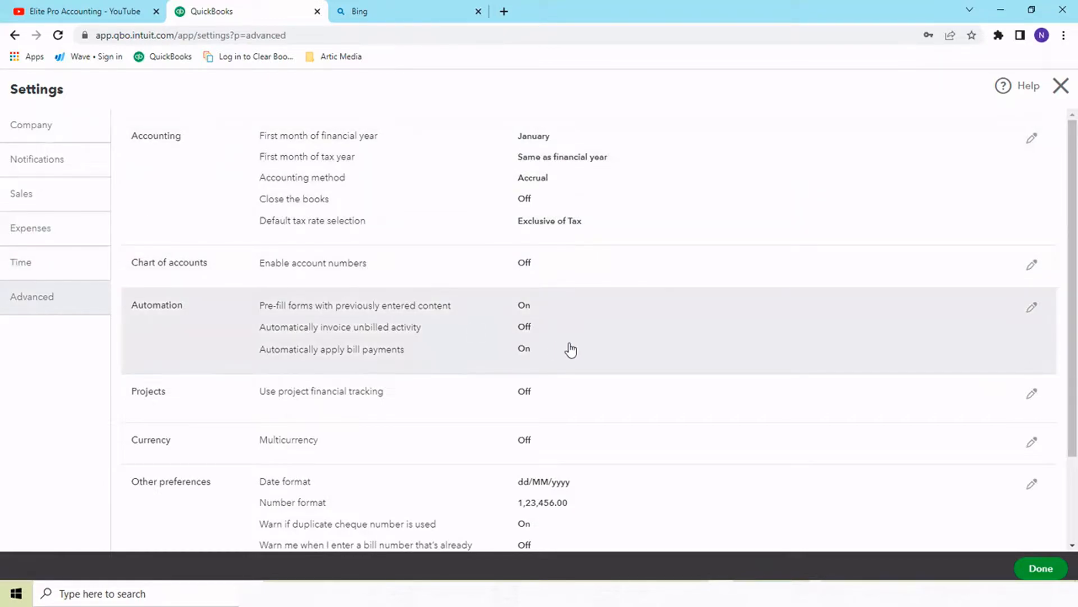
Close Settings and return to the practice's Clients page
click(1040, 568)
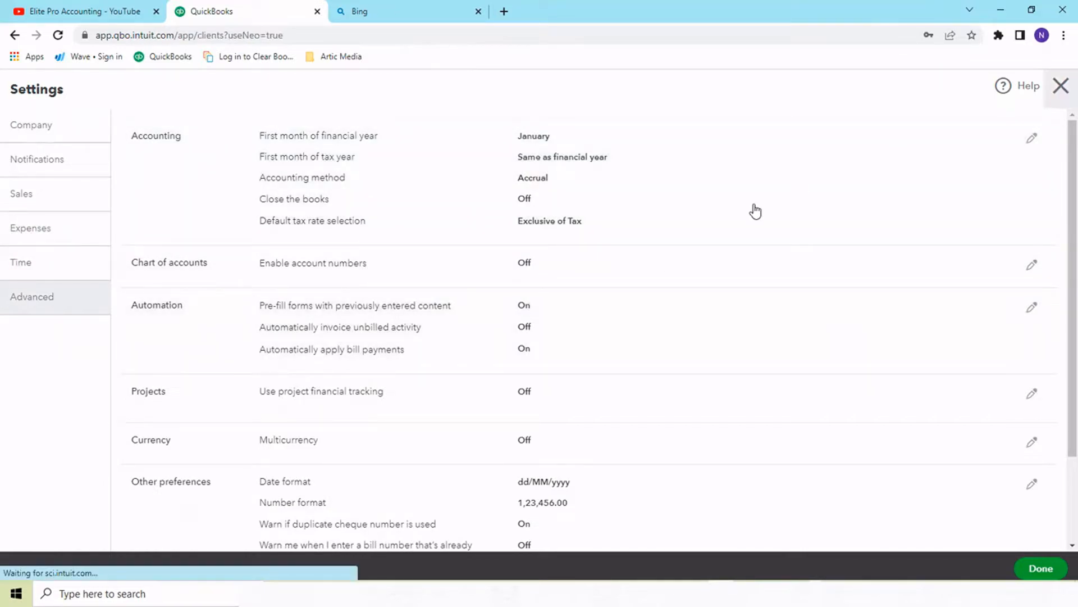
click(1062, 86)
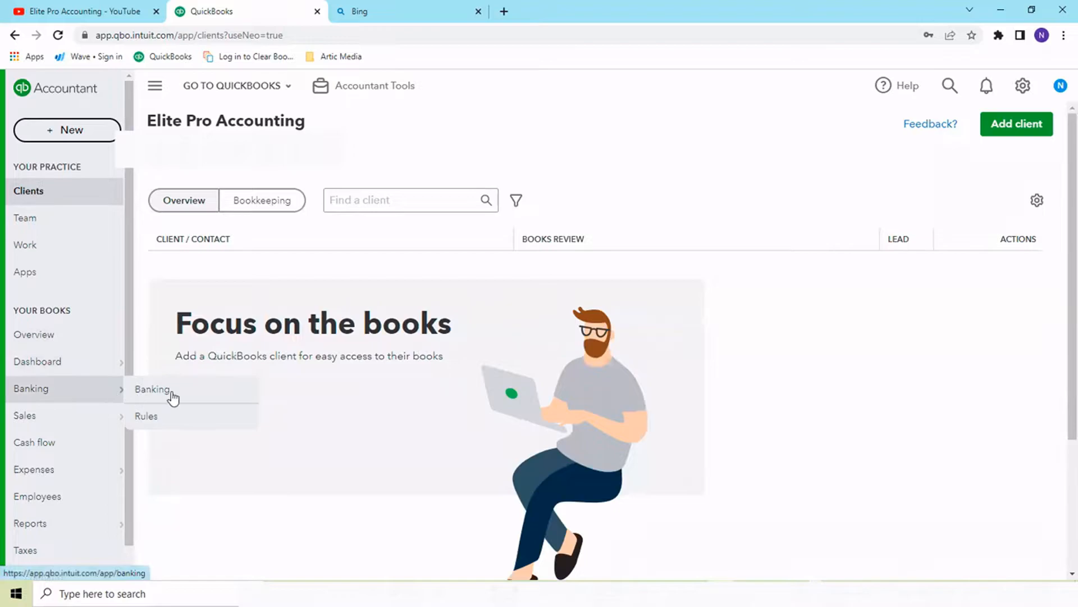
Open Banking, start connecting an account, search 'ici' for ICICI bank, then close back to Banking
click(152, 390)
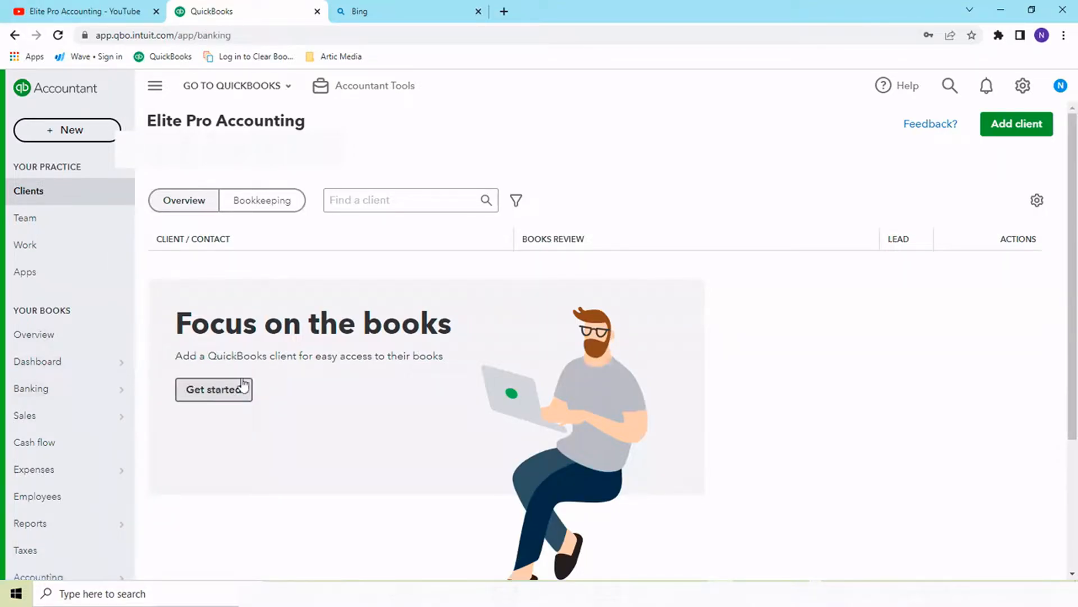
click(32, 388)
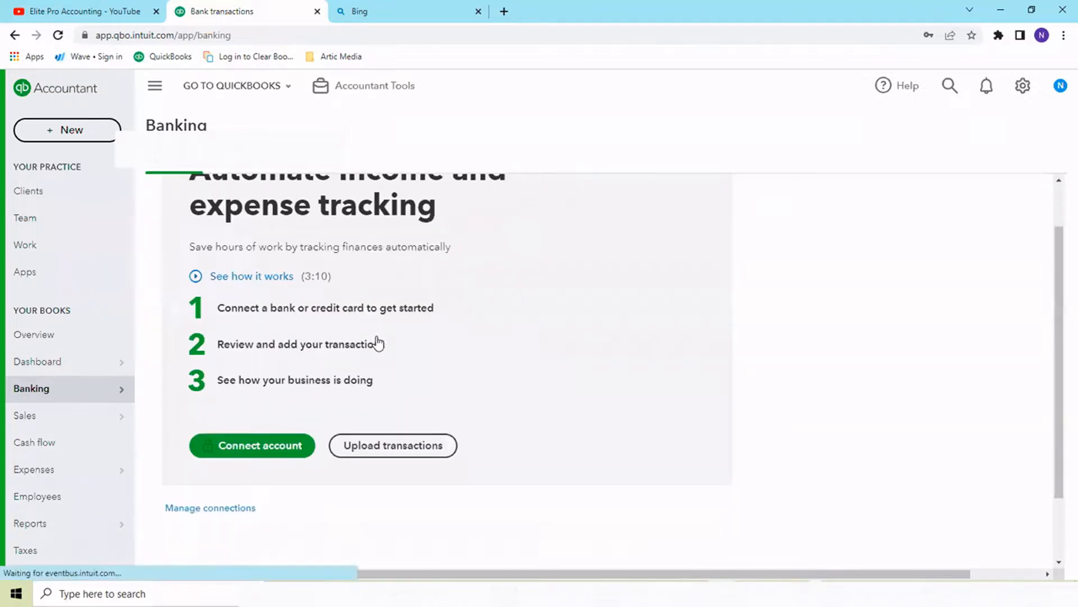
click(252, 445)
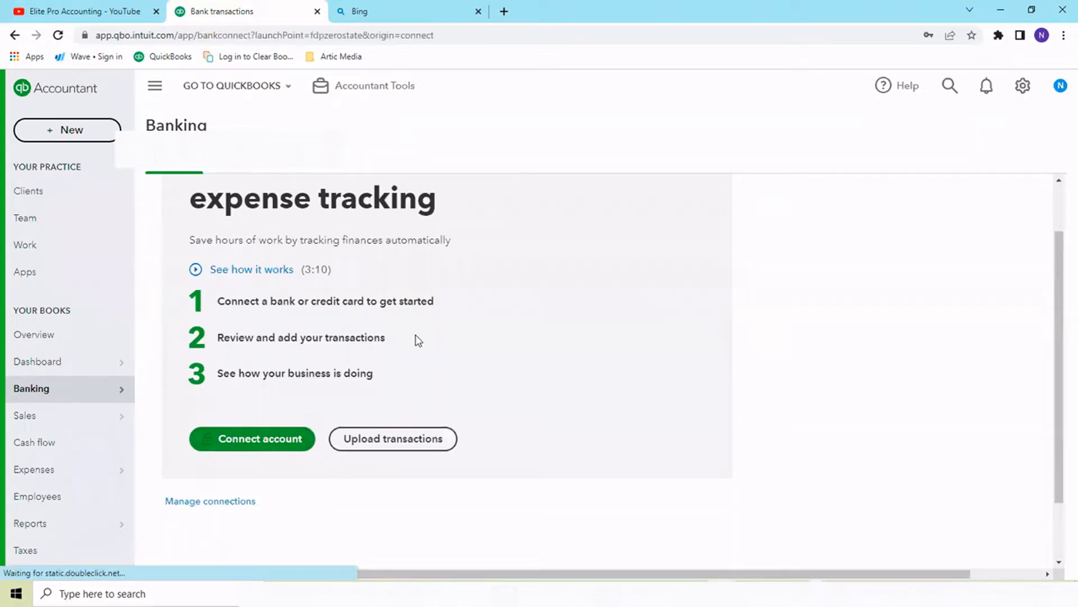
click(251, 438)
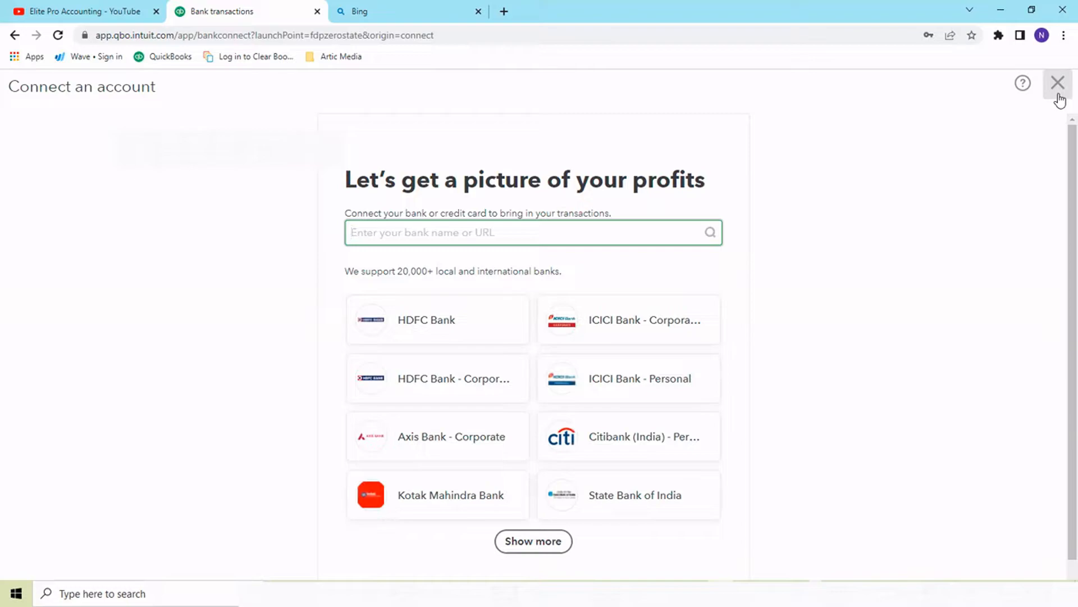
mouse_move(499, 236)
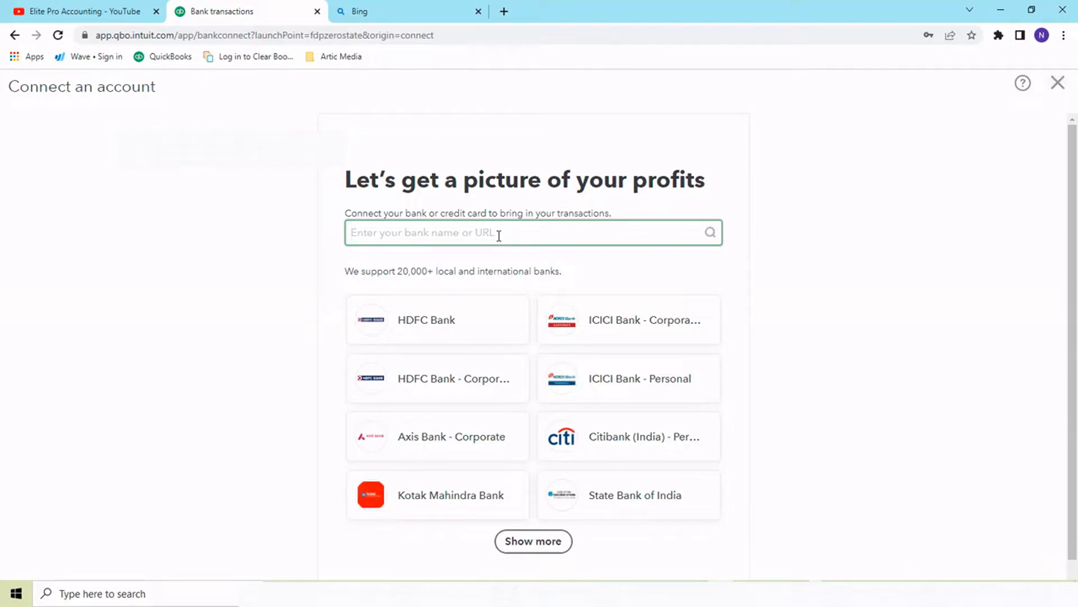
text(ici)
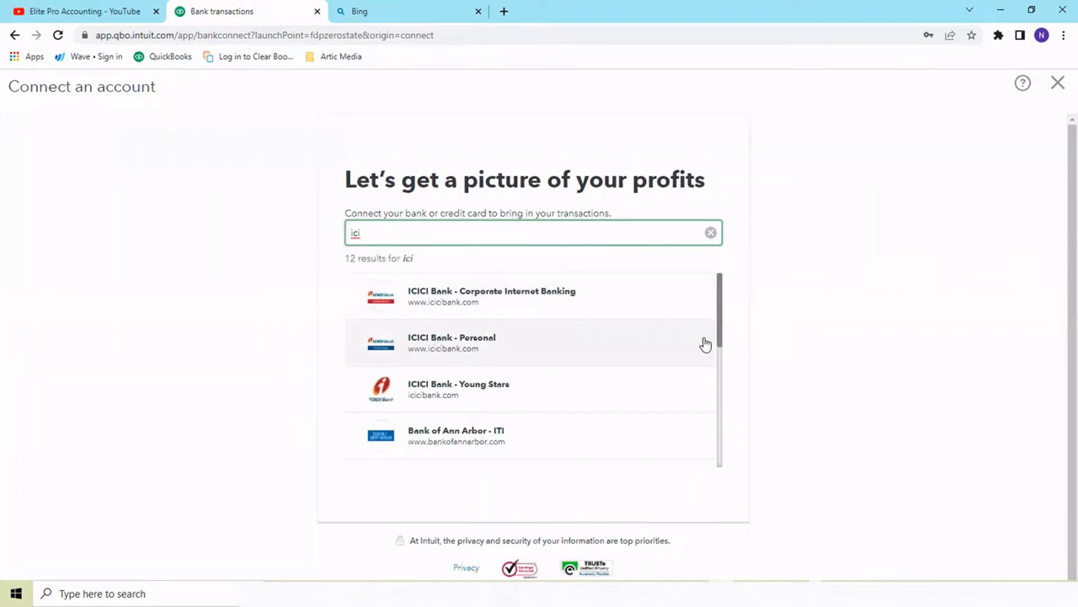
mouse_move(572, 337)
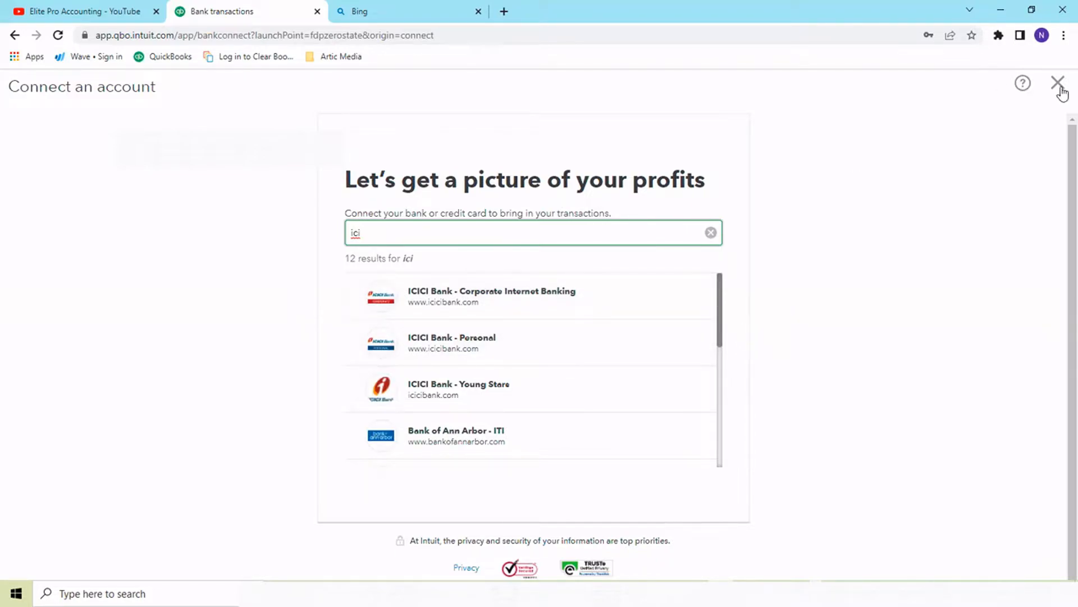
click(1058, 82)
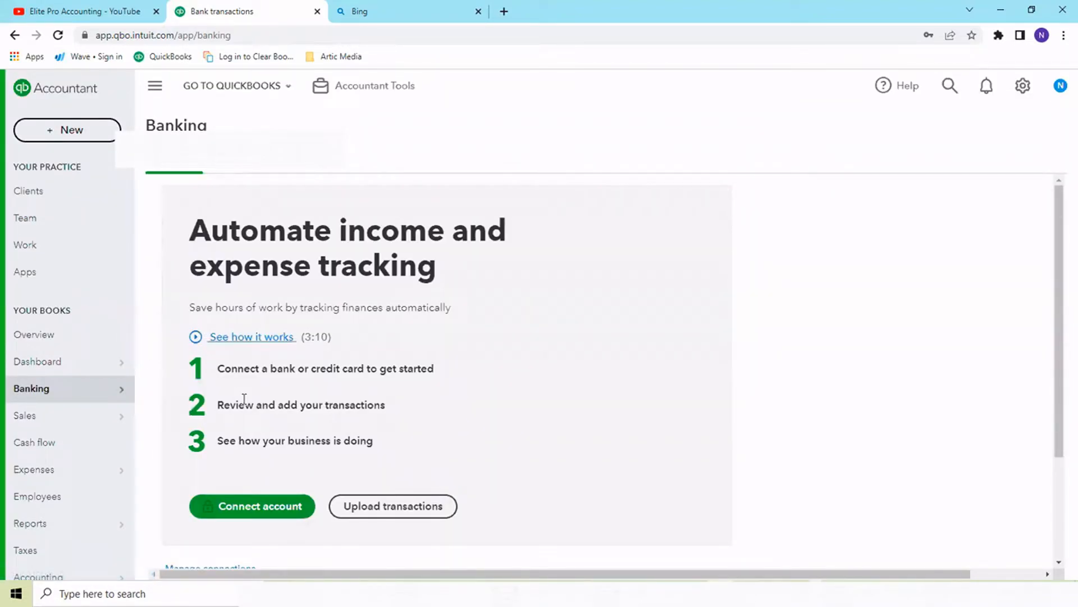
Open Sales > Products and services, peek at the Add product/service type chooser, then dismiss it
scroll(down, 3)
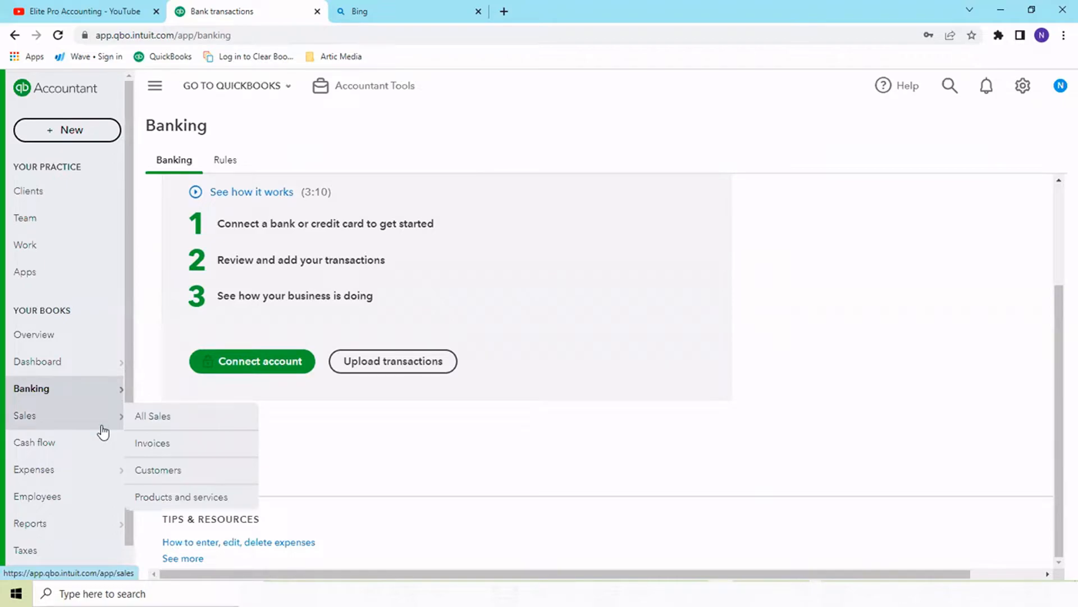
mouse_move(152, 442)
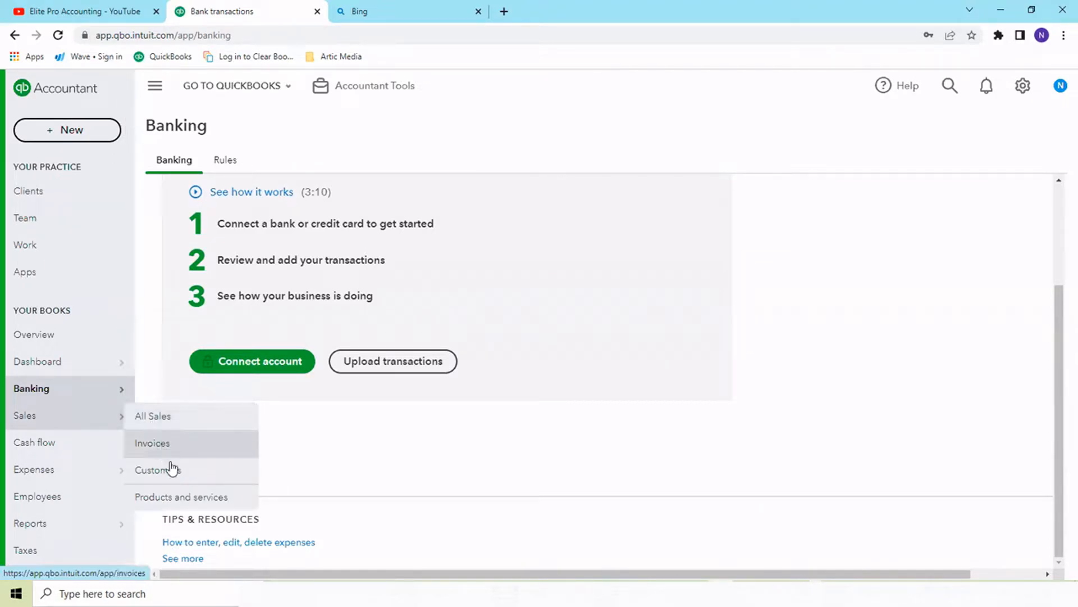
mouse_move(194, 435)
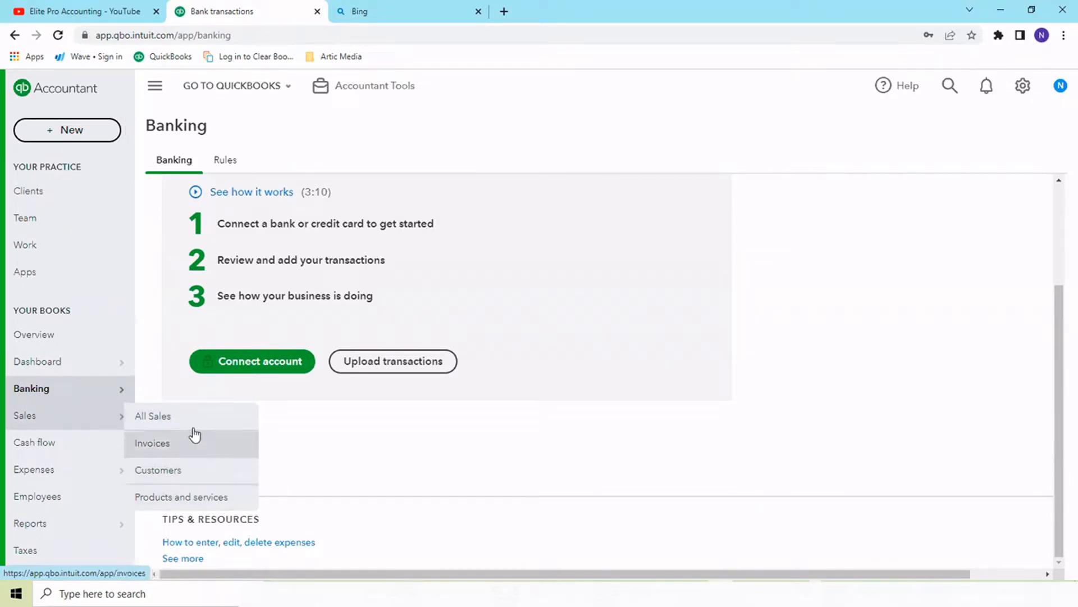
mouse_move(208, 496)
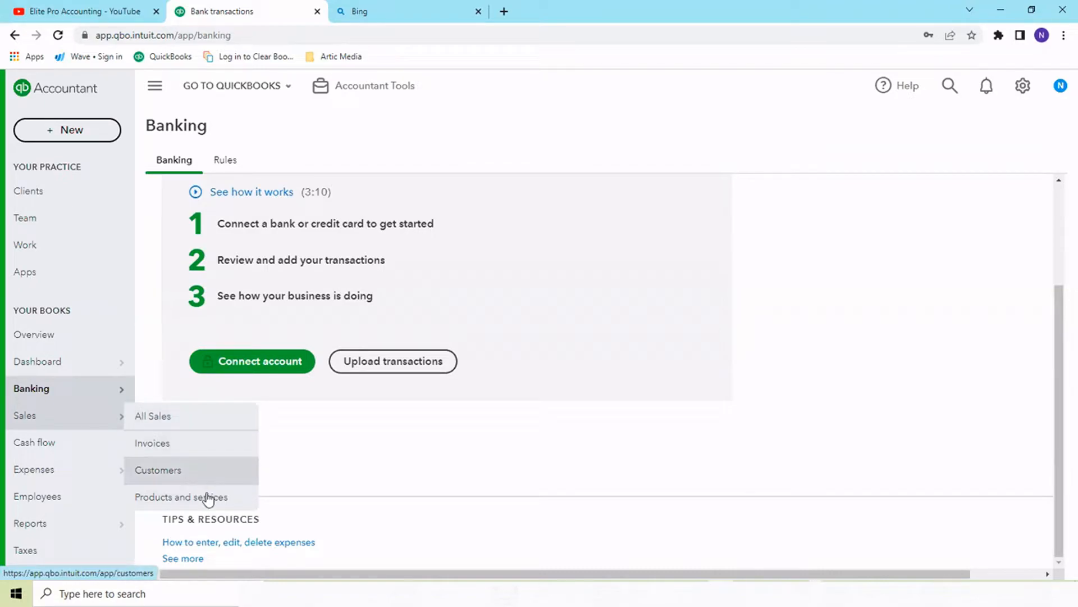
mouse_move(181, 497)
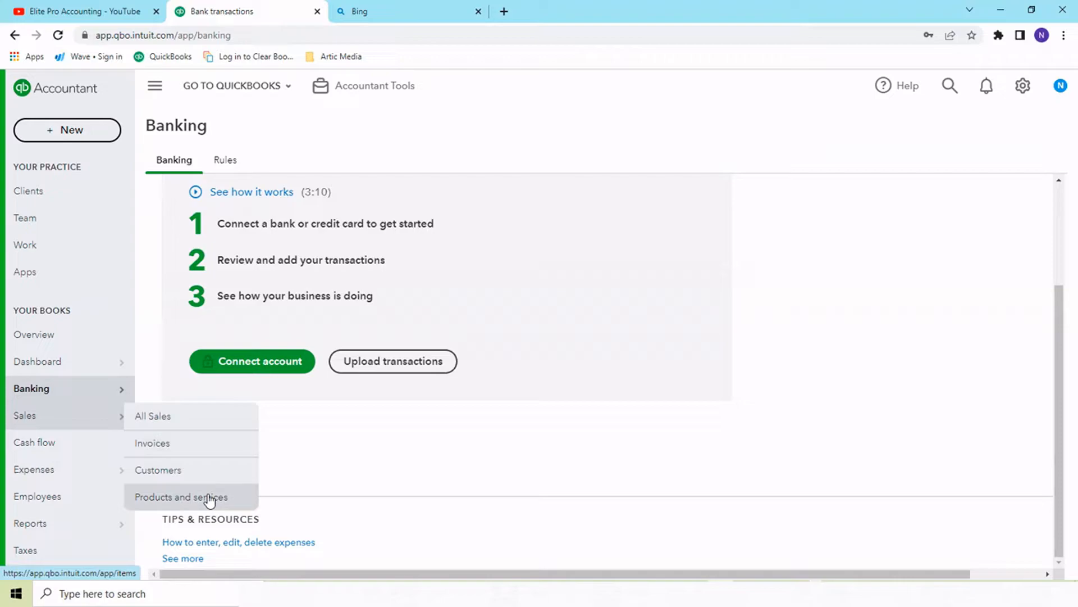
click(181, 497)
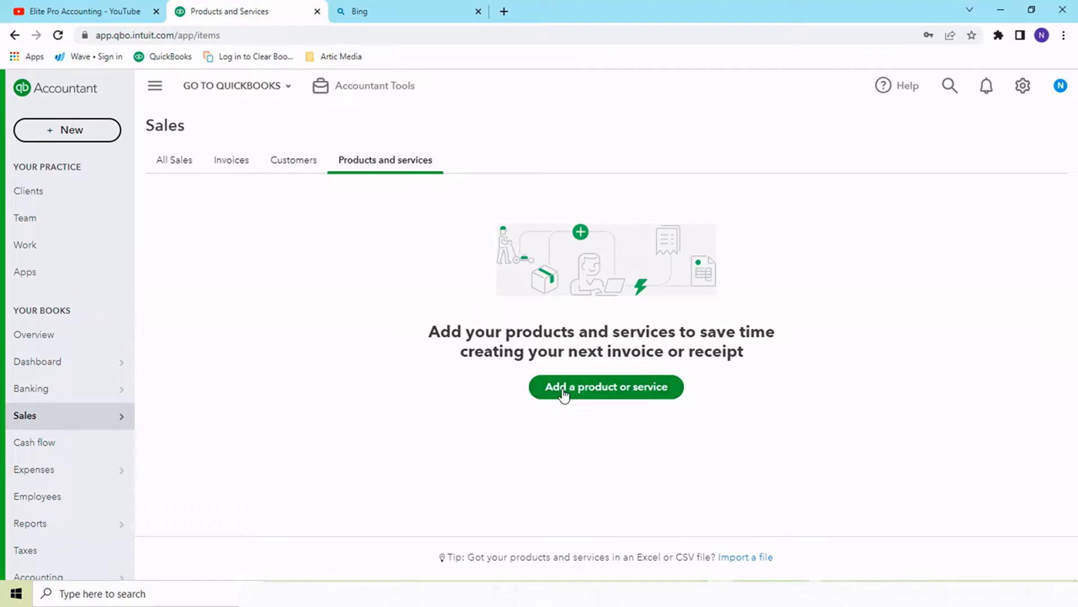
click(605, 387)
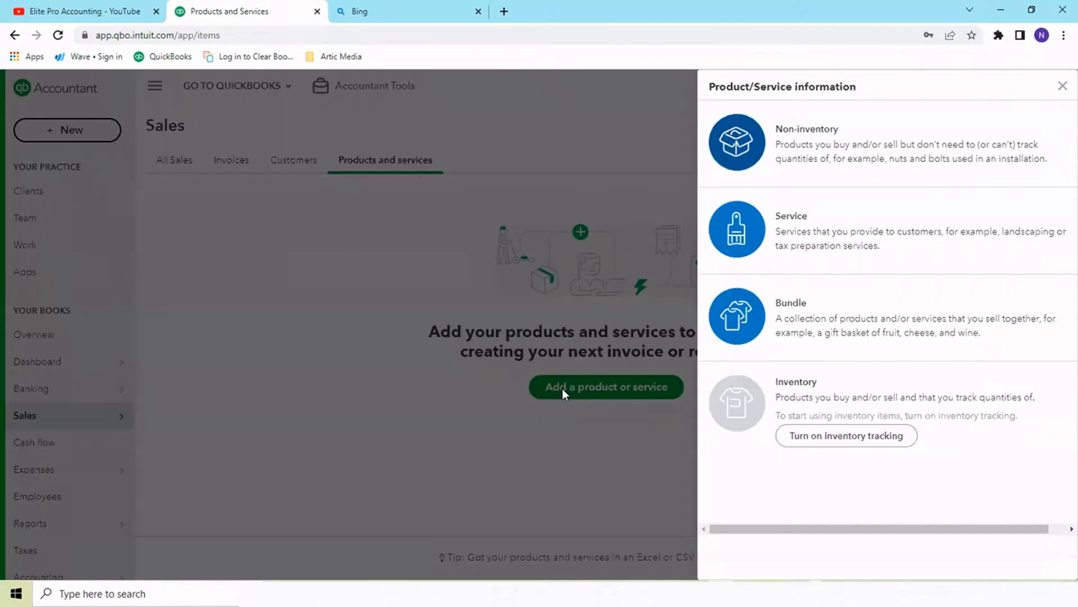
mouse_move(1062, 95)
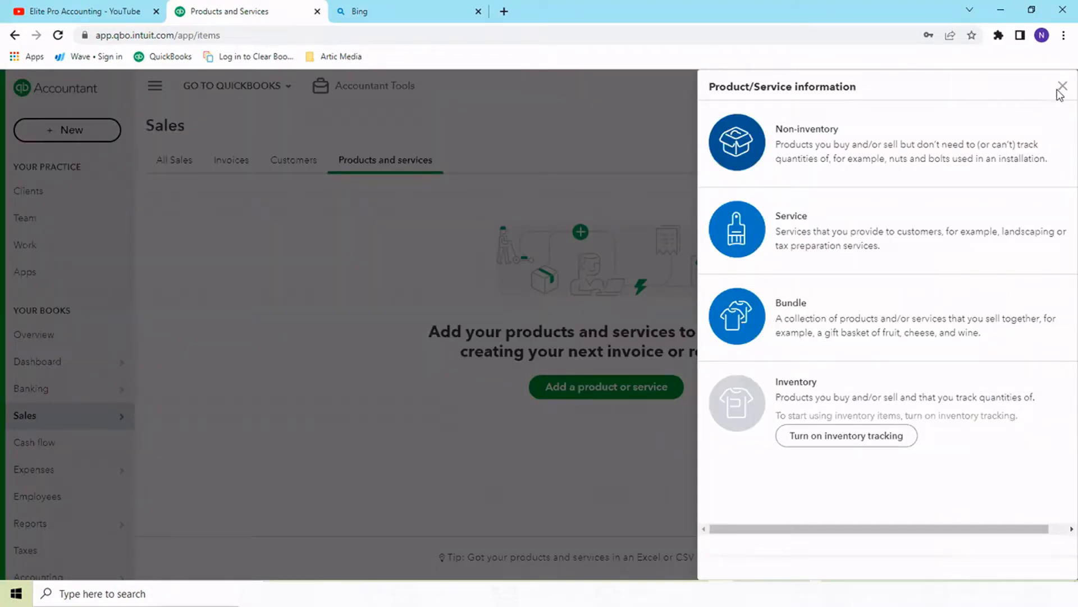
click(1062, 86)
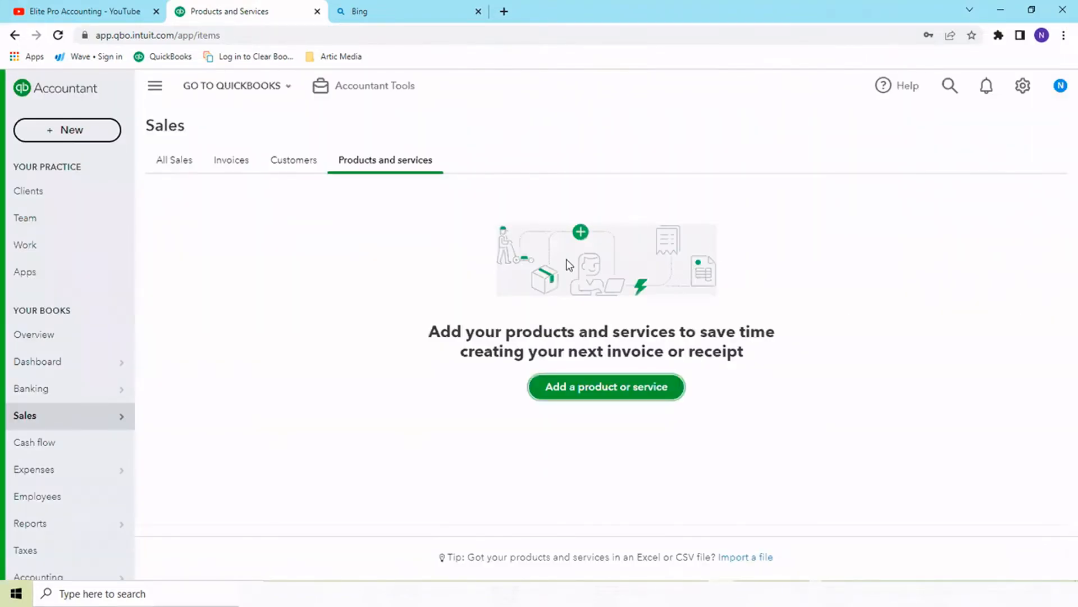
mouse_move(162, 475)
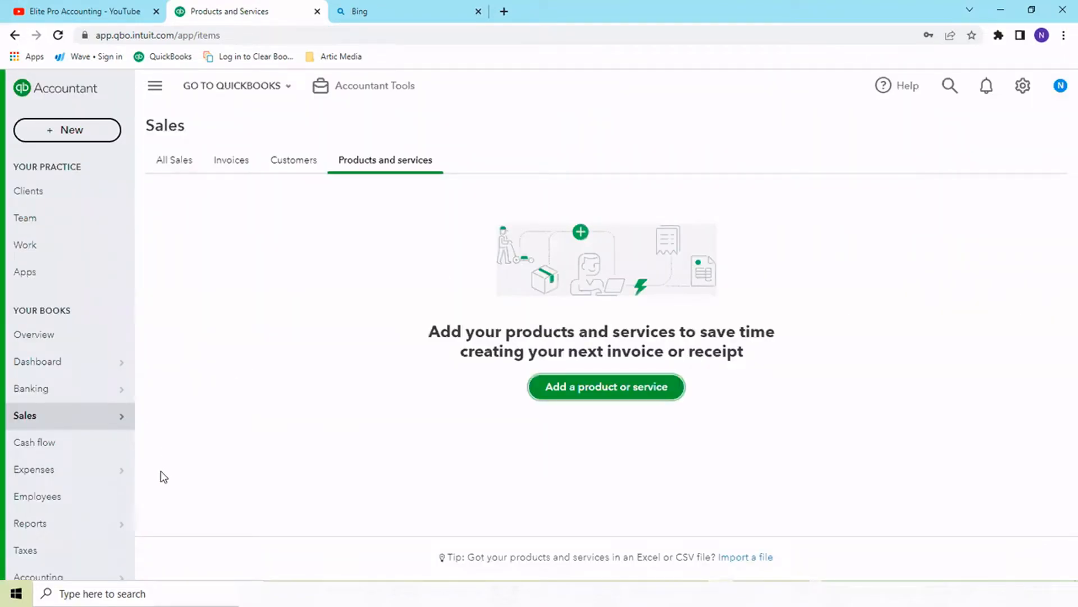
mouse_move(260, 417)
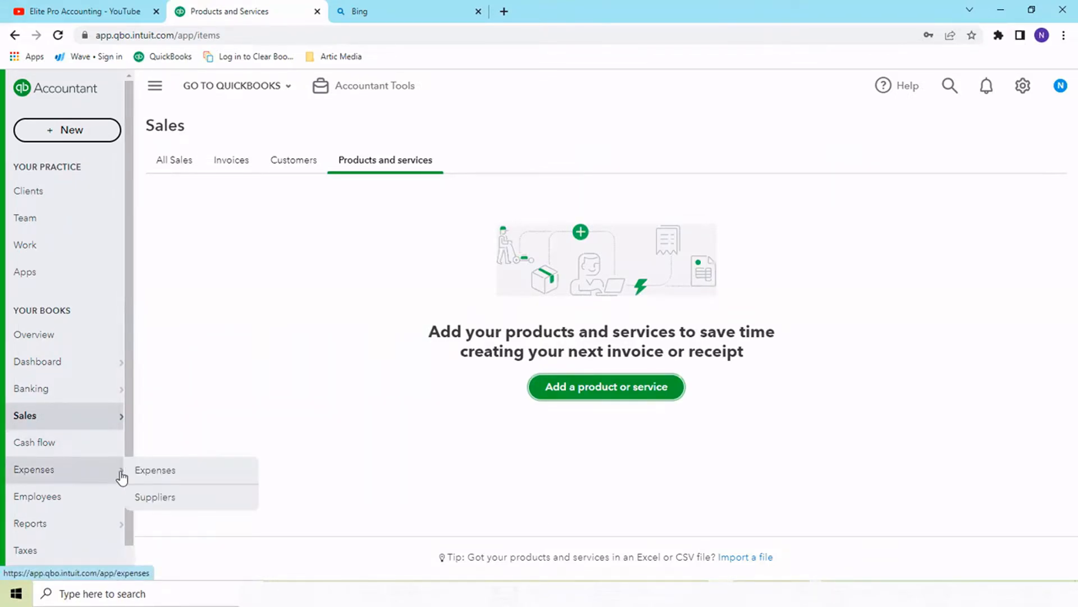
mouse_move(192, 474)
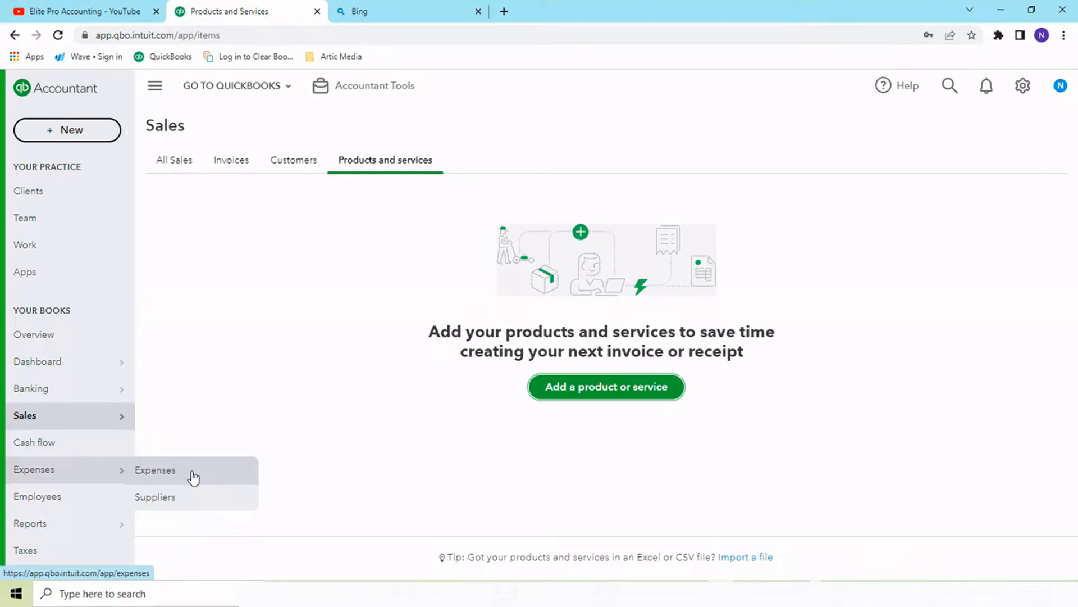
mouse_move(192, 494)
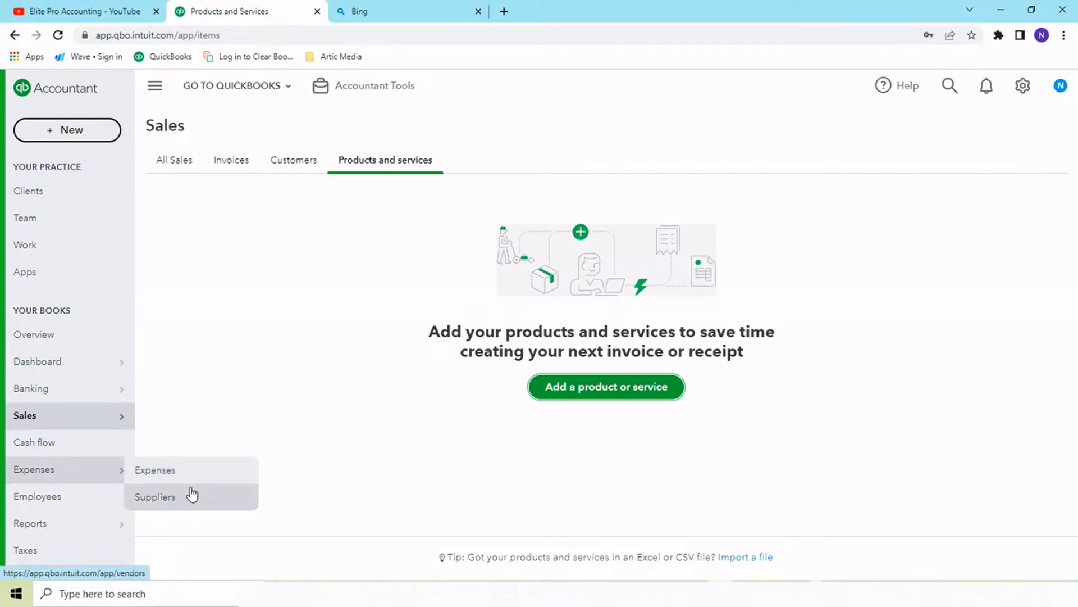
mouse_move(178, 500)
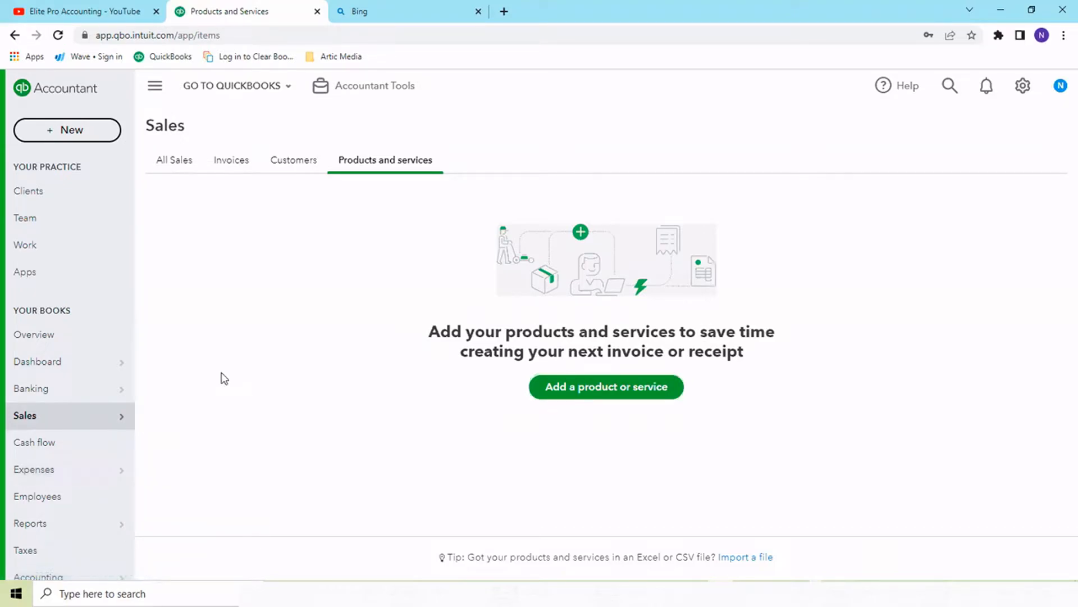
mouse_move(252, 418)
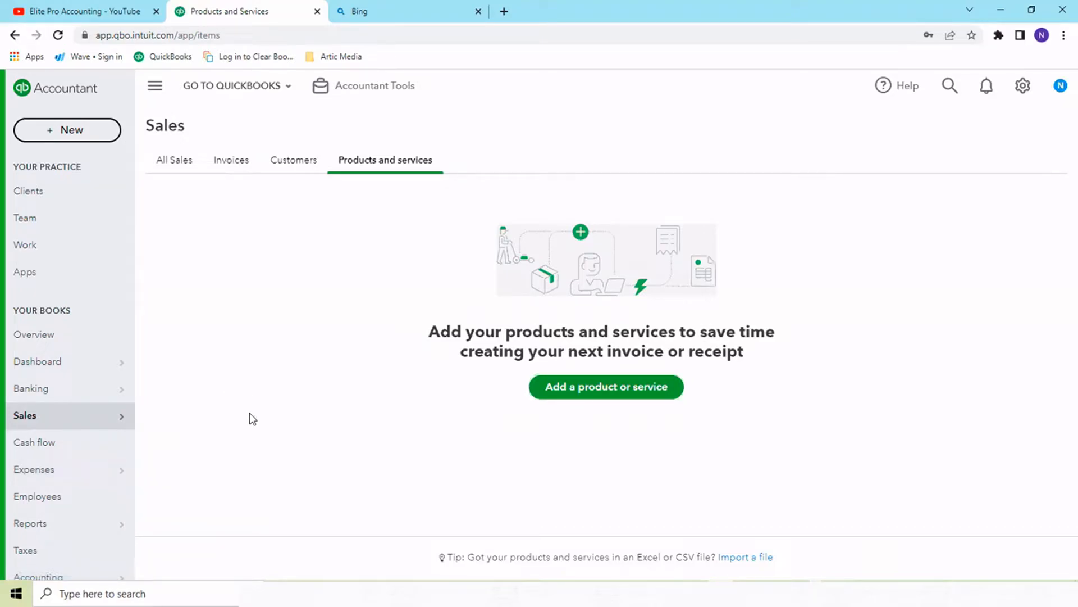
mouse_move(657, 216)
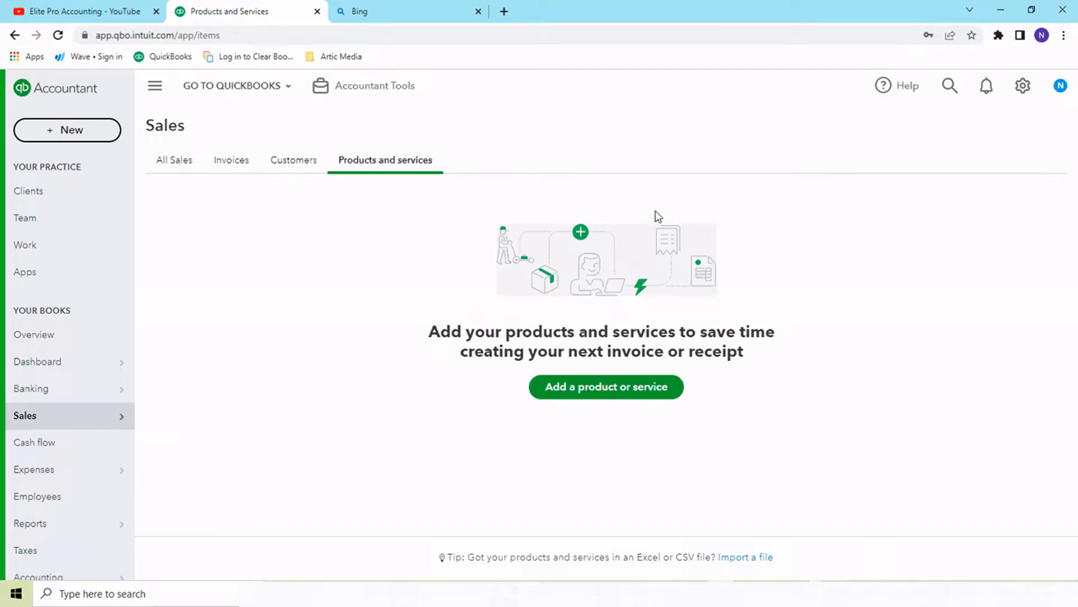
mouse_move(574, 268)
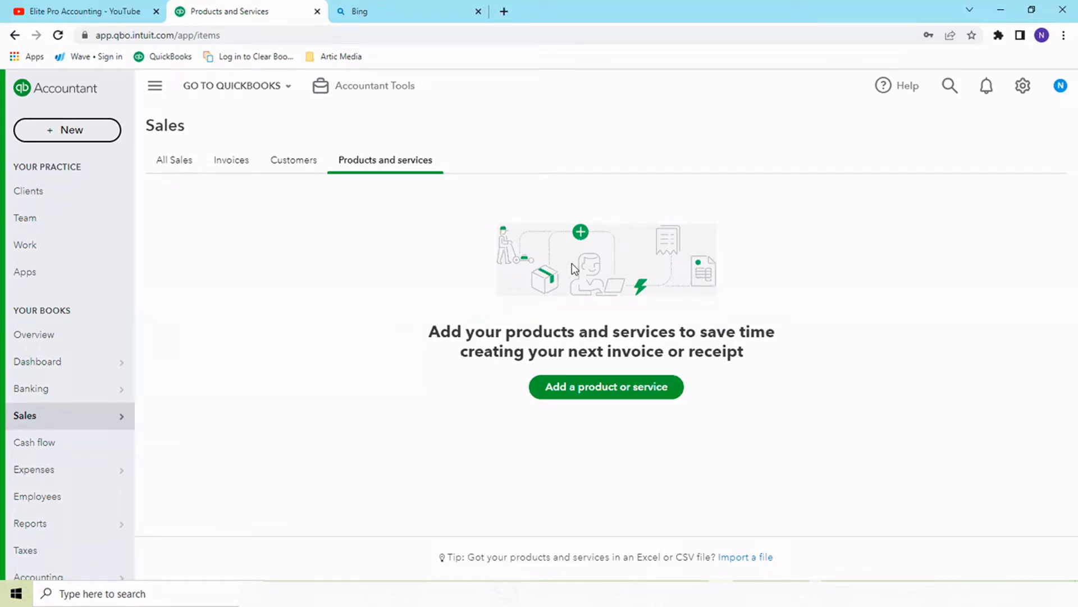
mouse_move(1061, 100)
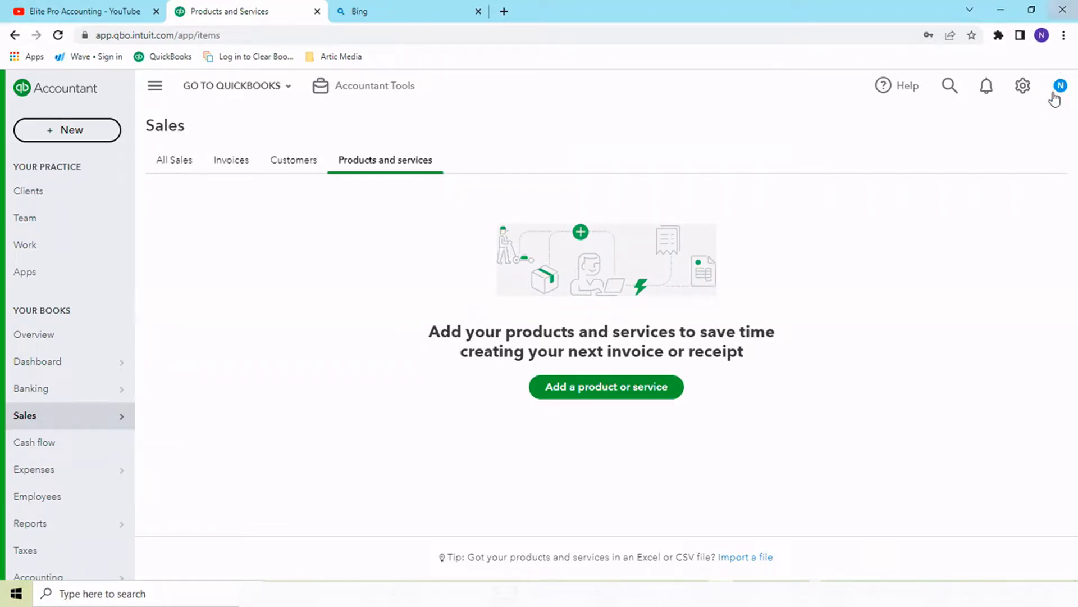
Go to the Import Data page from the gear menu's tools
click(1022, 85)
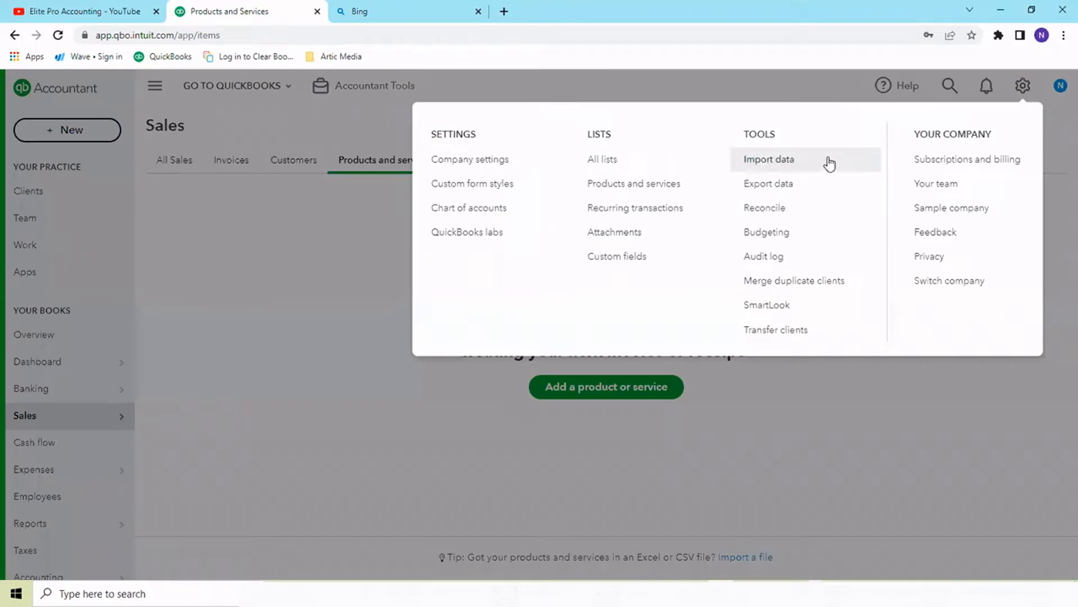
mouse_move(819, 166)
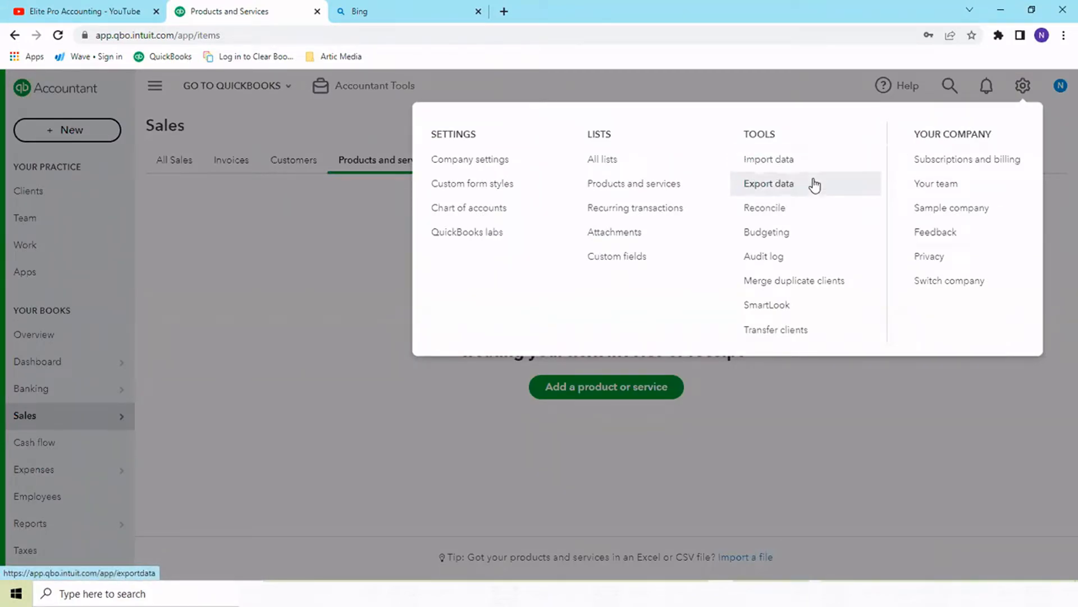
mouse_move(777, 142)
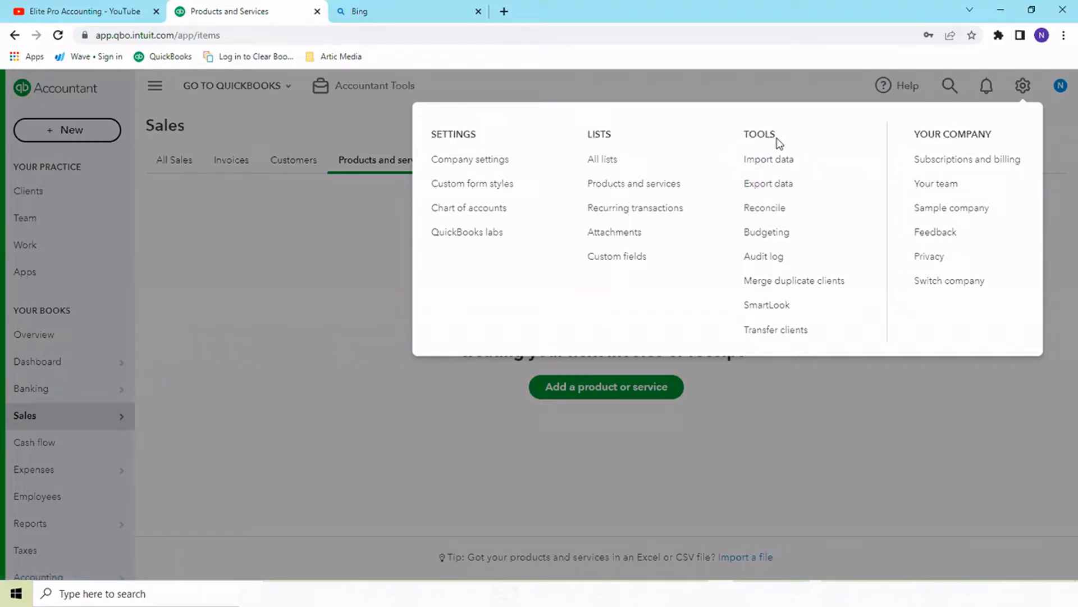
mouse_move(768, 159)
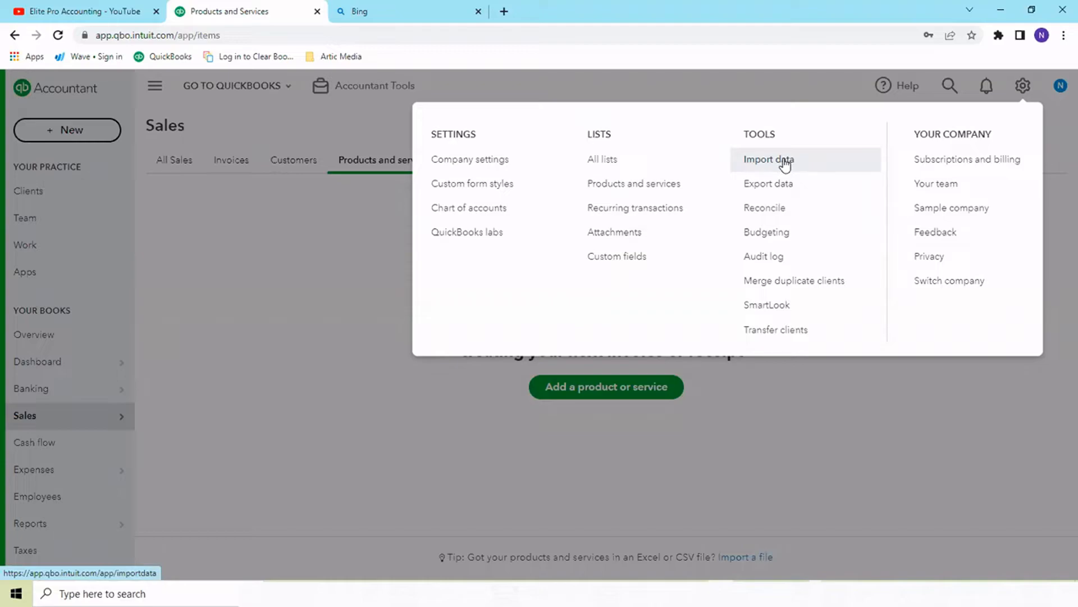
click(767, 158)
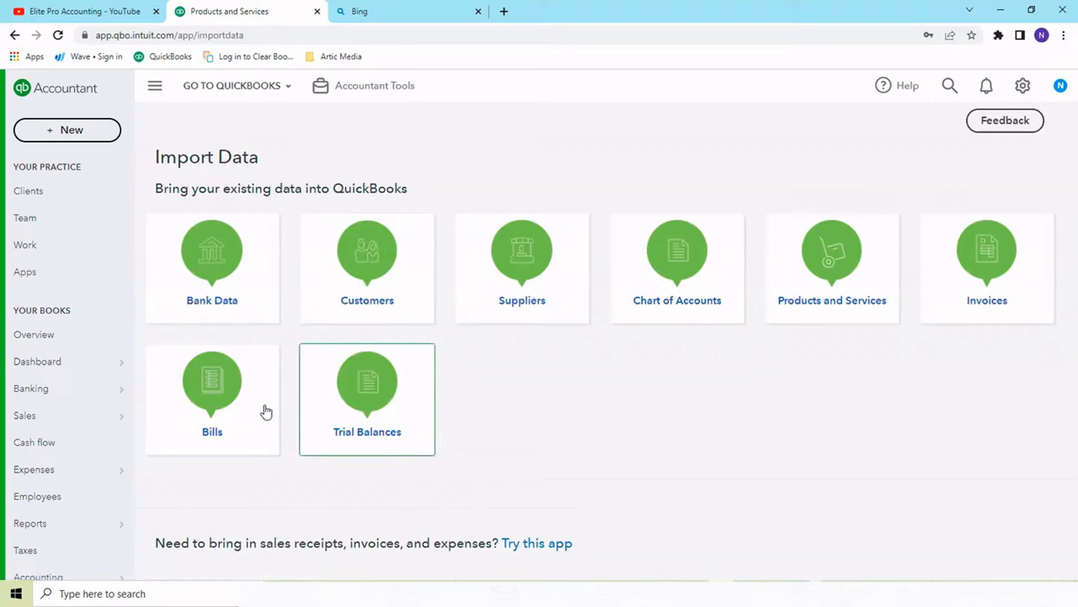
mouse_move(516, 391)
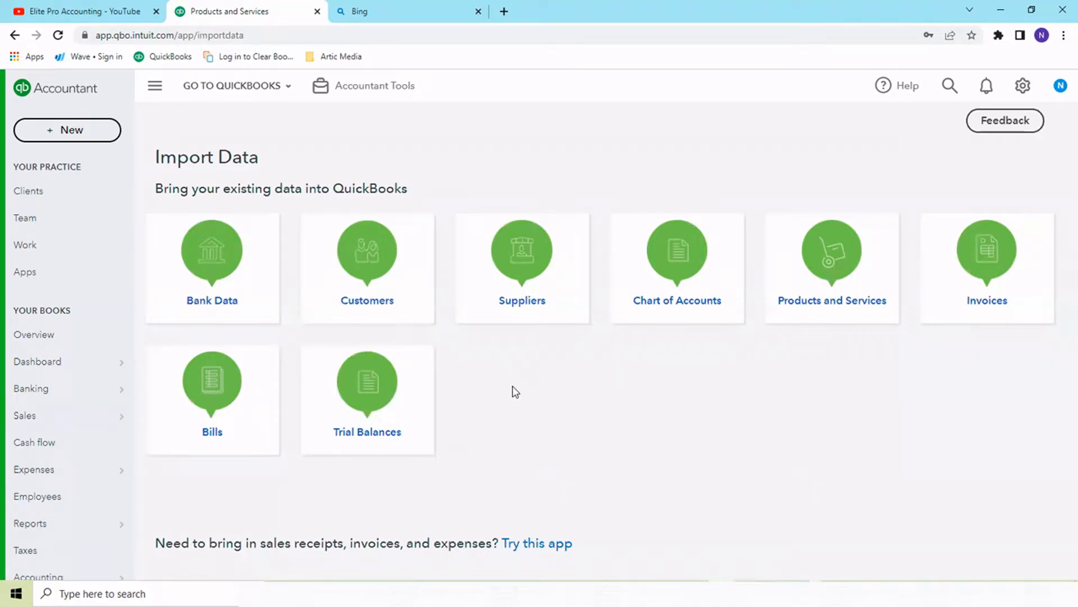
mouse_move(718, 227)
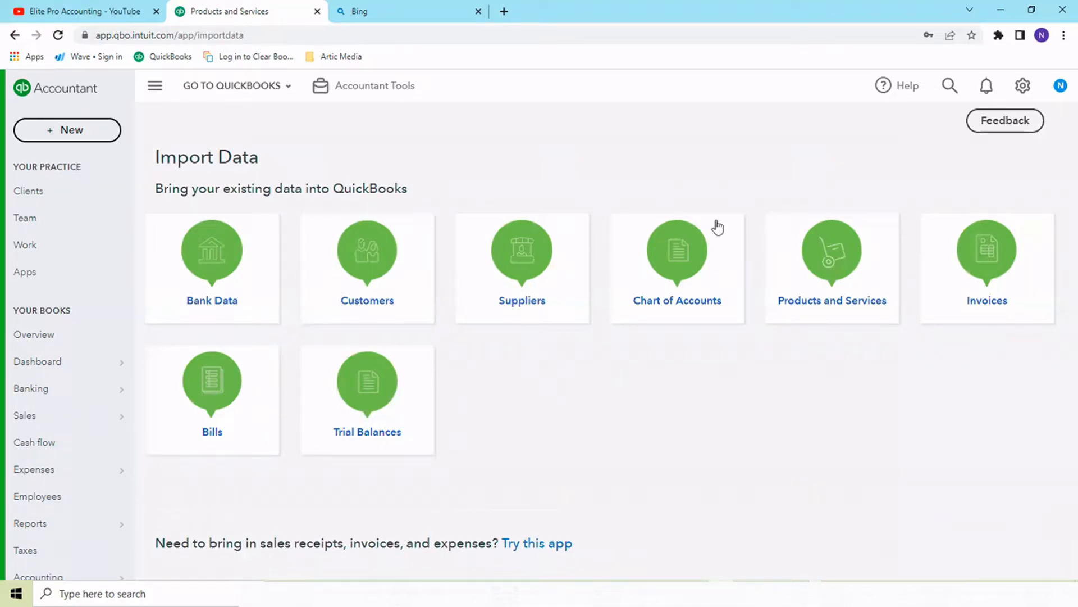
mouse_move(453, 411)
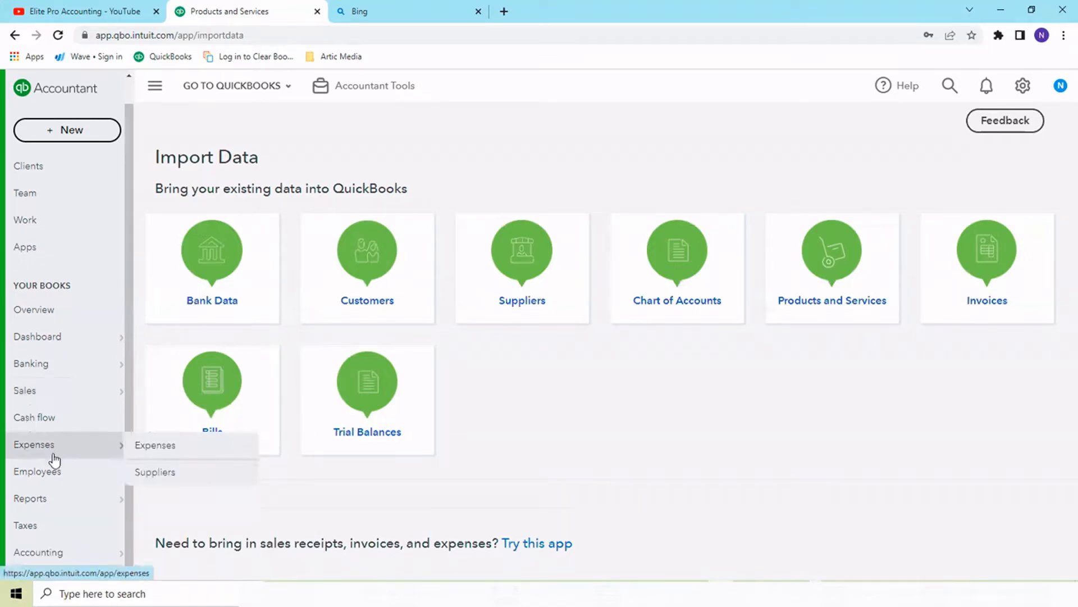
mouse_move(87, 471)
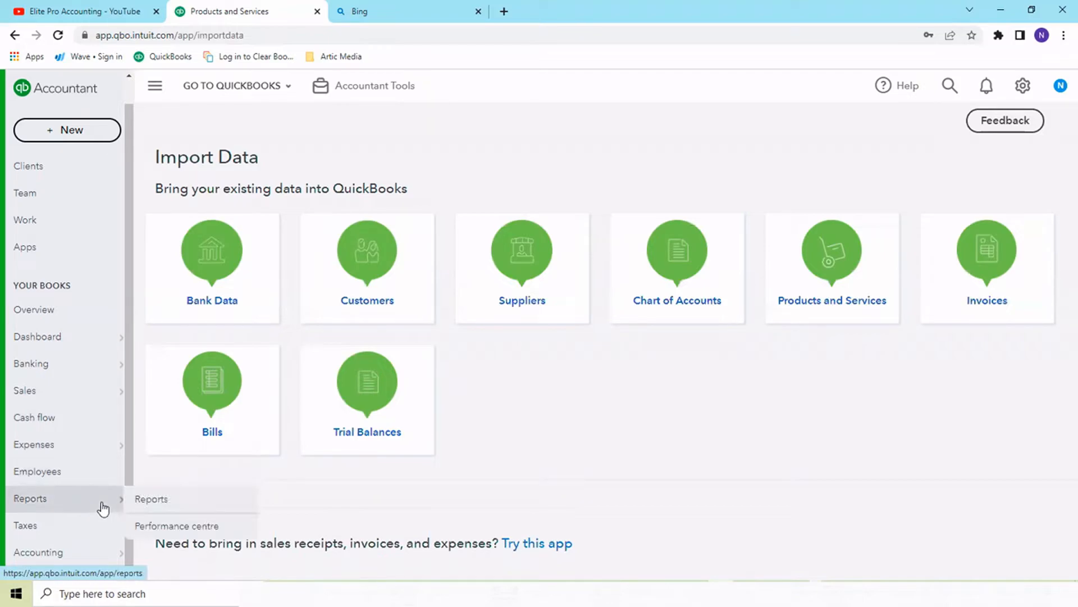
Open Reports and scroll the Standard tab through Favourites and Business overview reports
click(31, 498)
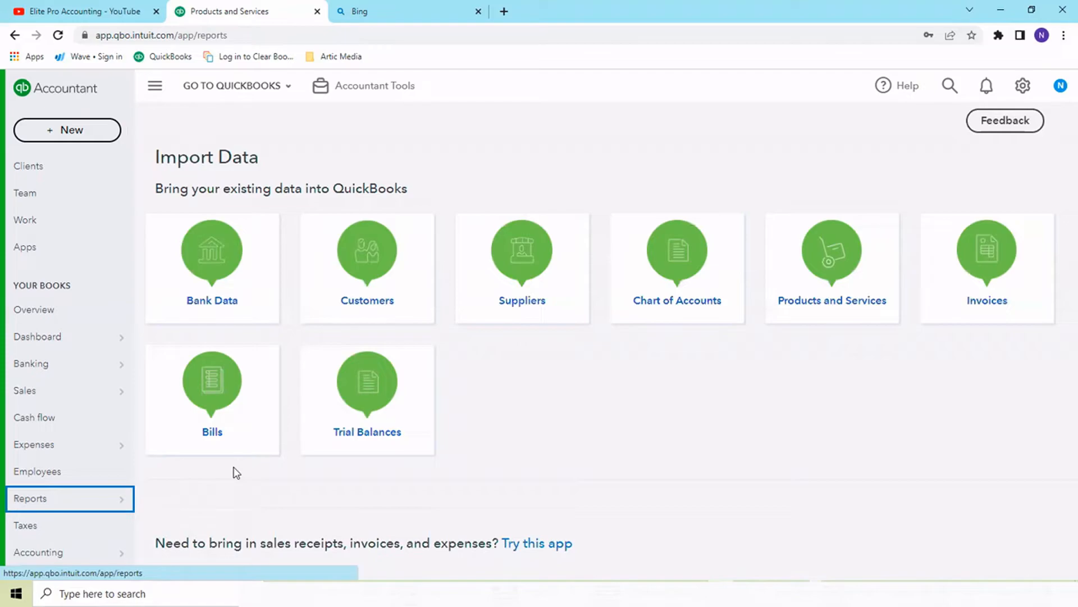
click(31, 497)
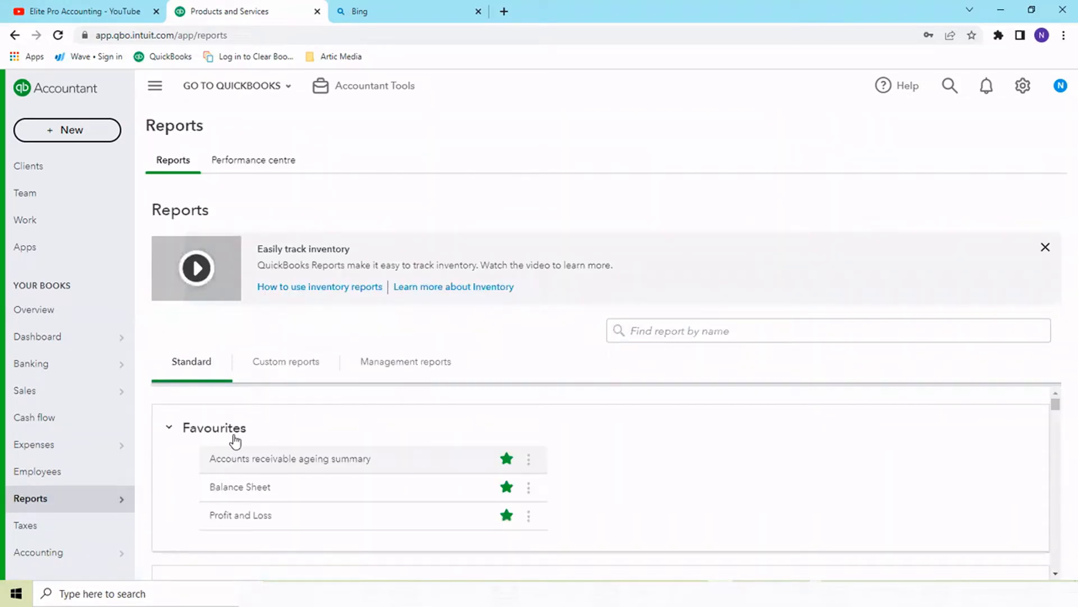
scroll(down, 3)
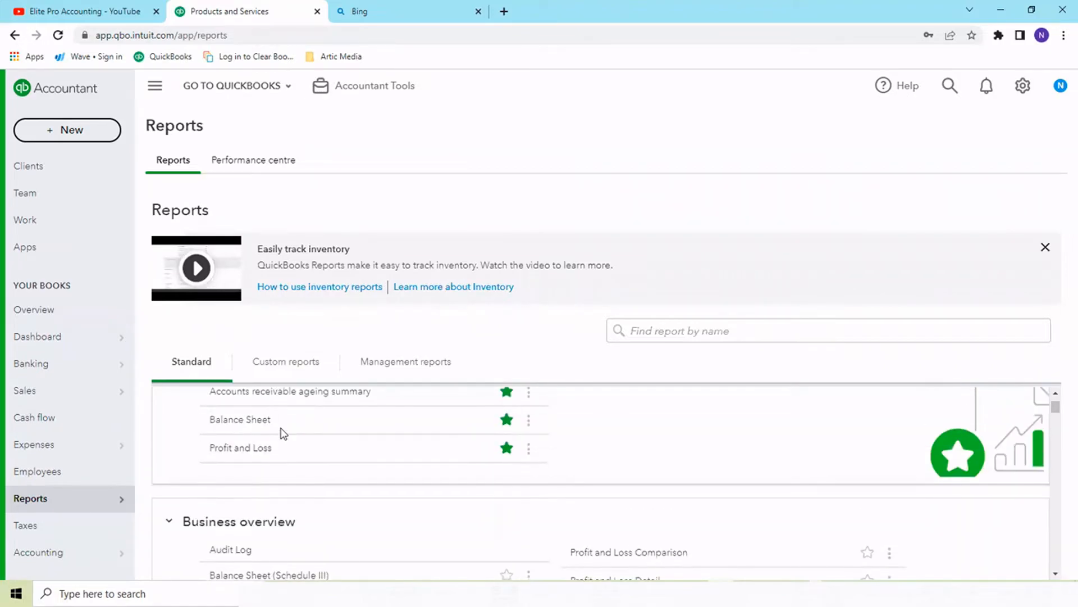
scroll(up, 3)
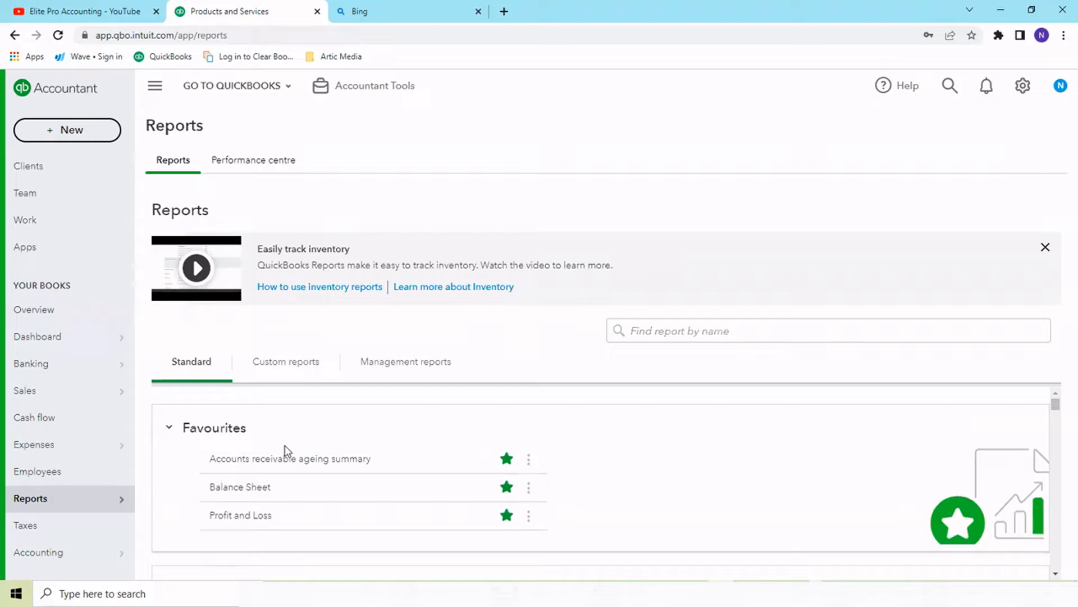
mouse_move(289, 458)
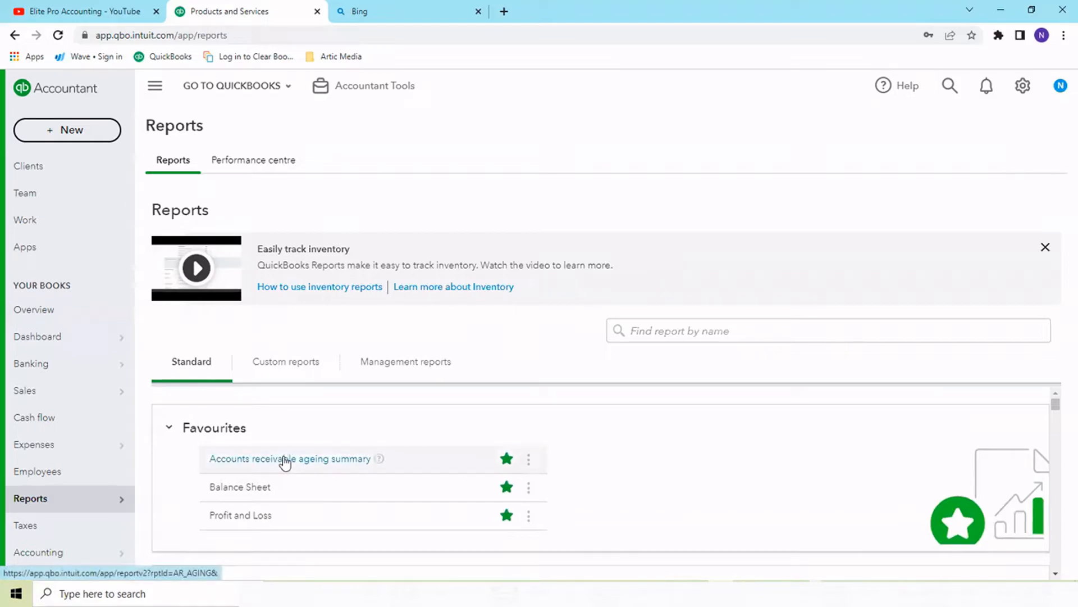
scroll(down, 3)
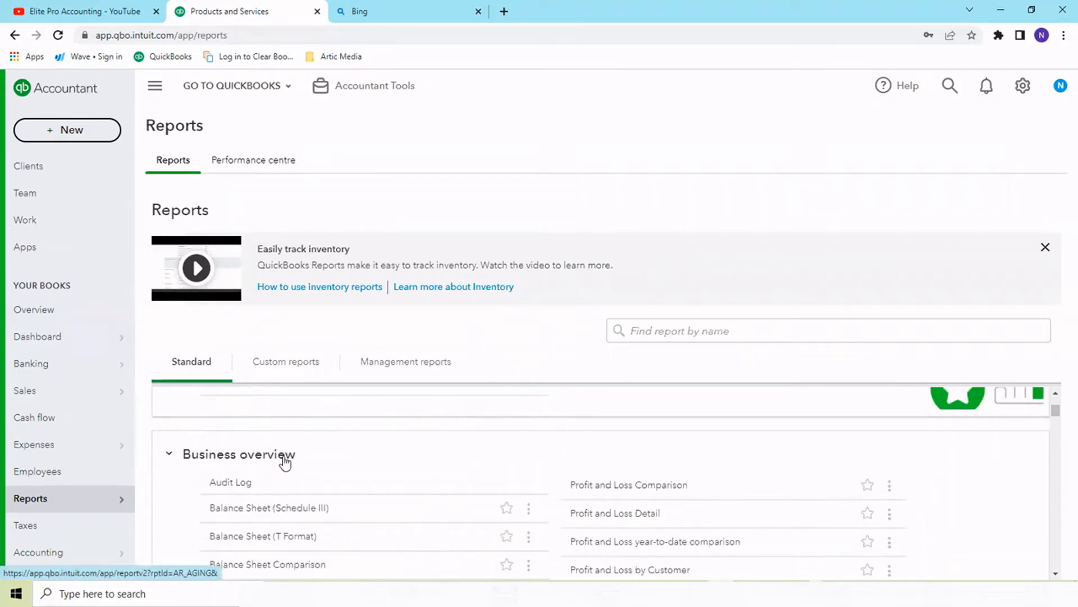
scroll(down, 3)
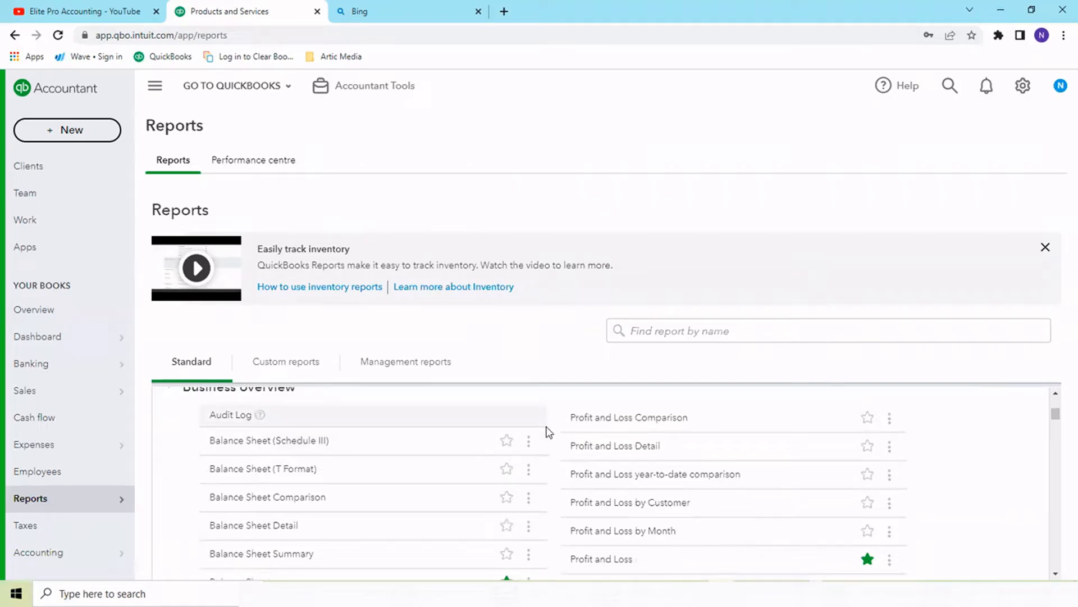
mouse_move(578, 445)
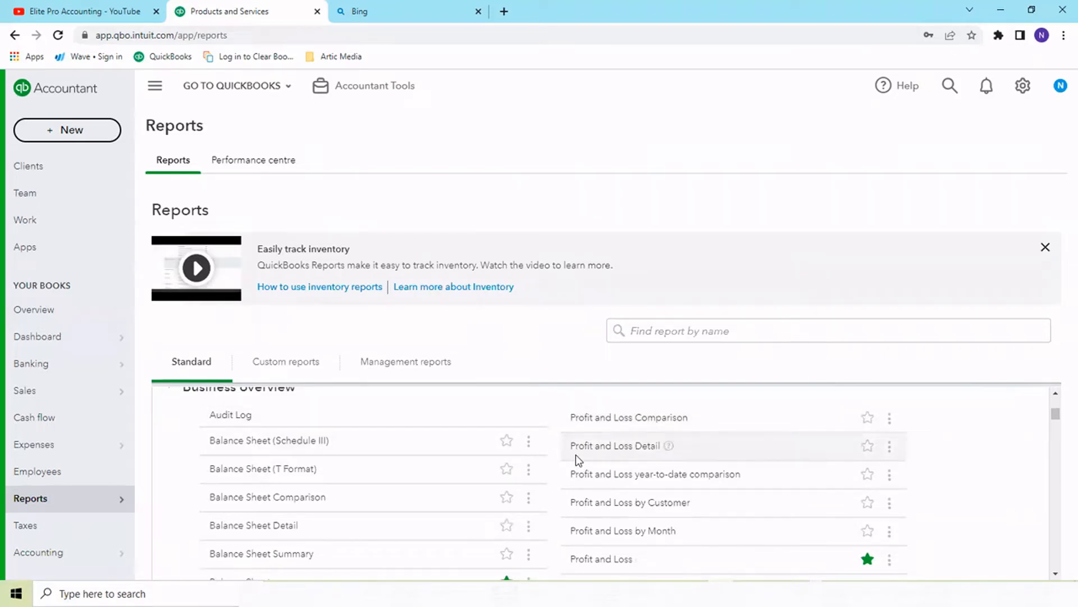
mouse_move(570, 416)
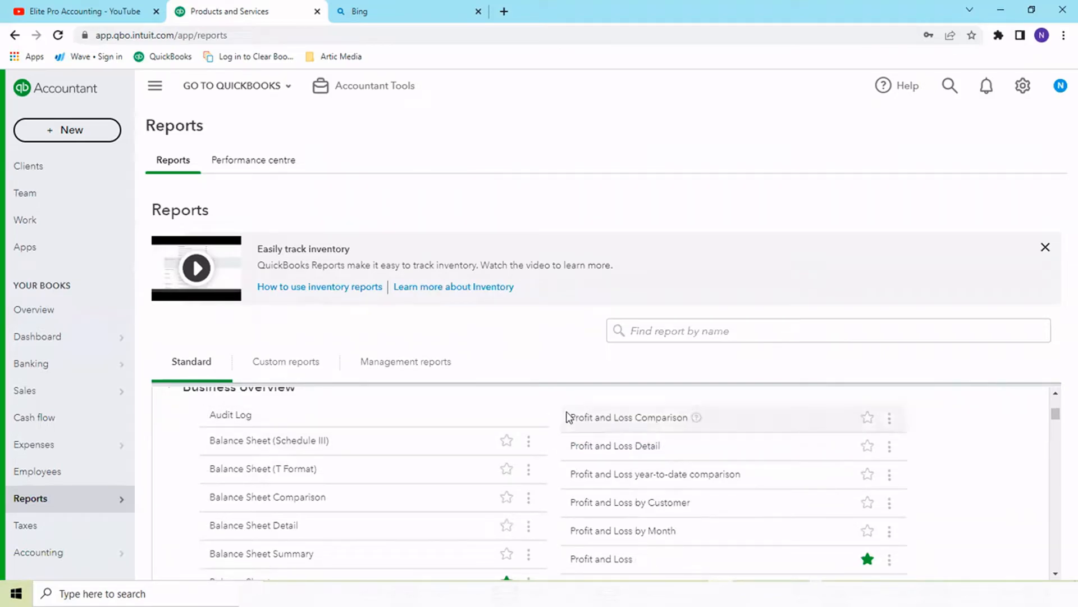
mouse_move(604, 457)
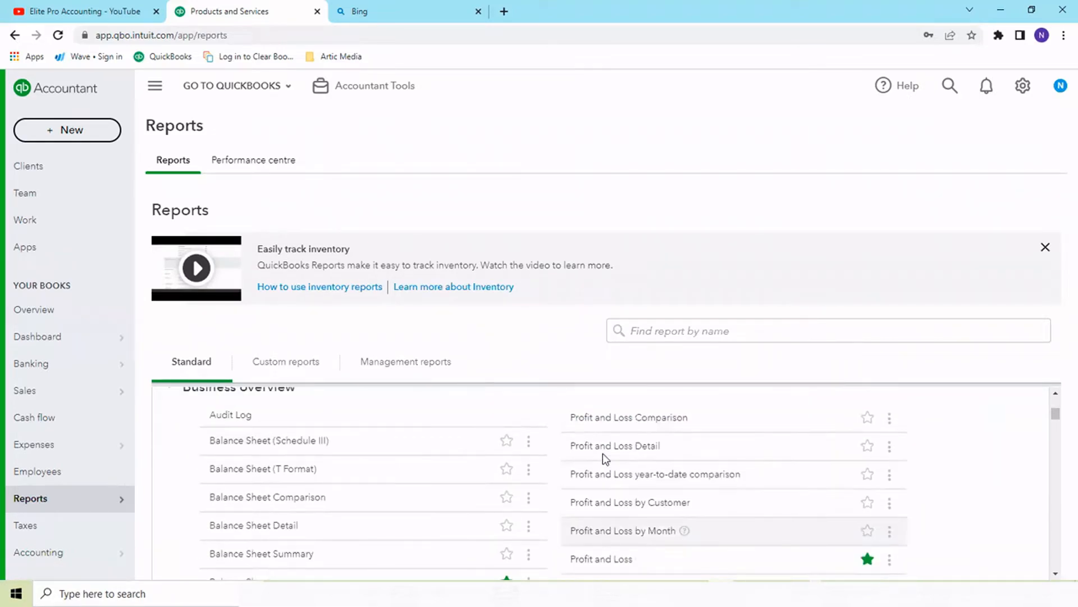
mouse_move(615, 446)
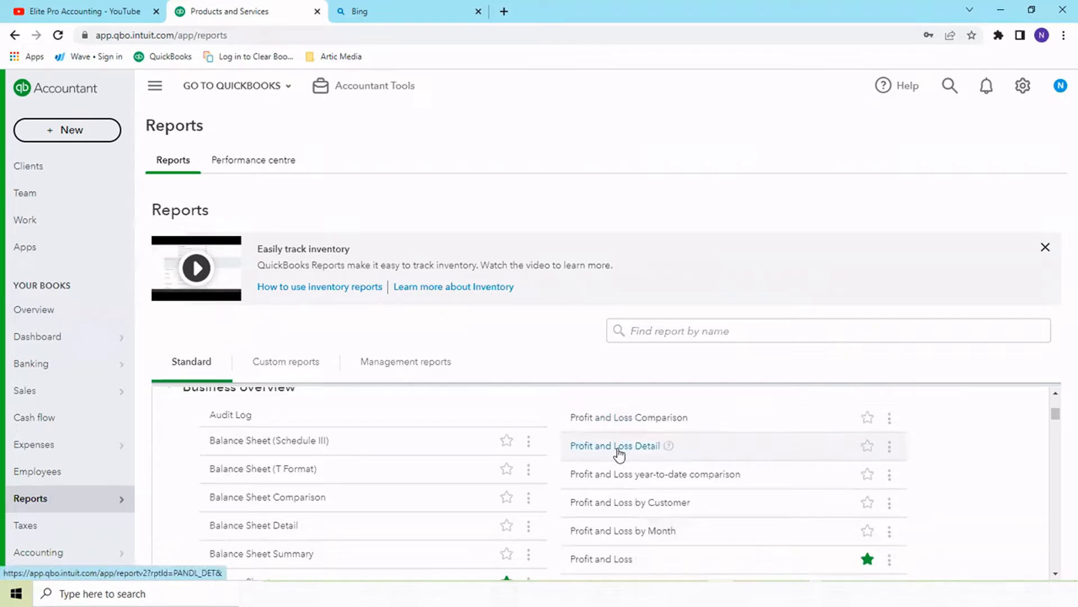
scroll(down, 3)
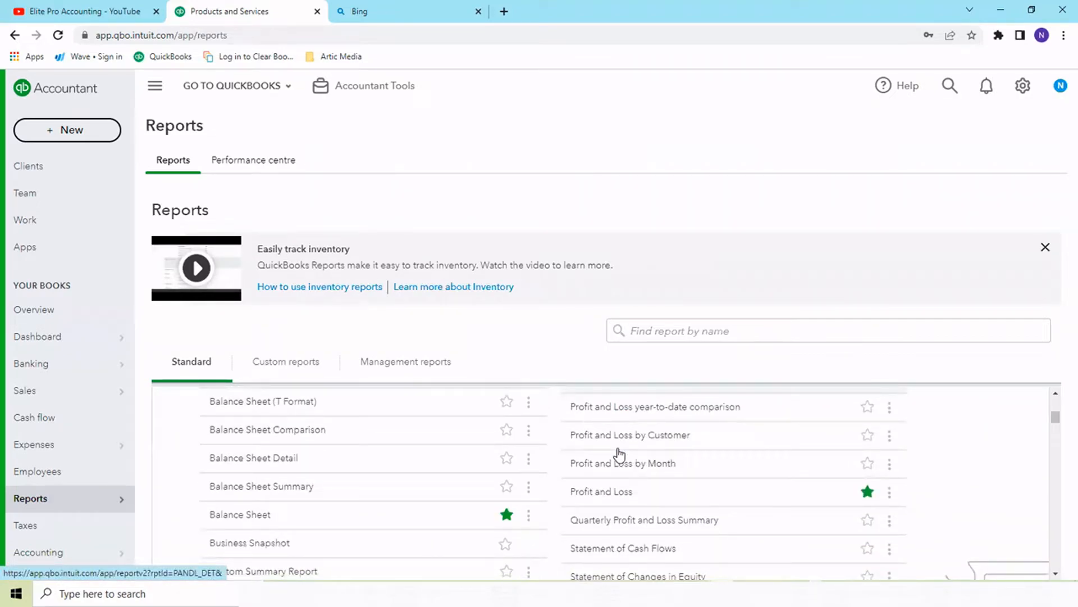
scroll(down, 3)
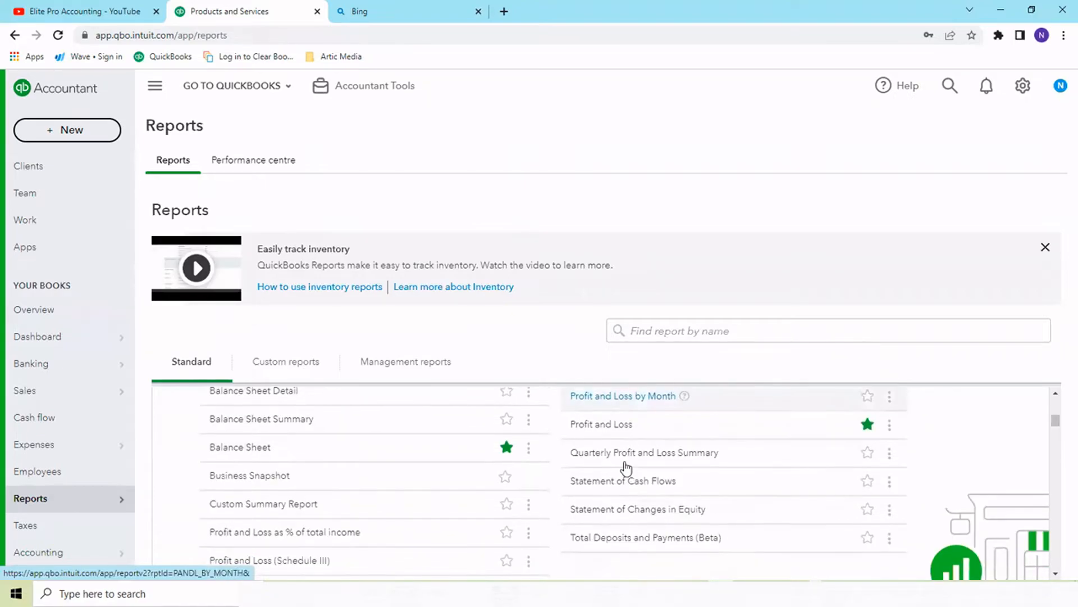
mouse_move(626, 455)
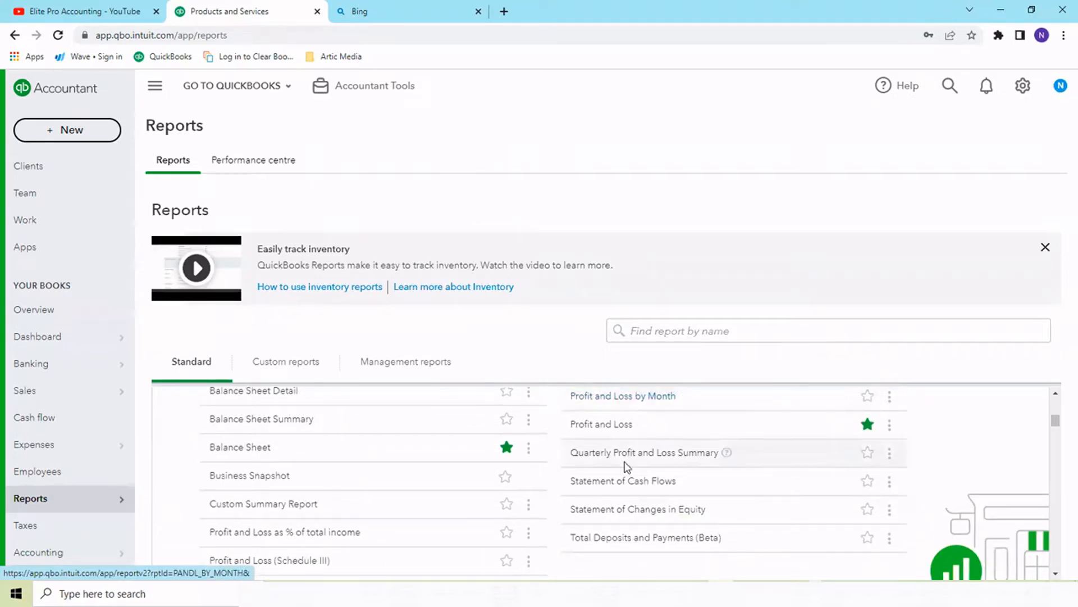
scroll(up, 3)
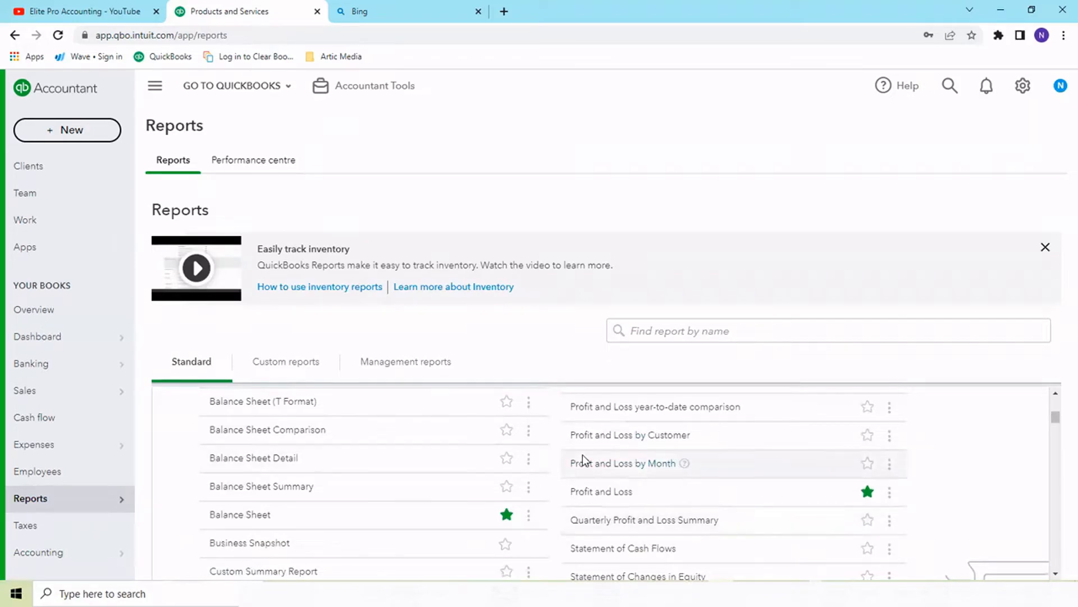
scroll(down, 3)
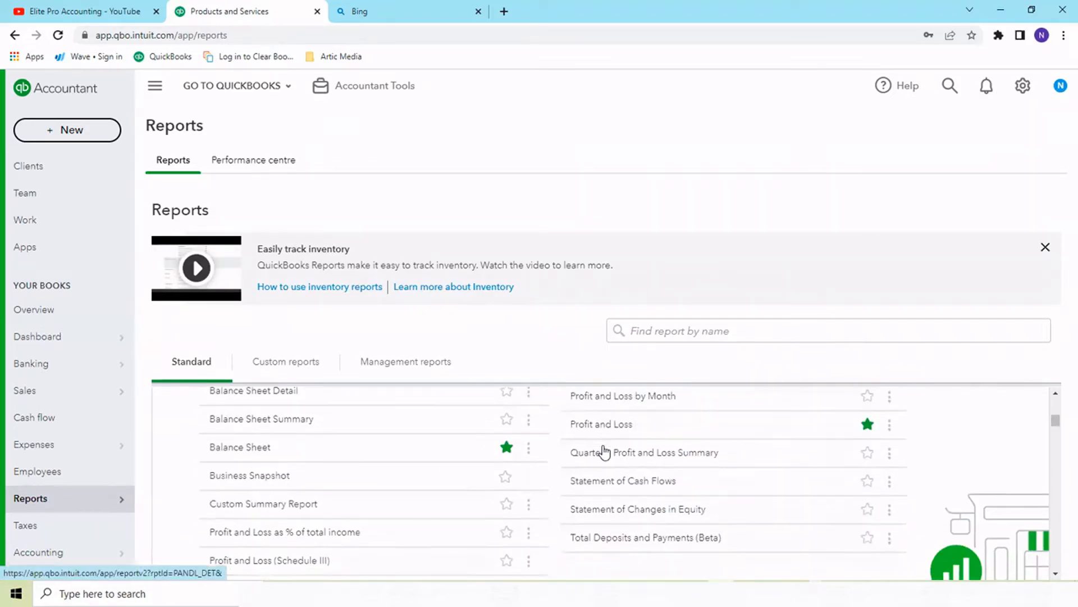
scroll(down, 3)
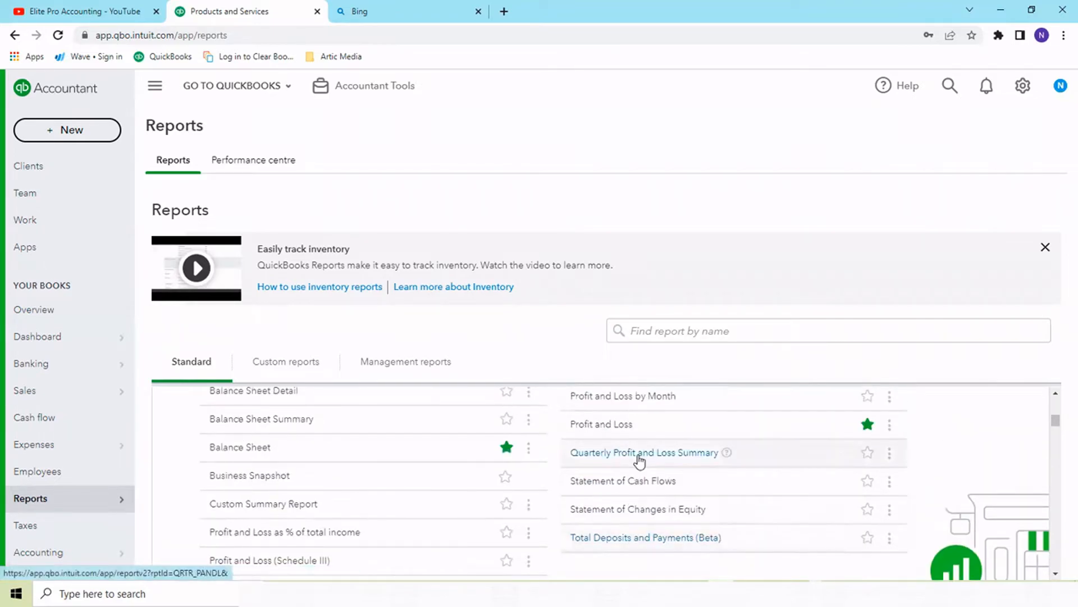
scroll(up, 3)
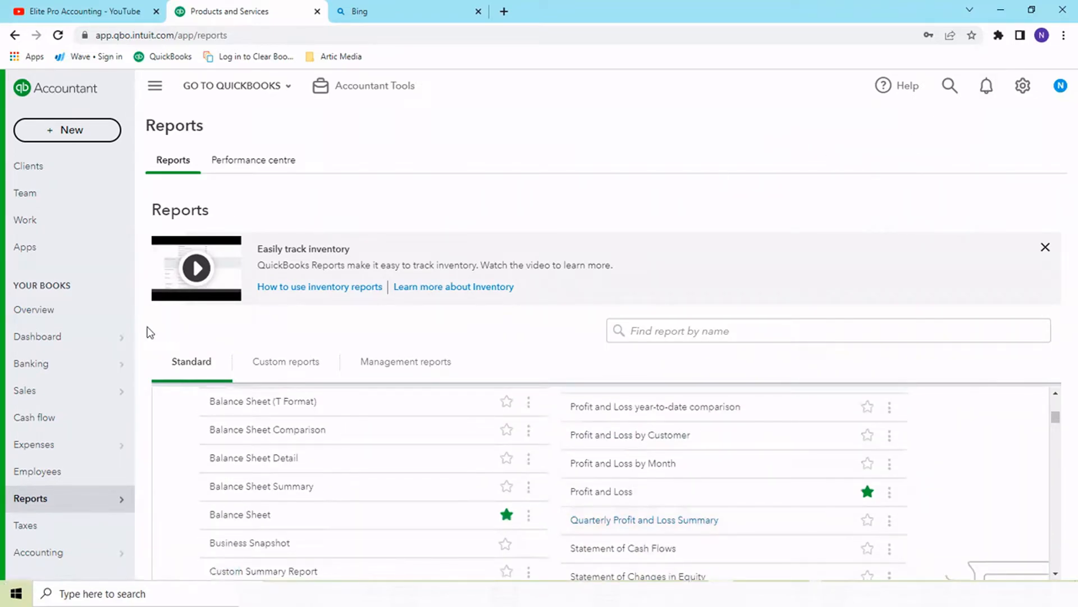
mouse_move(30, 497)
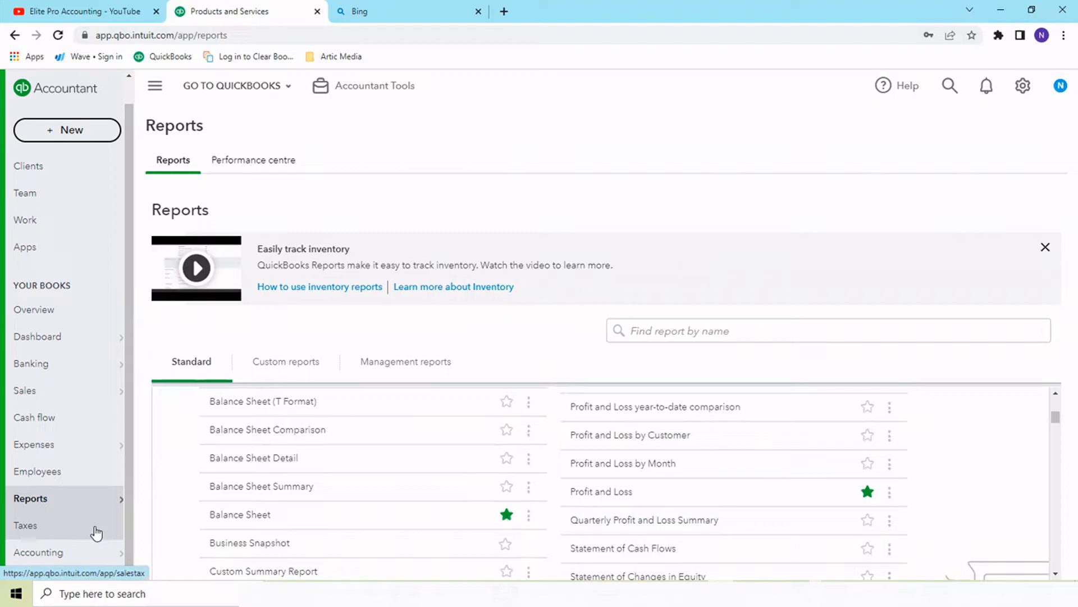
View the GST Taxes page with its open July 2021 return, then head to Accounting > Chart of accounts
click(26, 524)
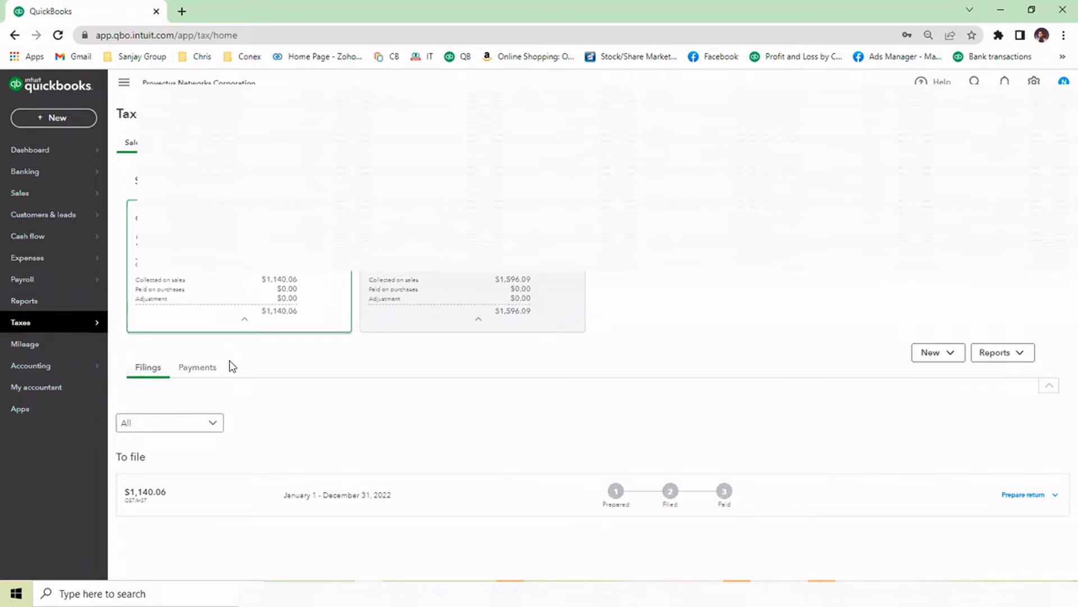
mouse_move(247, 378)
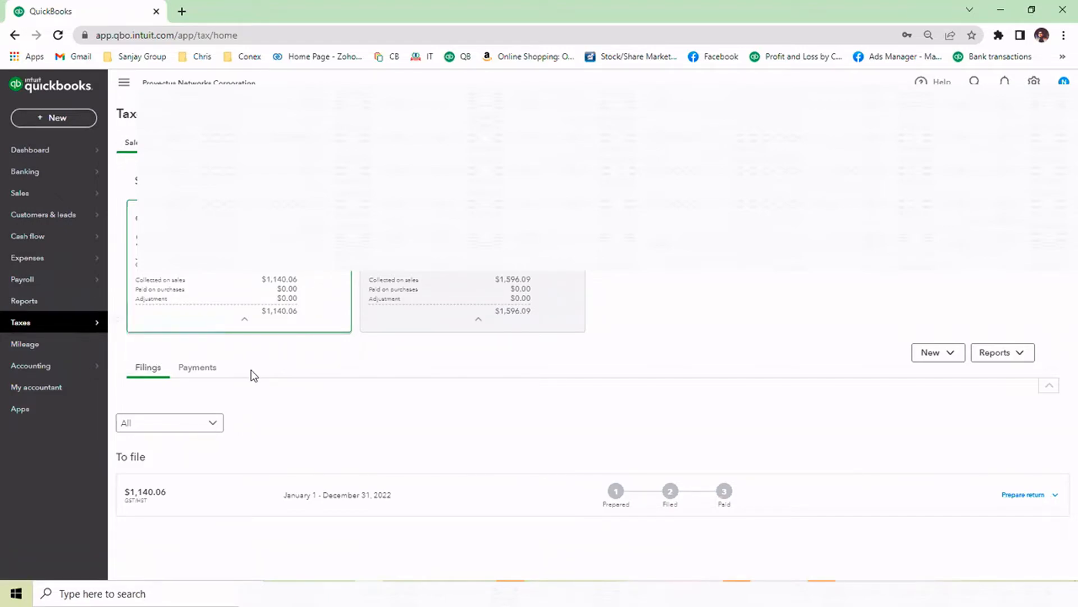
mouse_move(270, 393)
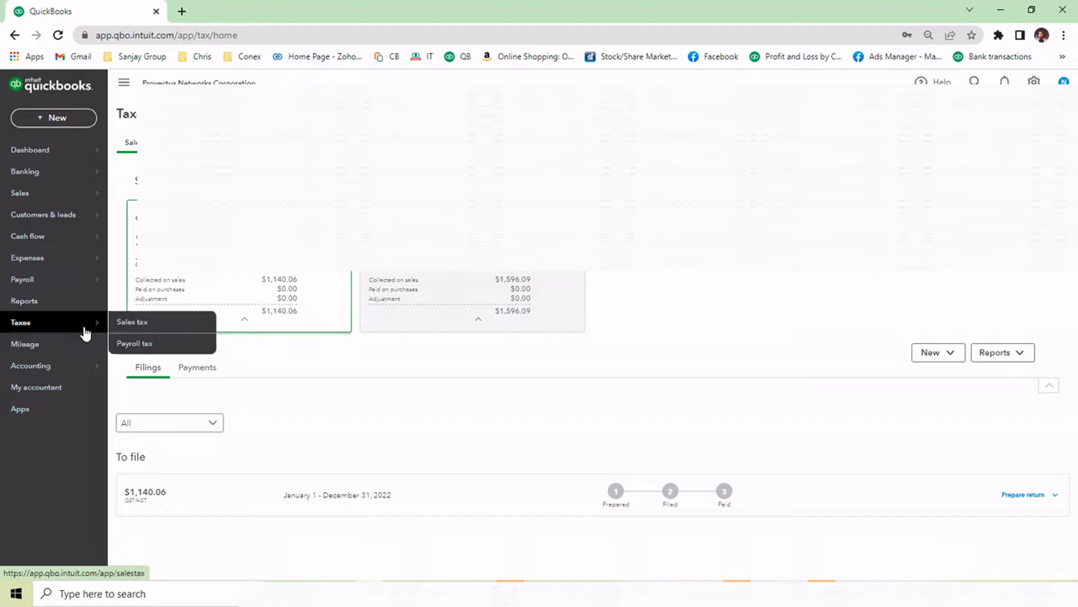
key(alt+tab)
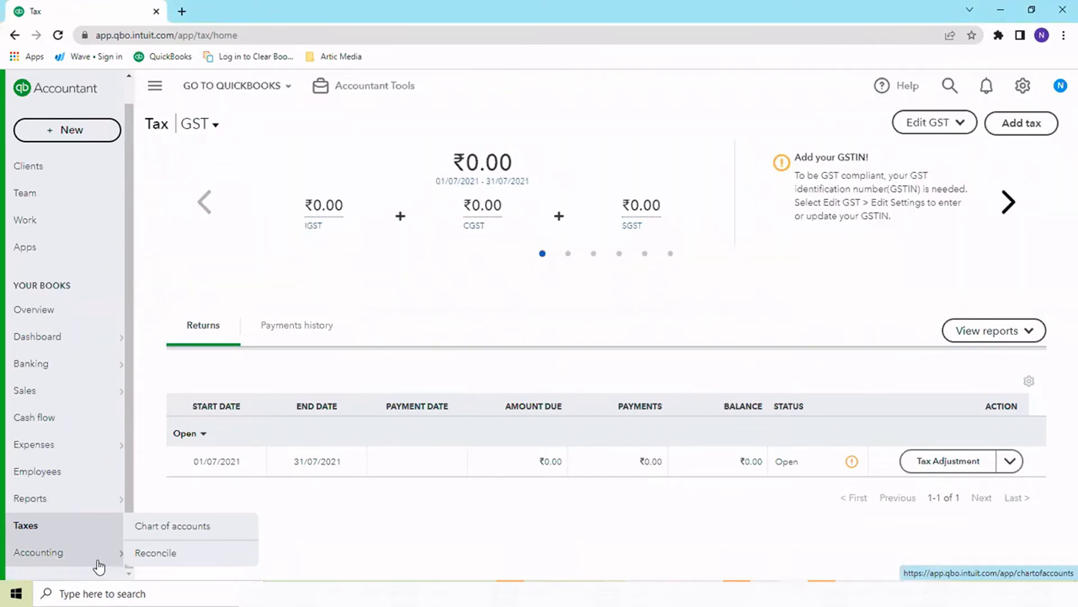
mouse_move(201, 543)
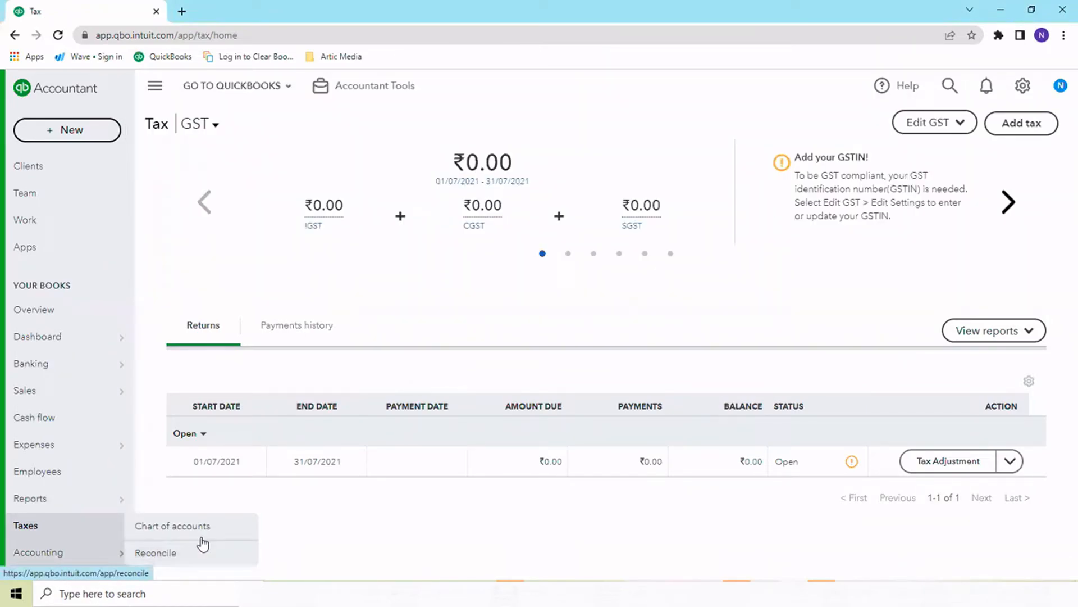
mouse_move(172, 526)
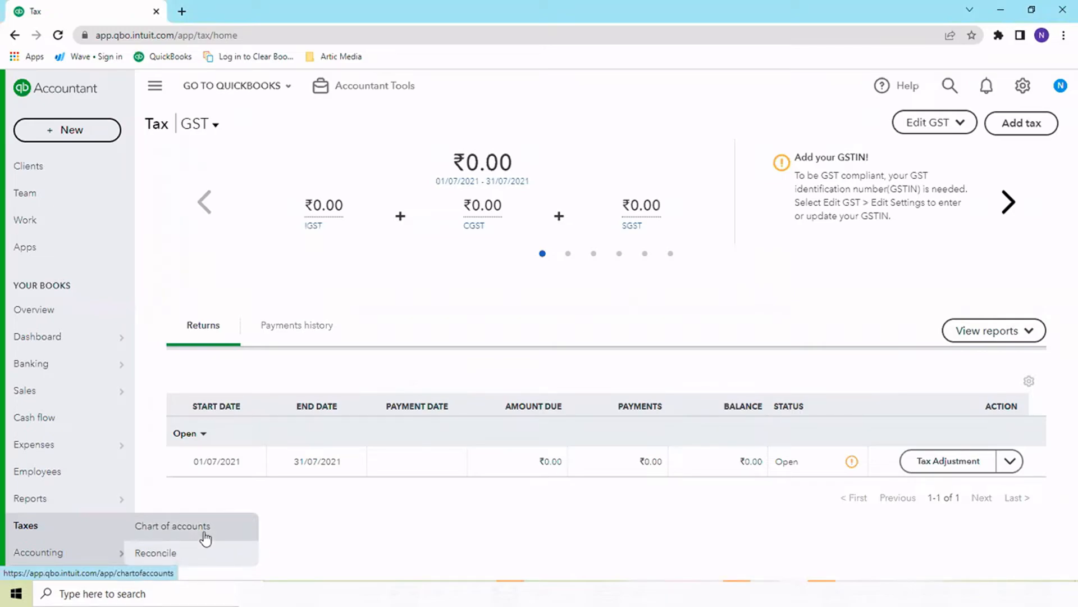
click(172, 526)
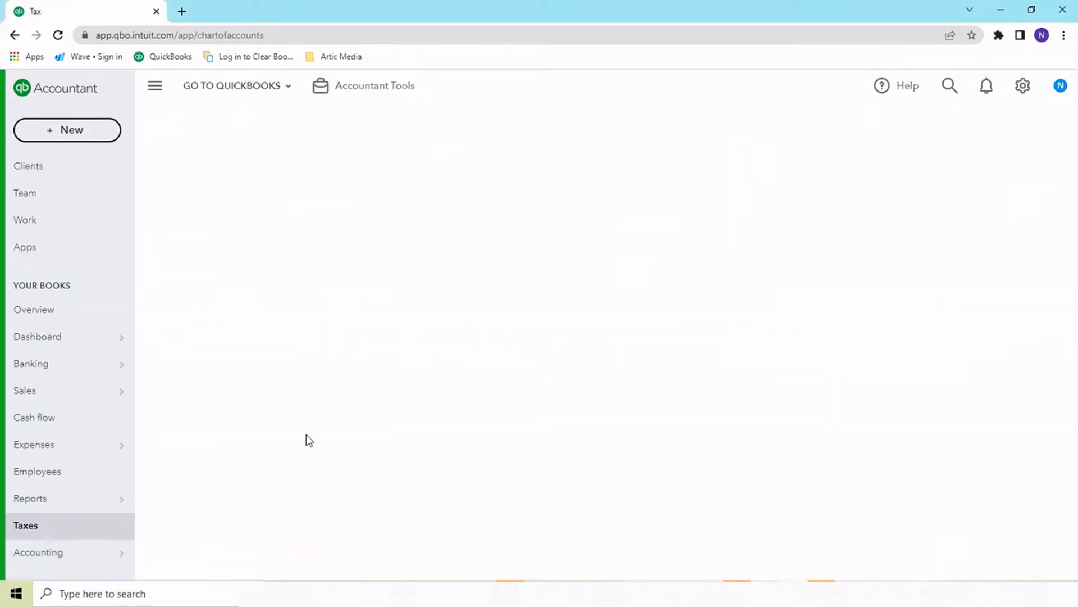
Show the full Chart of Accounts list and scroll through its zero-balance accounts
click(39, 551)
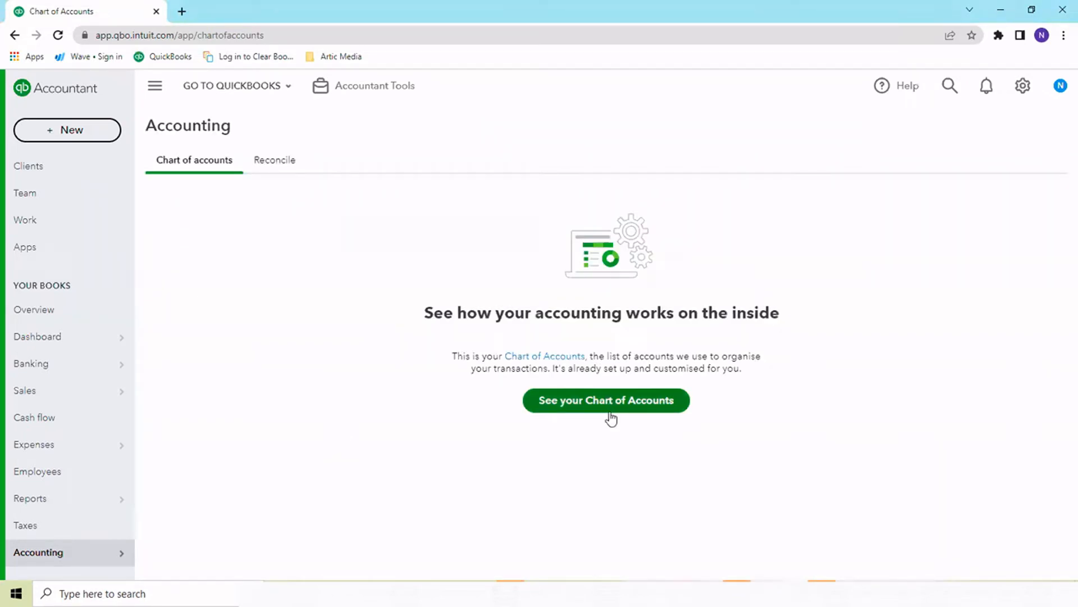
click(606, 400)
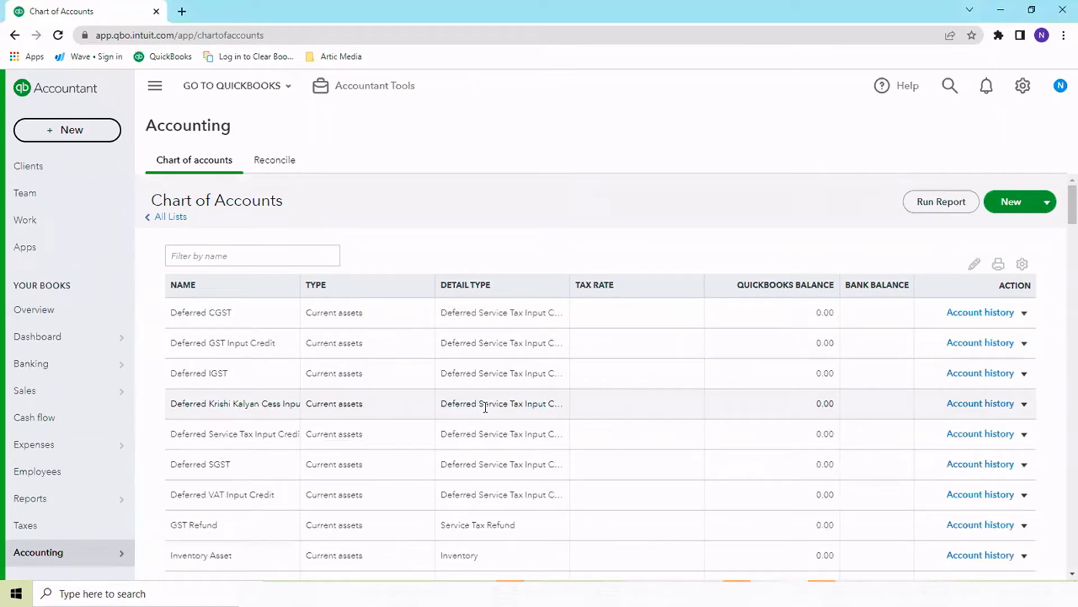
mouse_move(412, 434)
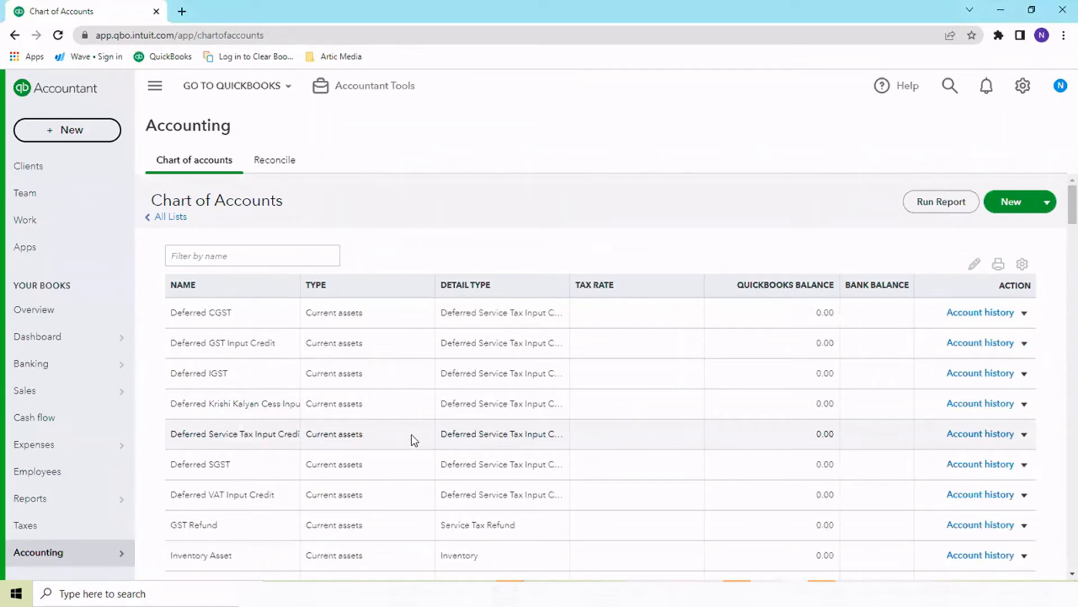
scroll(down, 3)
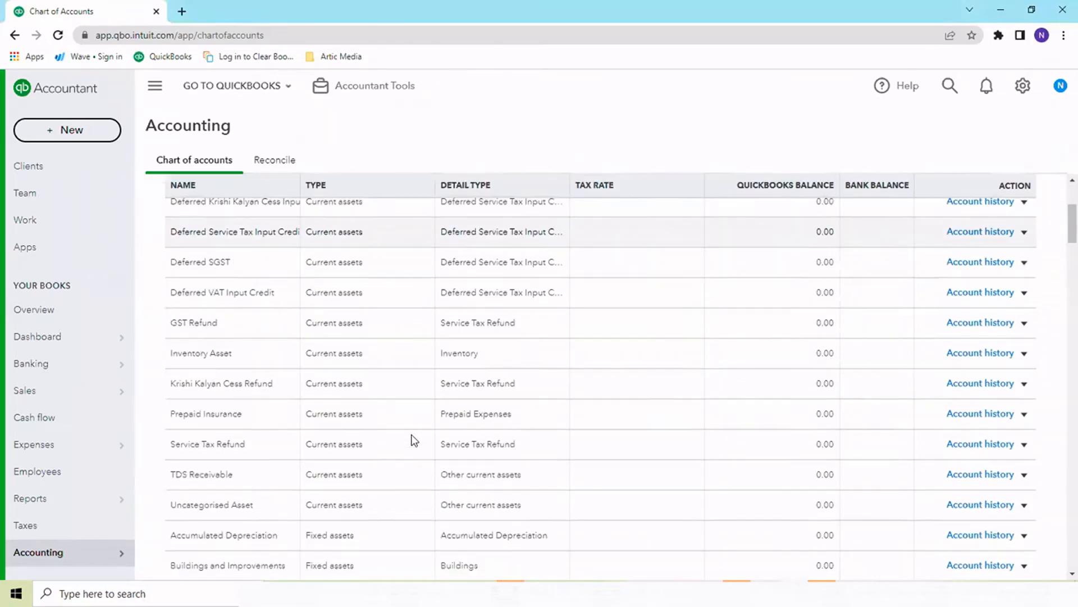
scroll(down, 3)
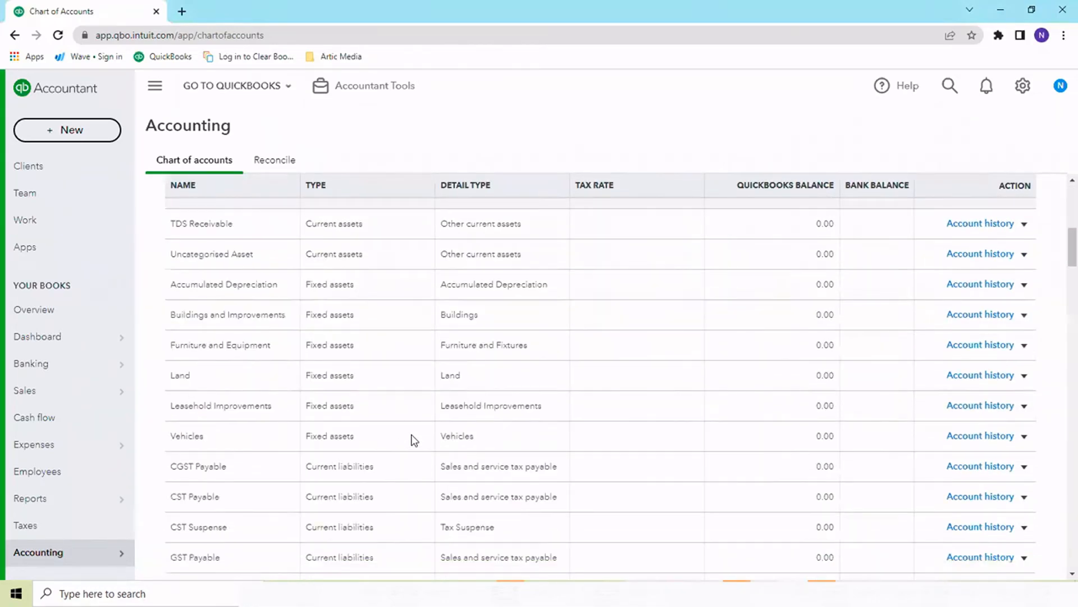
scroll(down, 3)
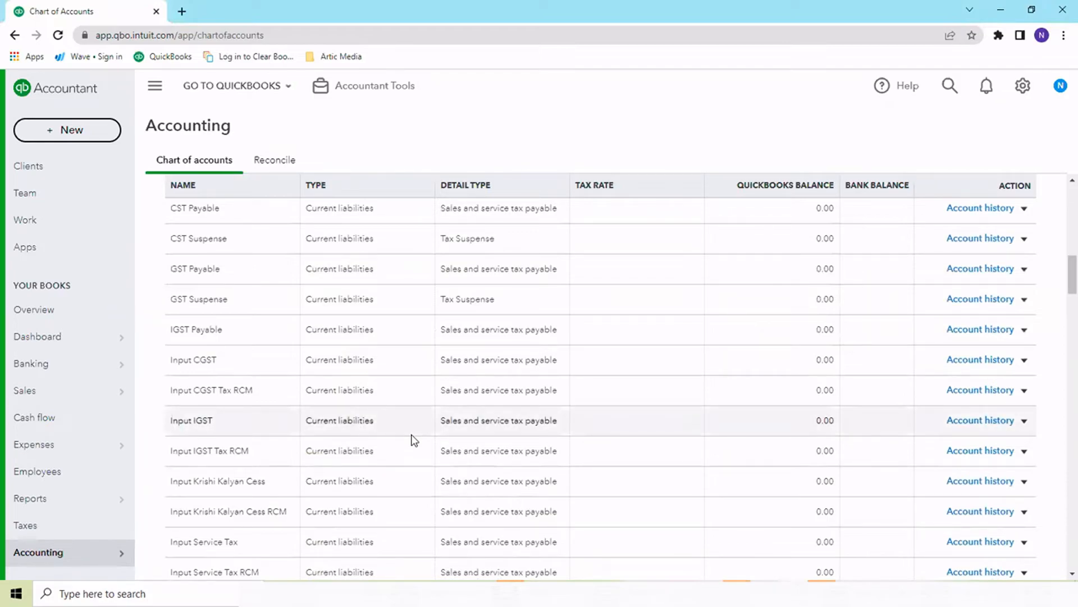
mouse_move(140, 449)
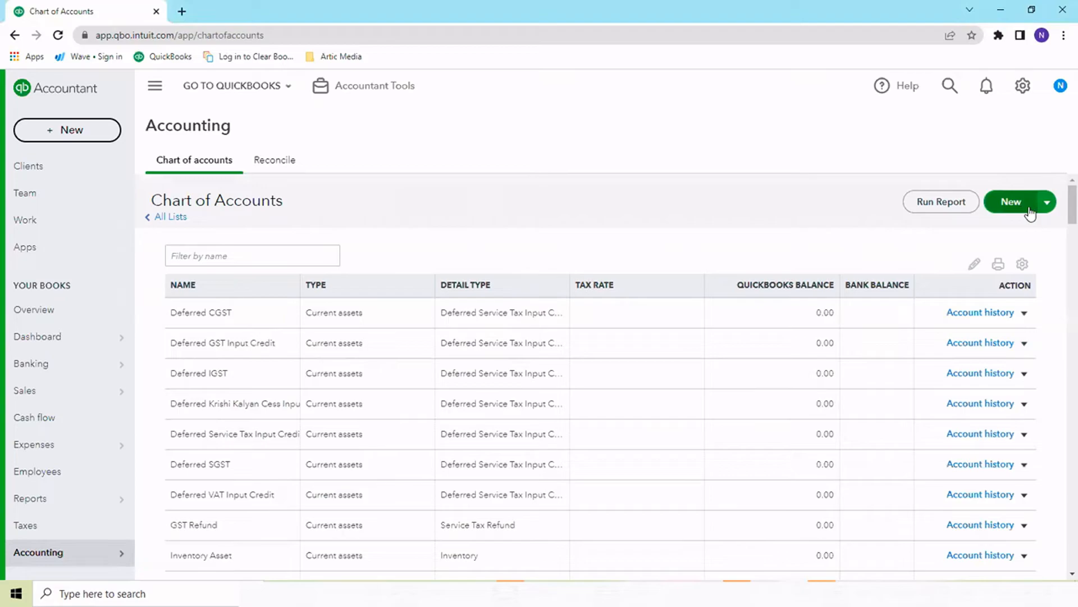
Check the New dropdown's add/import options, then go to Accounting > Reconcile
click(1046, 201)
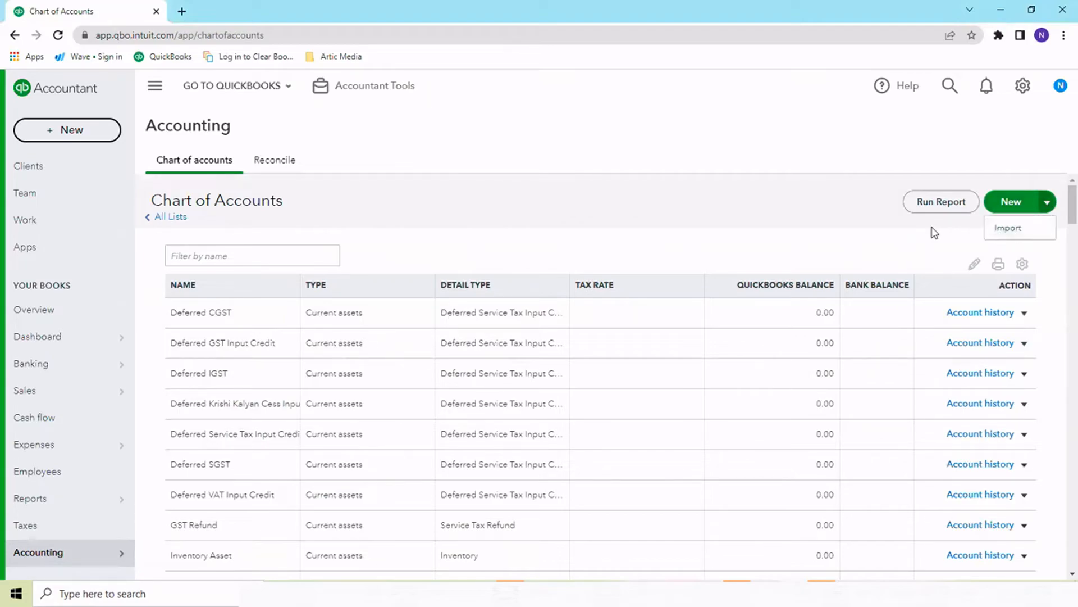
mouse_move(945, 229)
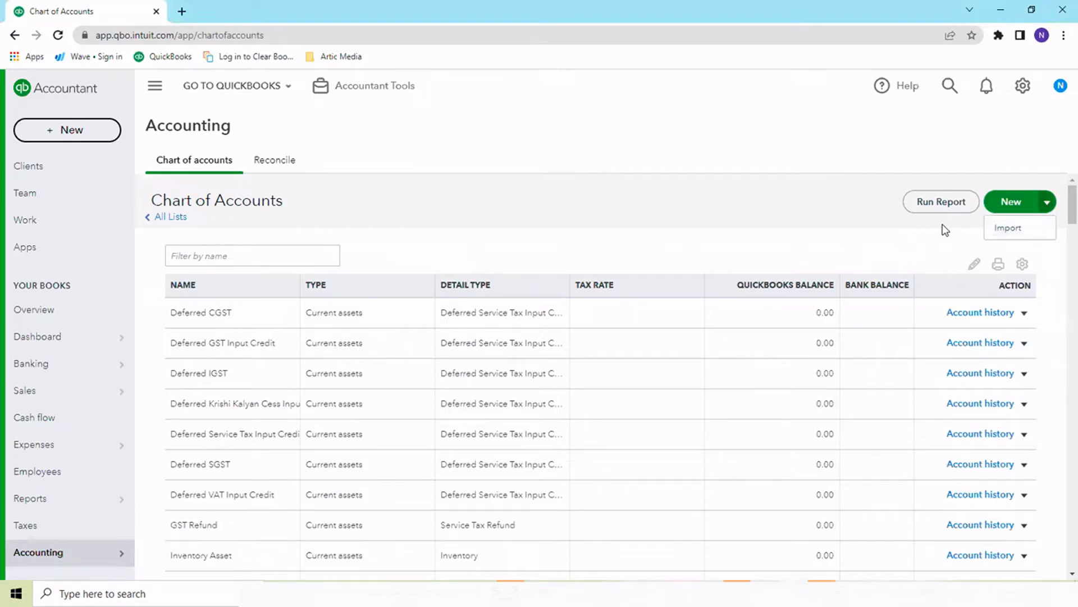
mouse_move(1007, 232)
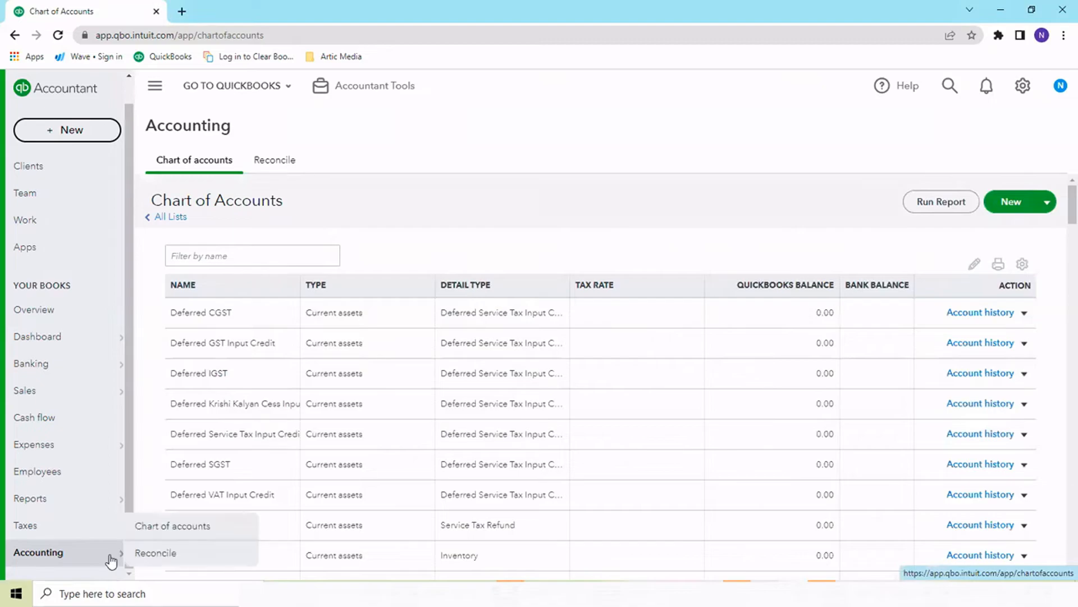
mouse_move(158, 552)
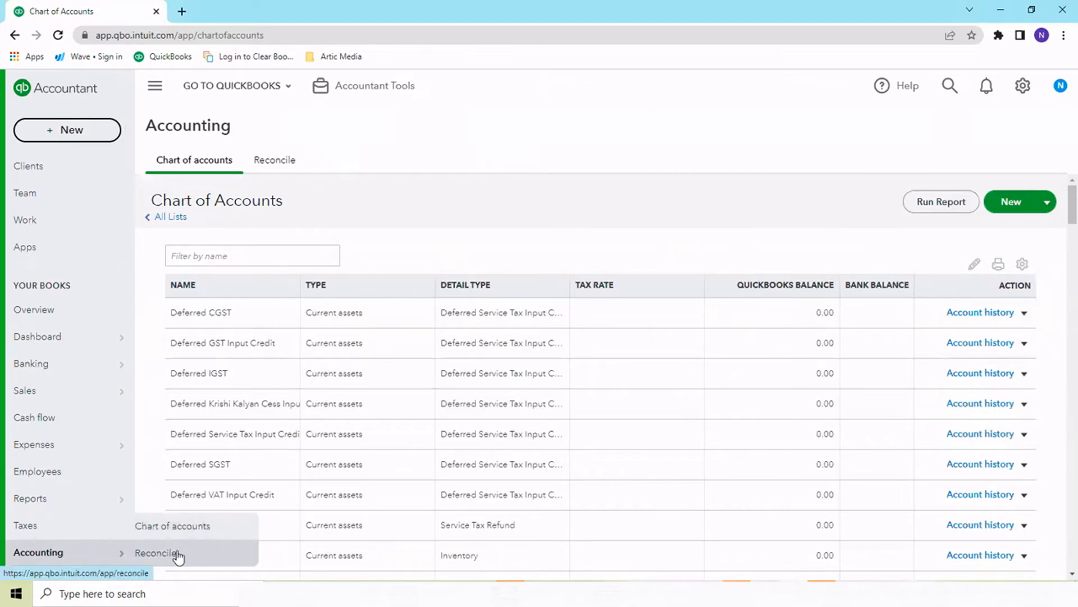
click(158, 553)
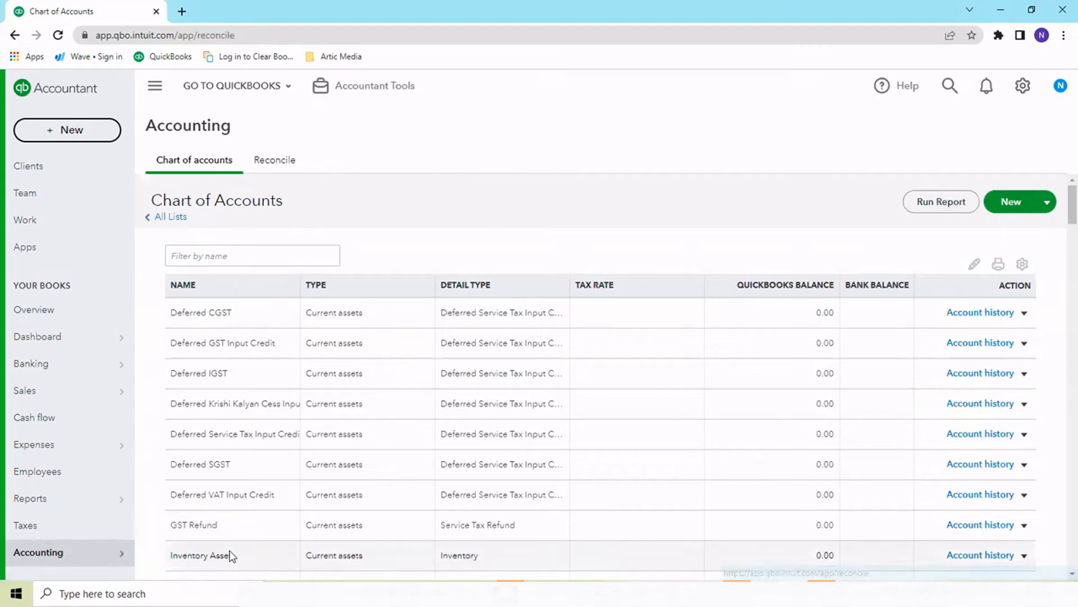
mouse_move(234, 551)
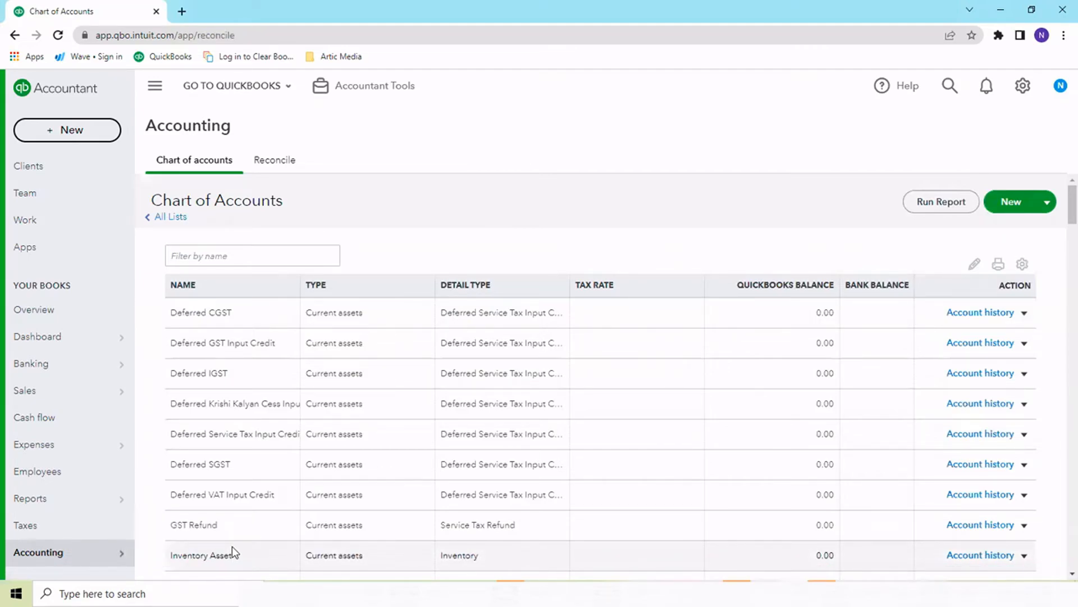
Open the Reconcile start page, then return to the Overview page
click(274, 159)
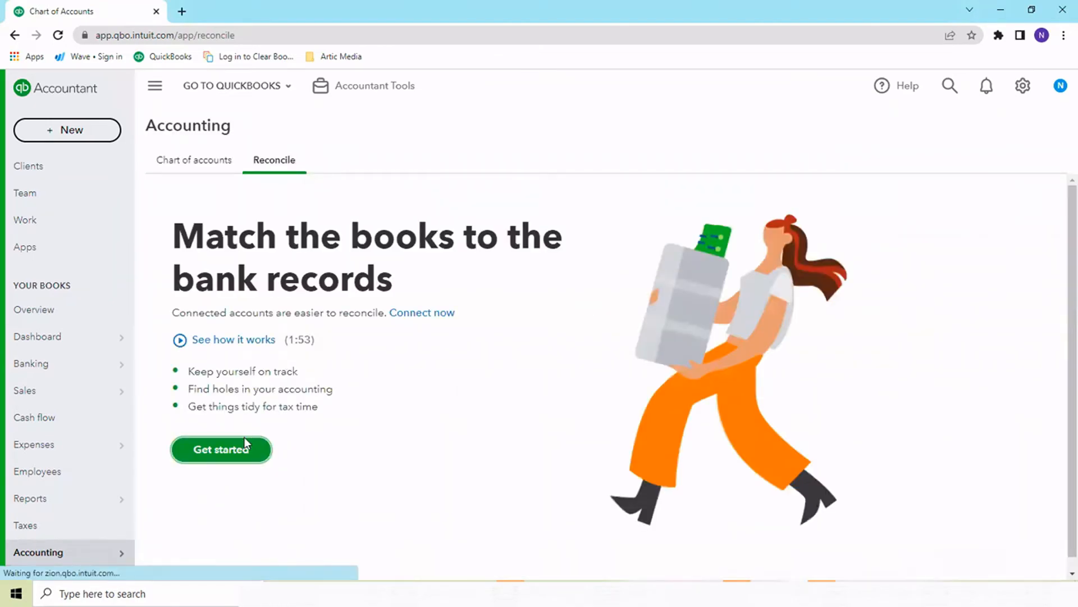
mouse_move(287, 455)
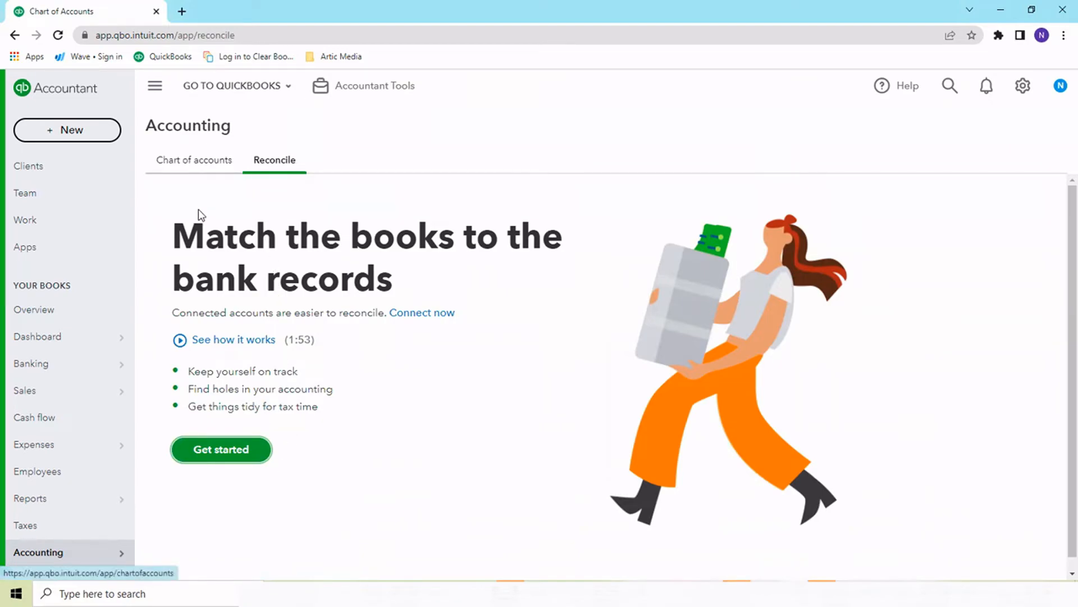
mouse_move(200, 169)
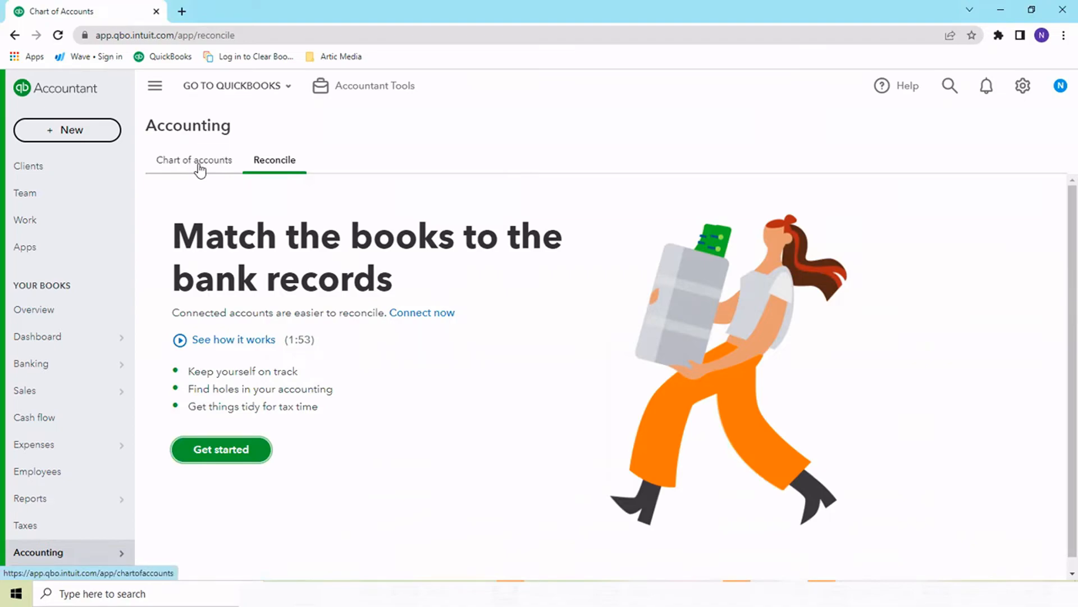
mouse_move(318, 437)
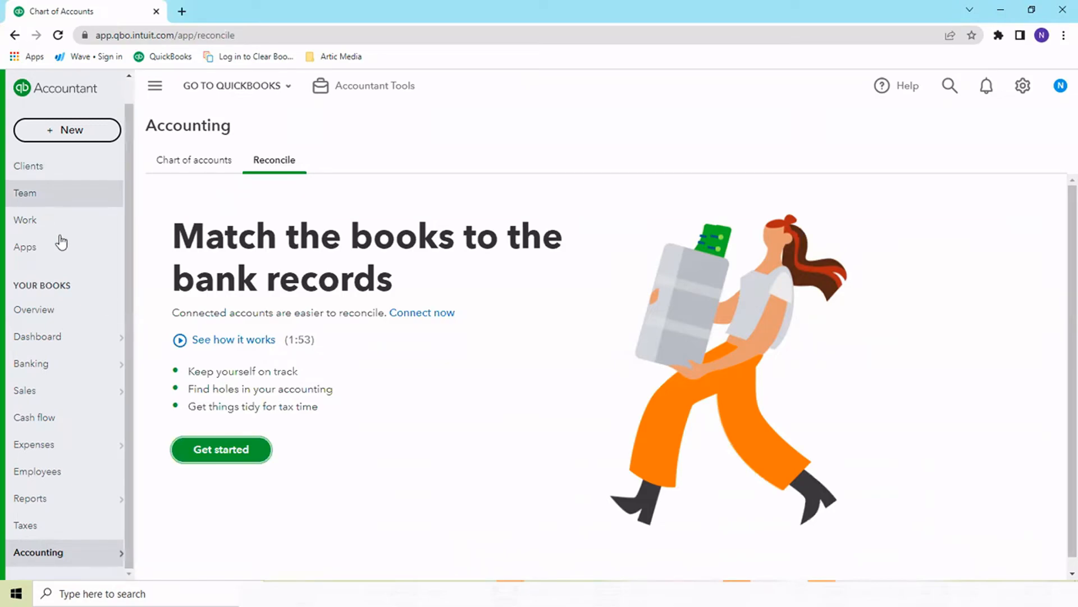
click(33, 309)
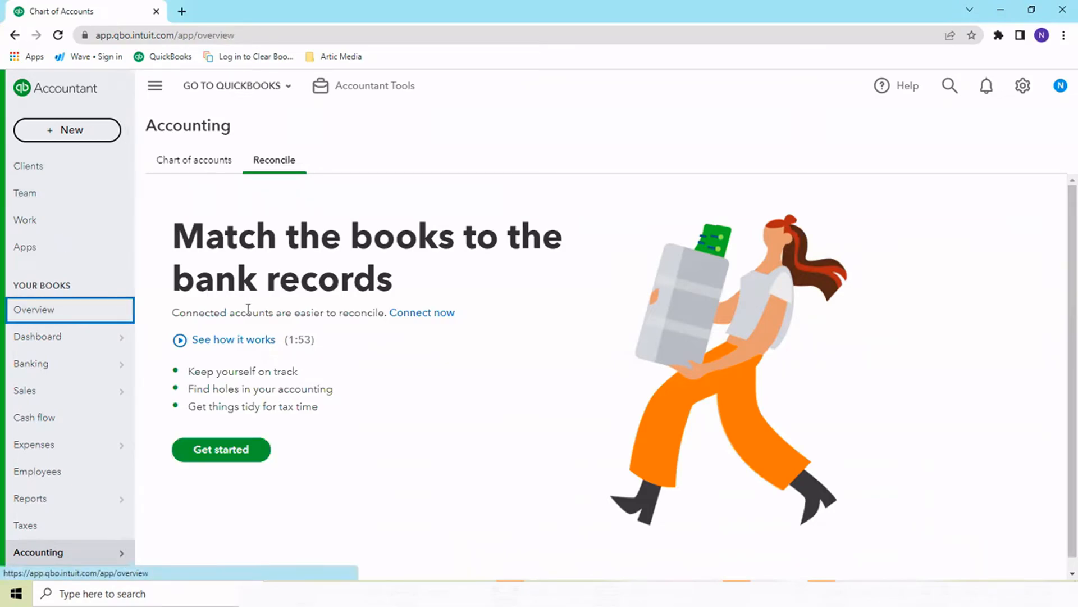
Return to the books Overview page showing company setup, banking activity and common issues
click(35, 310)
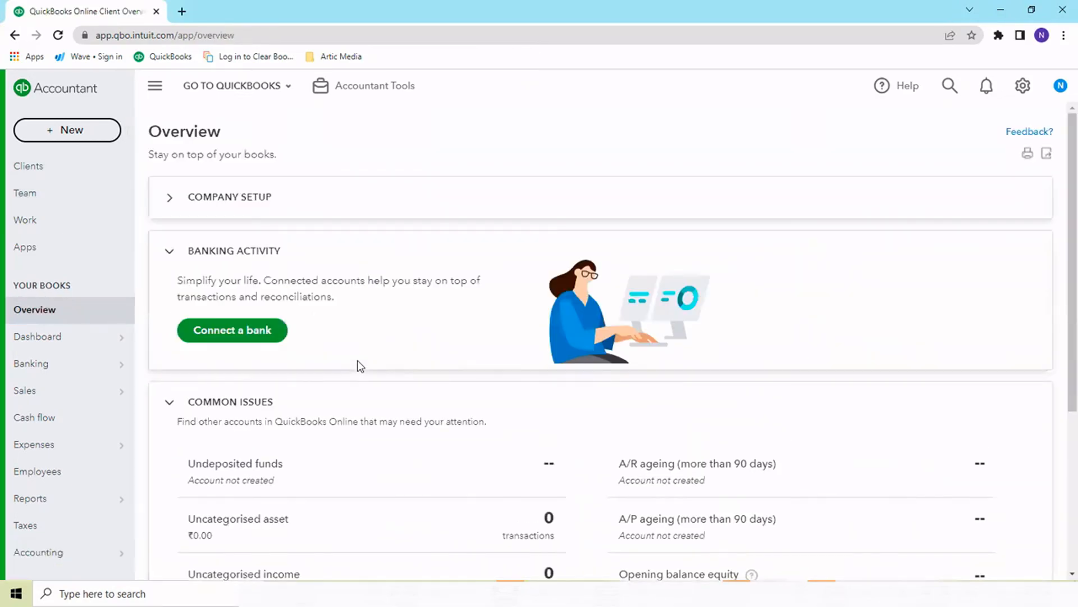
mouse_move(256, 369)
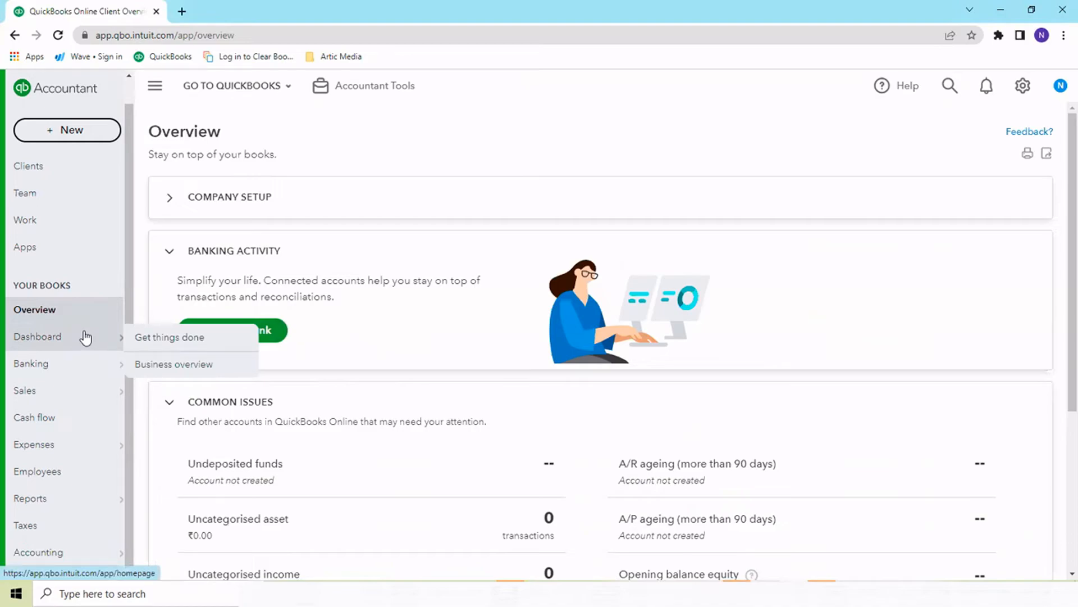
mouse_move(91, 370)
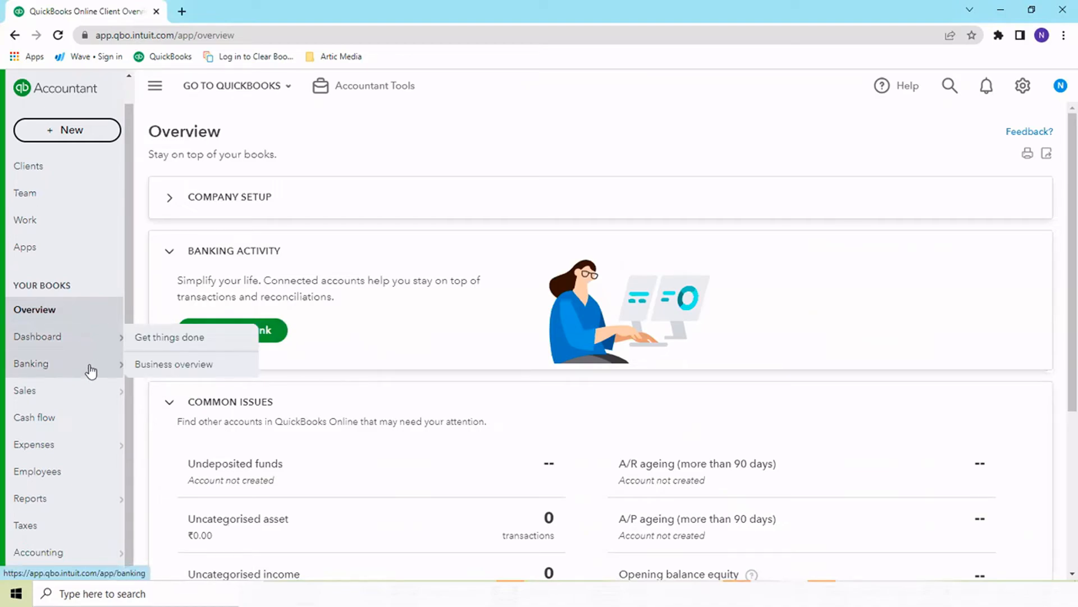
mouse_move(100, 471)
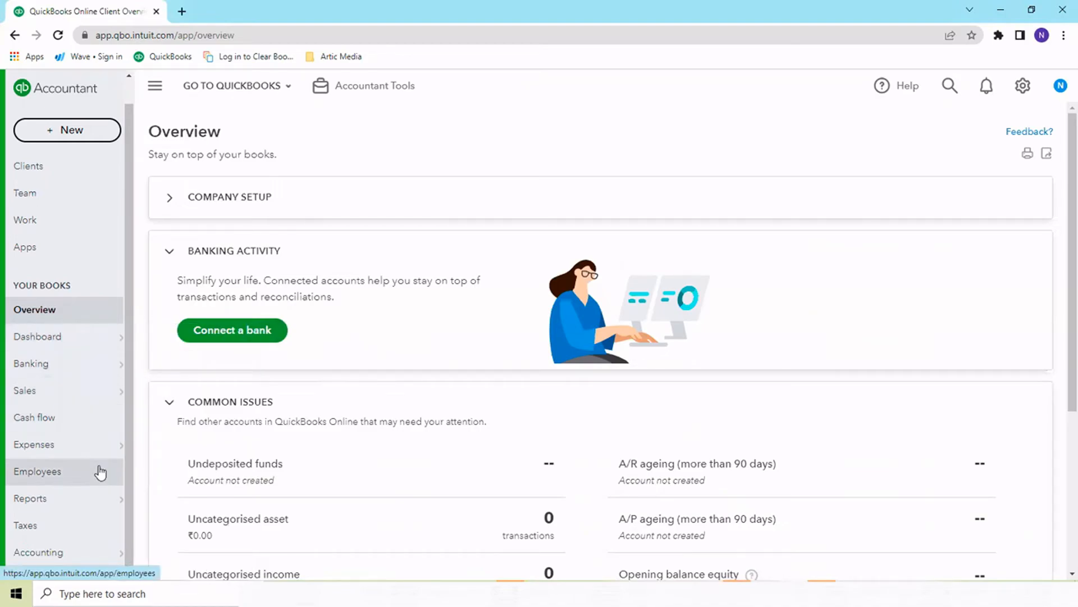
mouse_move(103, 482)
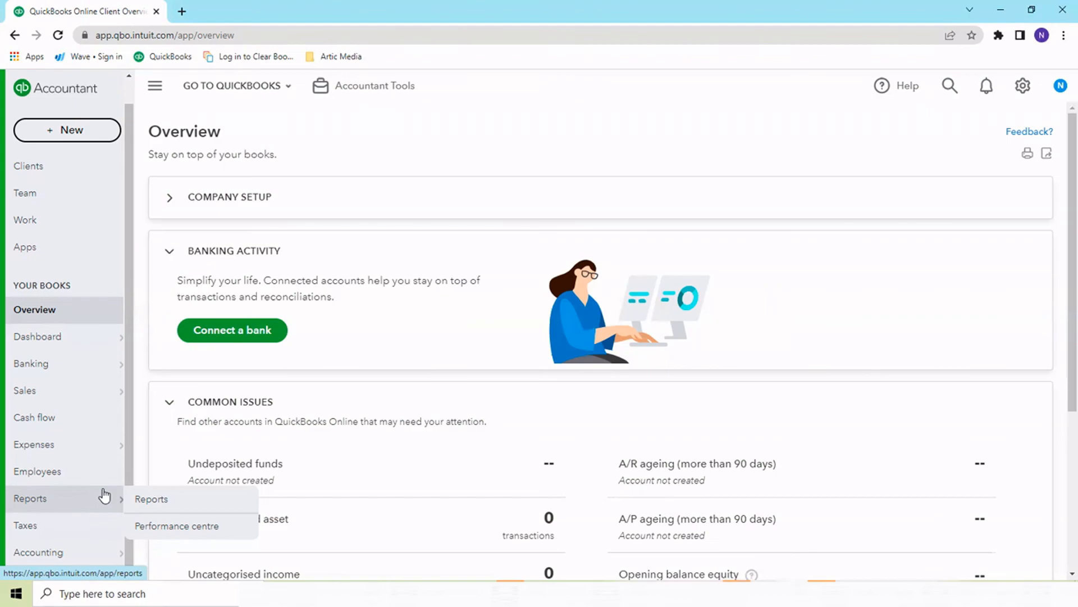
mouse_move(835, 229)
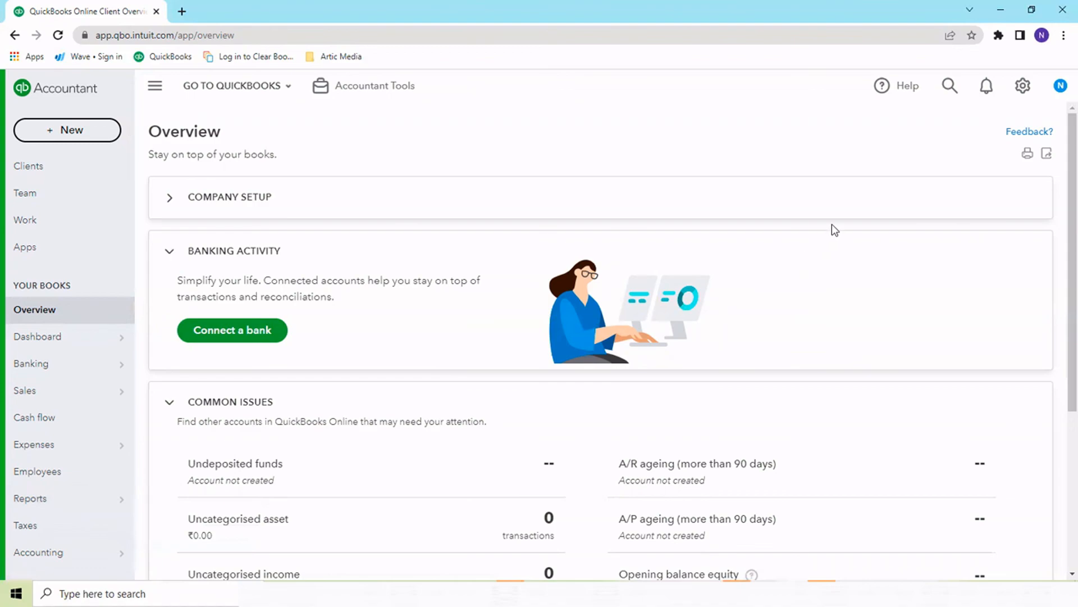